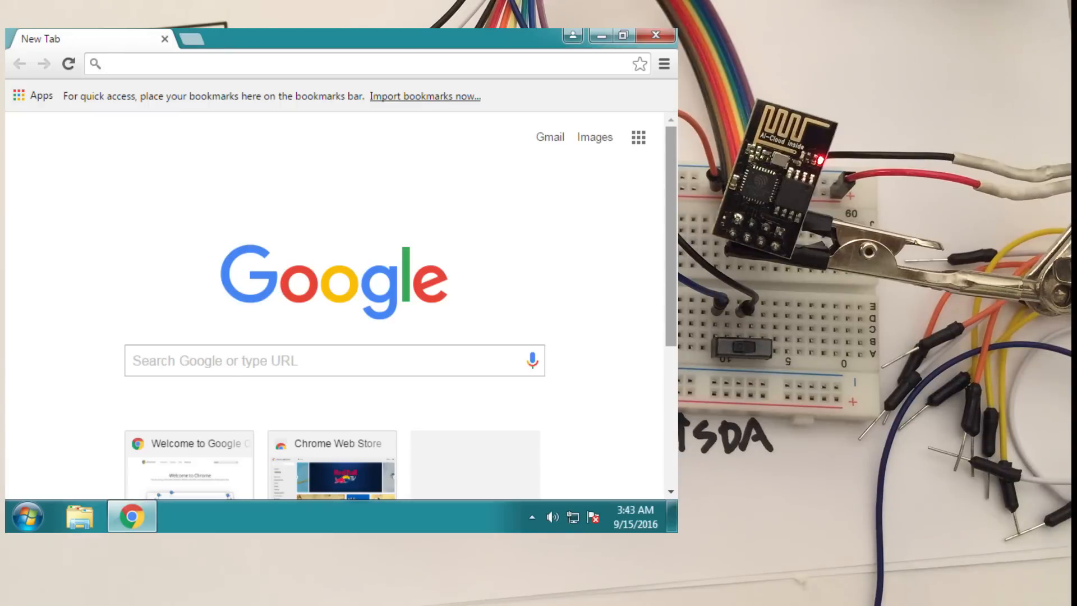
Step: Search 'pl 2303' and scroll the Adafruit cable page to its PL2303HX driver downloads
text(pl)
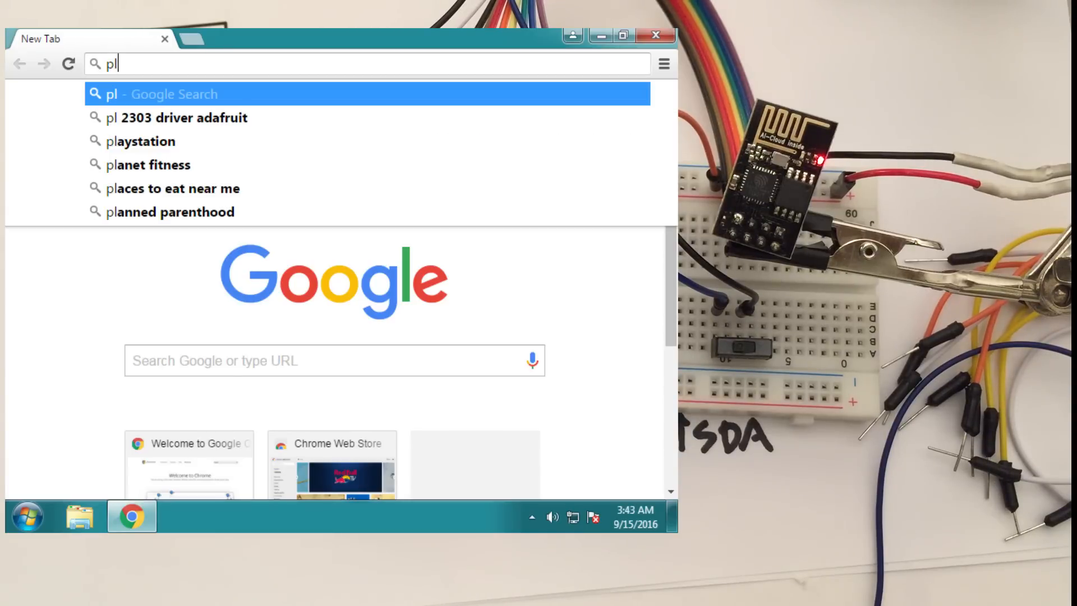
text(2303)
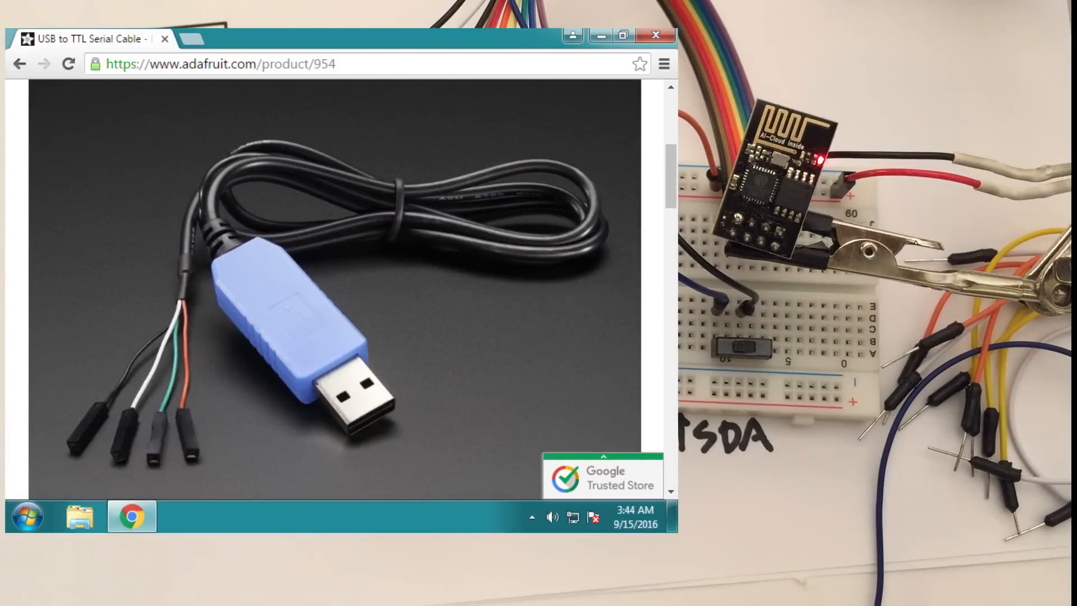
scroll(down, 3)
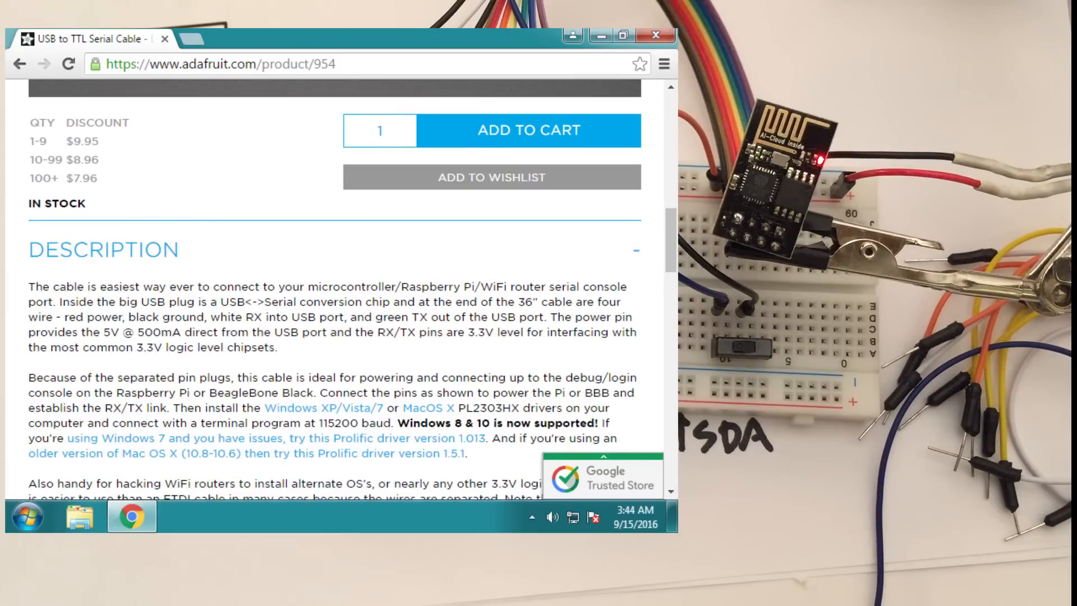
scroll(down, 3)
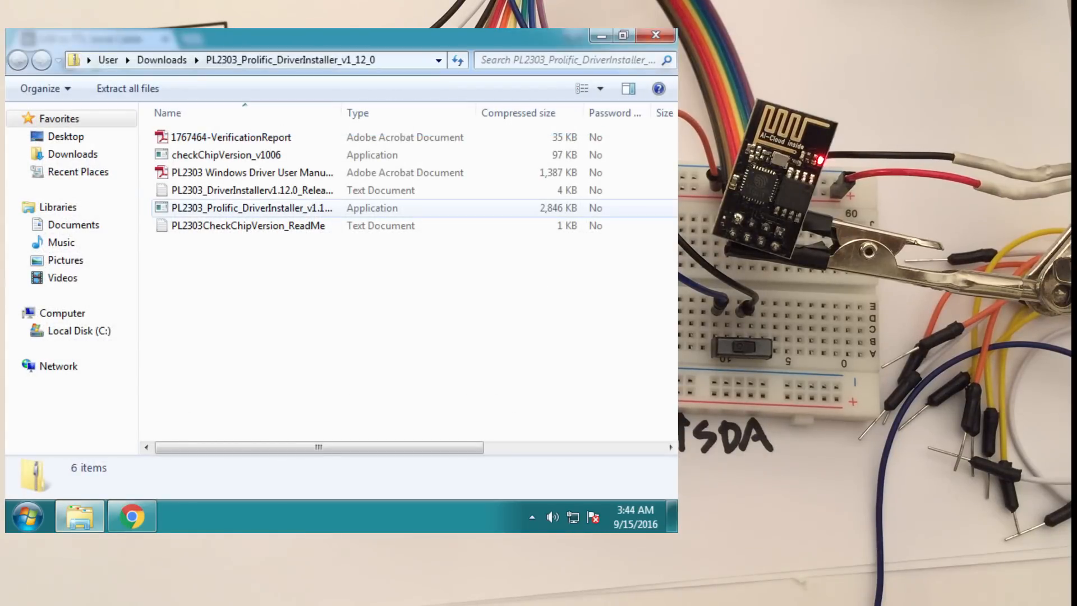
Step: Run PL2303_Prolific_DriverInstaller from the zip and advance its InstallShield wizard
double_click(249, 207)
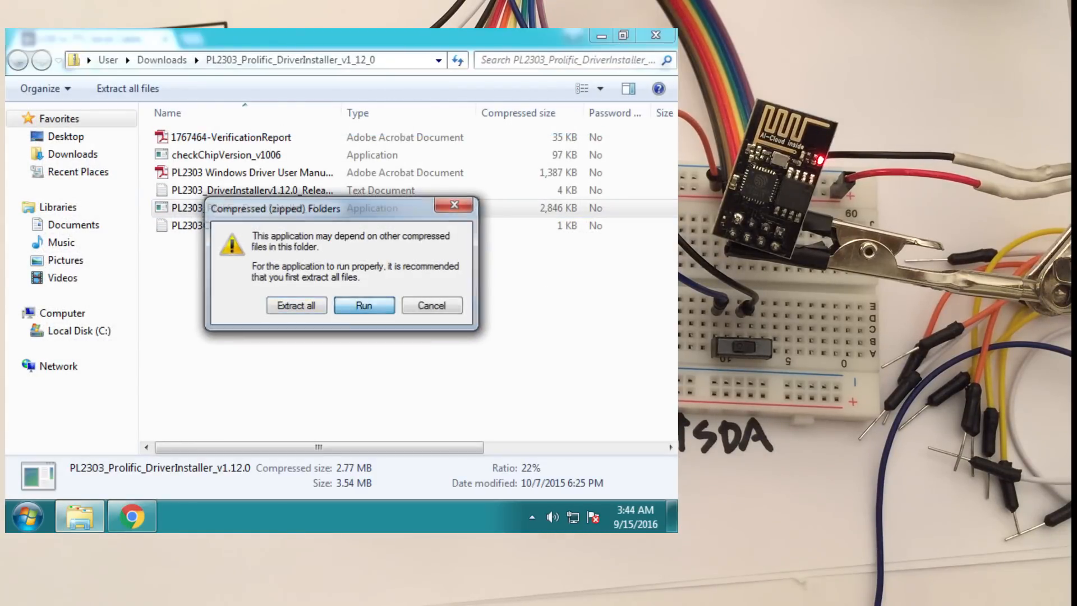
click(363, 305)
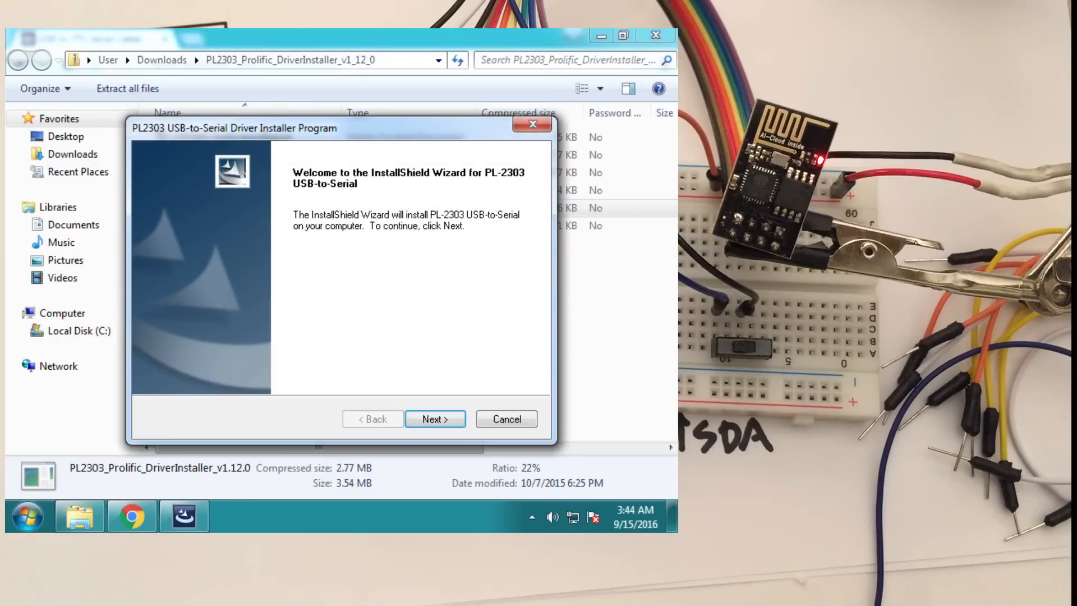
click(434, 419)
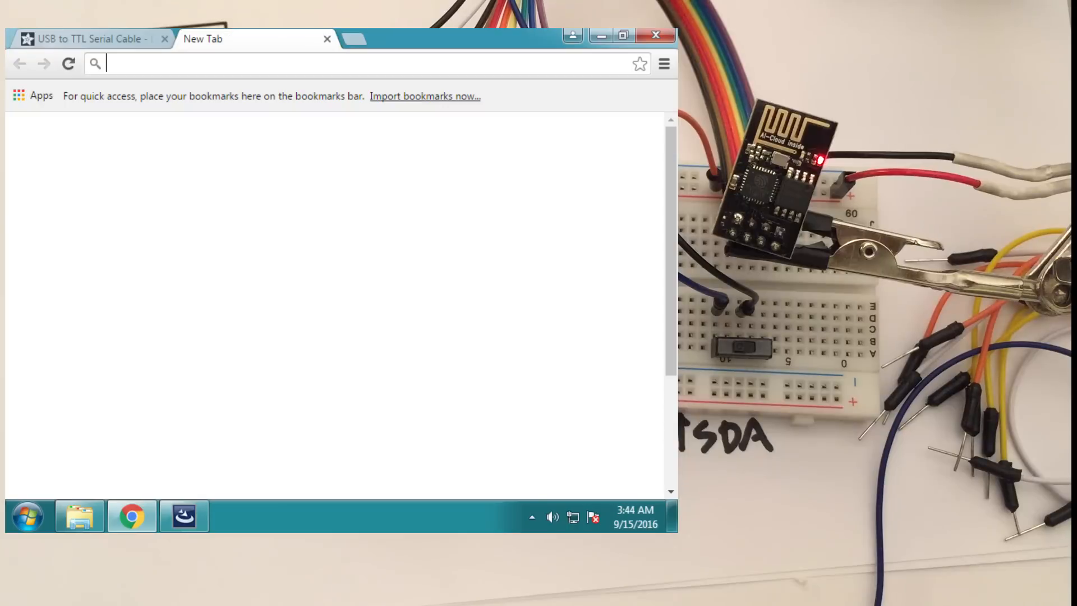
Step: Search 'esp easy', open the ESPEasy wiki page and download the R120 firmware image
text(ea)
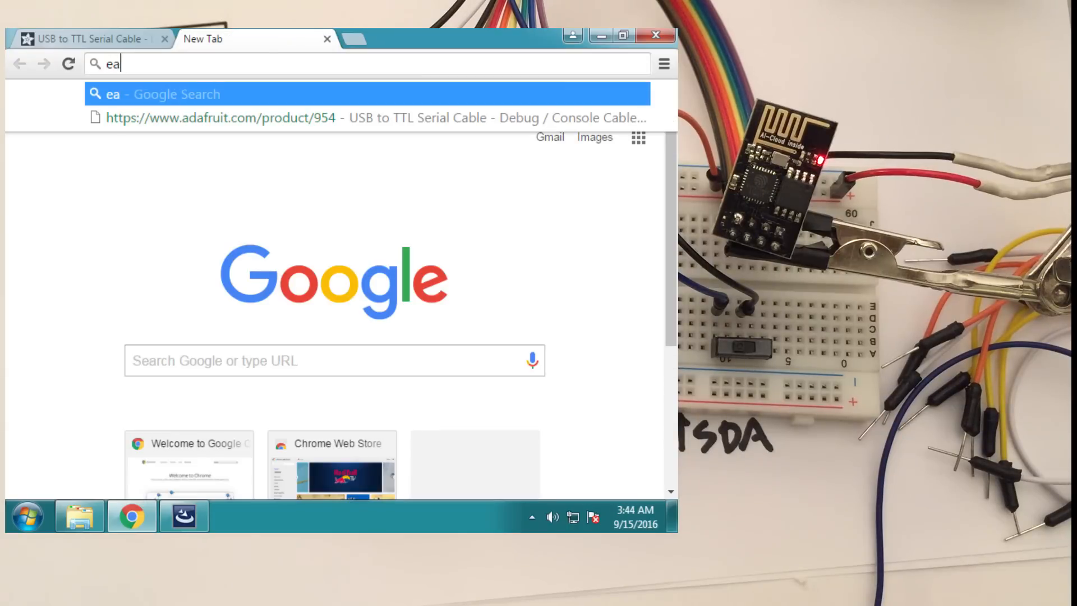
text(sp easy)
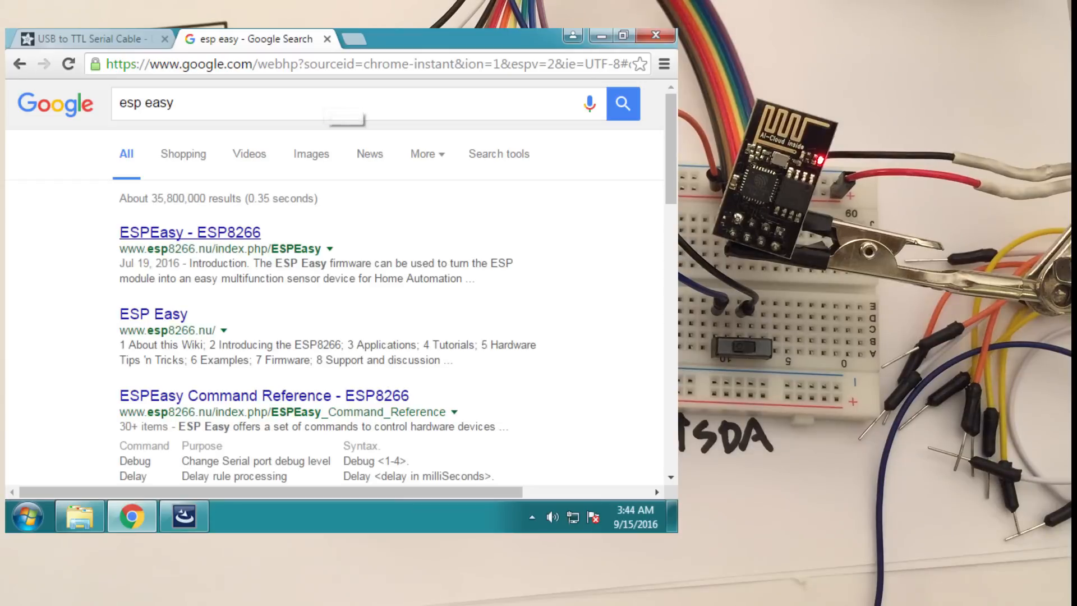
click(189, 232)
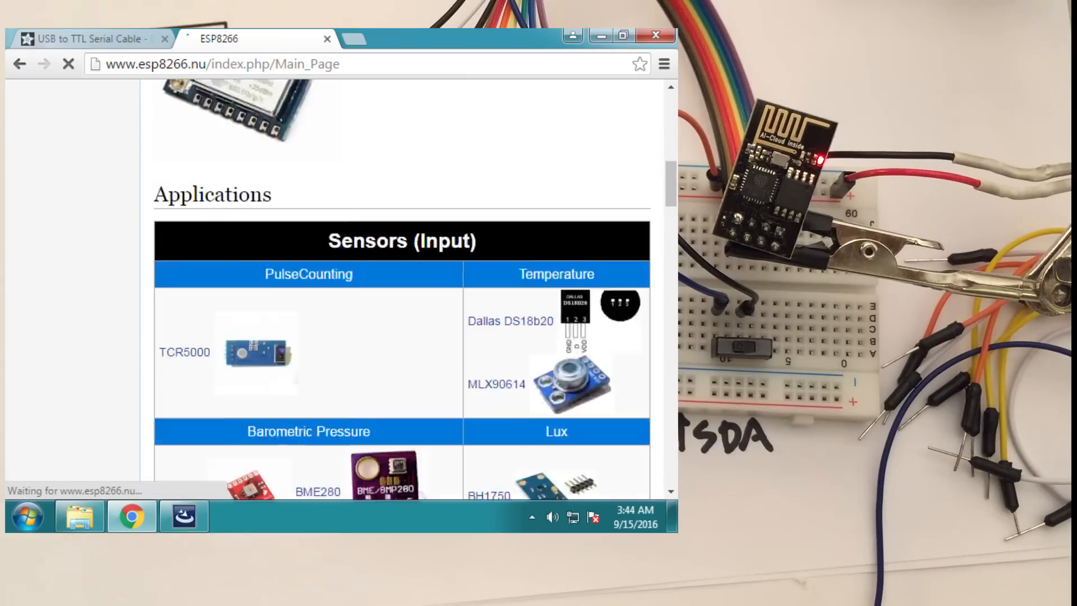
scroll(down, 3)
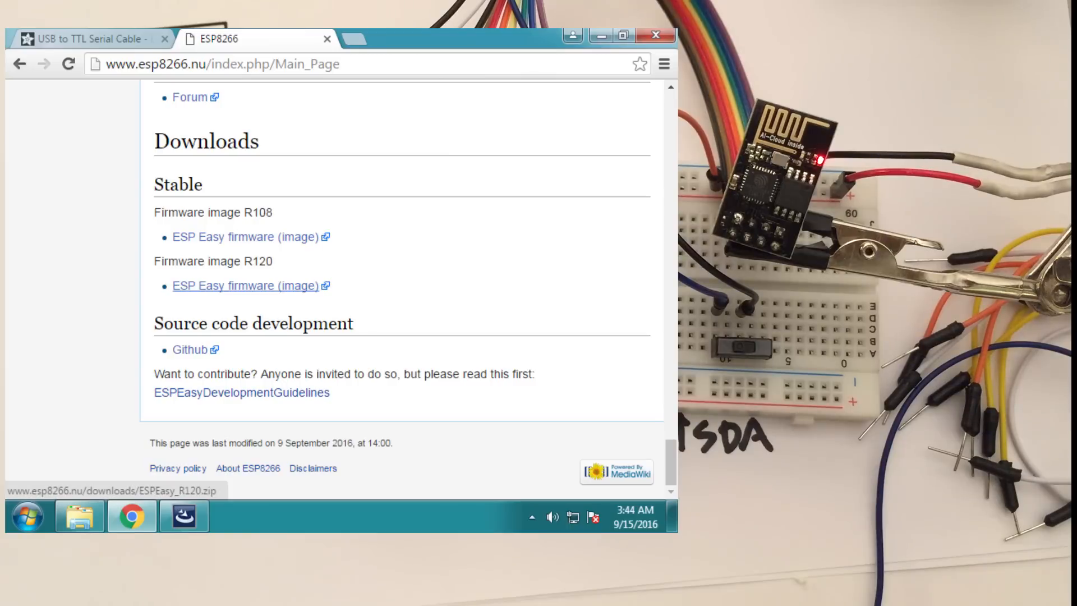
click(245, 285)
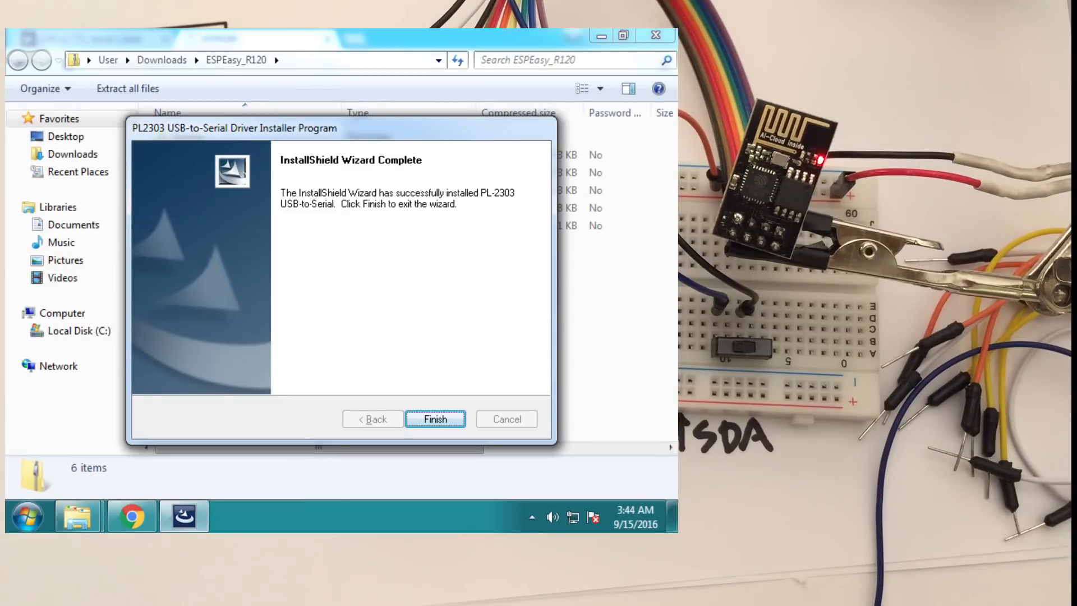
Step: Finish the PL2303 install, check Device Manager, and extract the ESPEasy_R120 zip
click(435, 419)
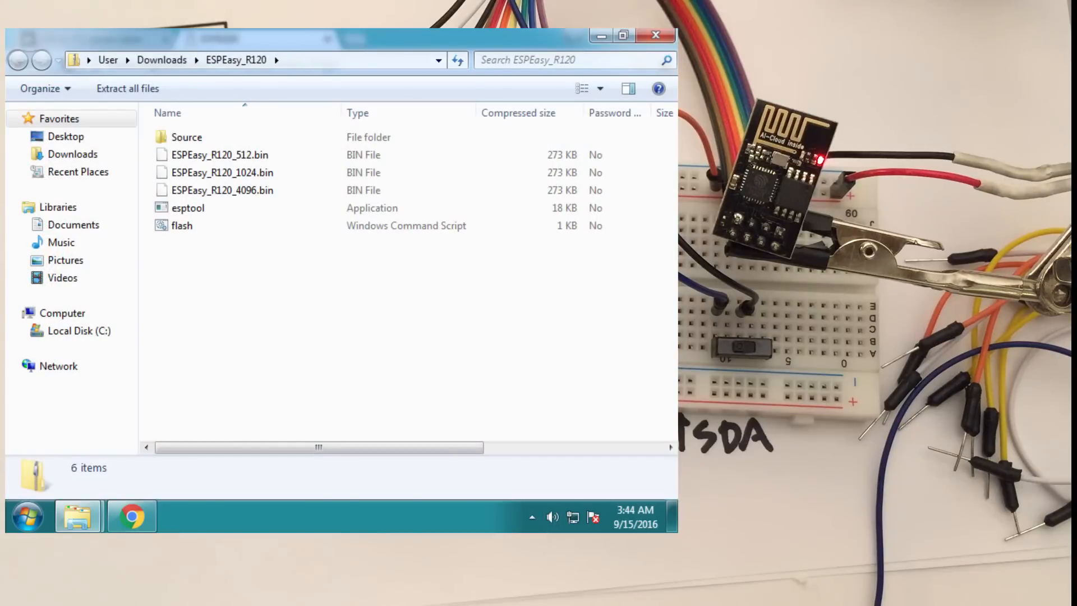
click(532, 516)
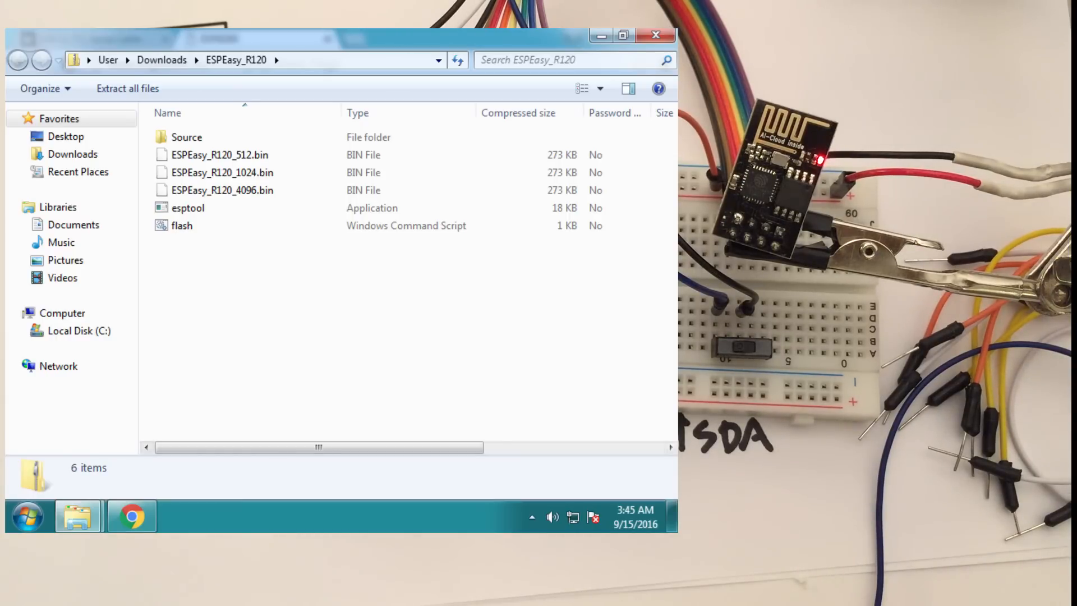
right_click(258, 270)
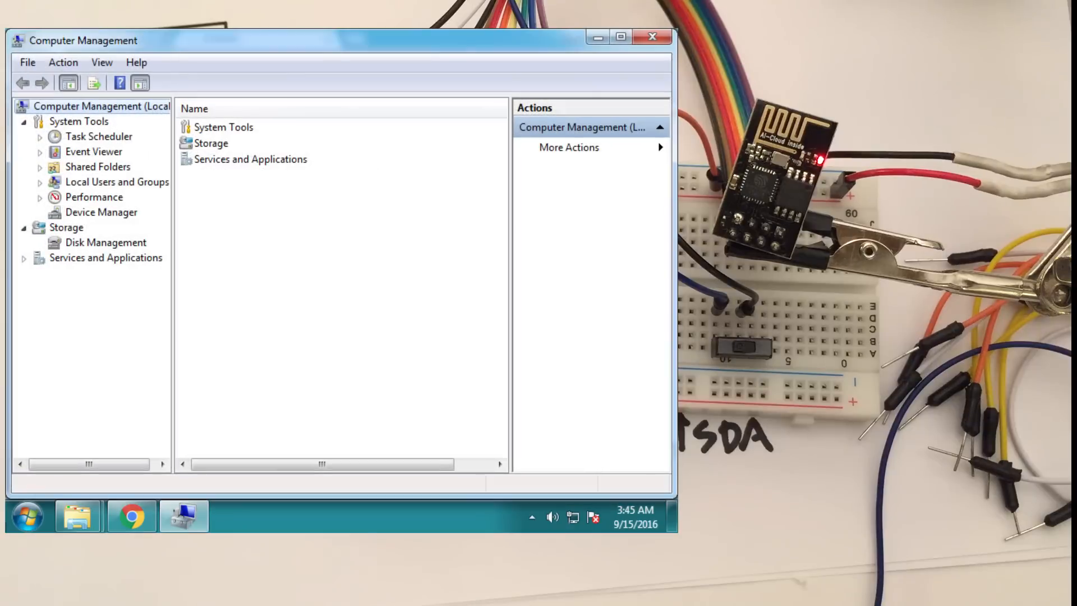
click(102, 211)
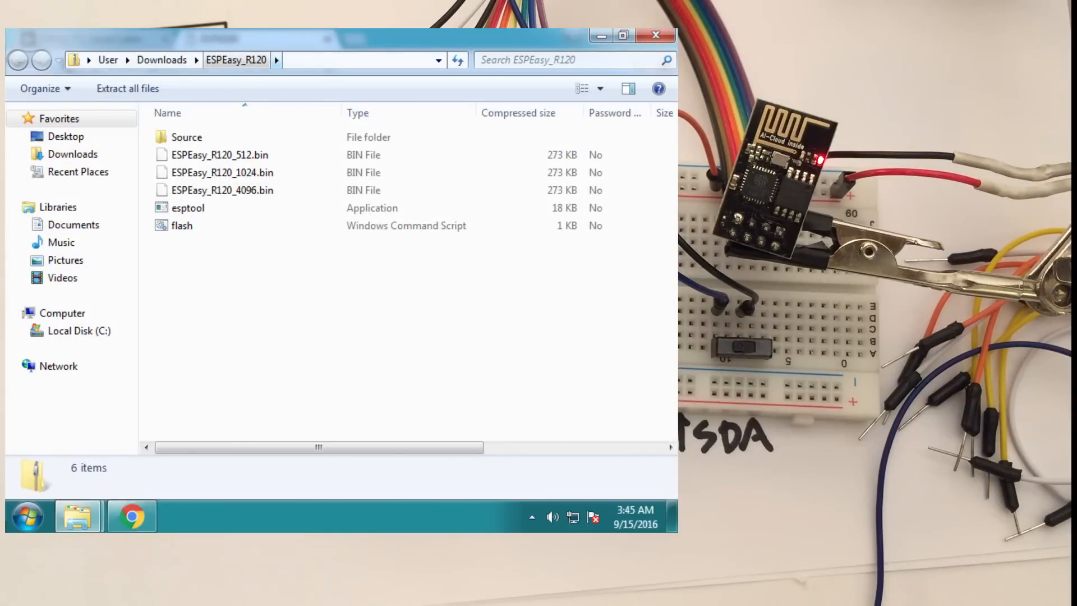
click(127, 88)
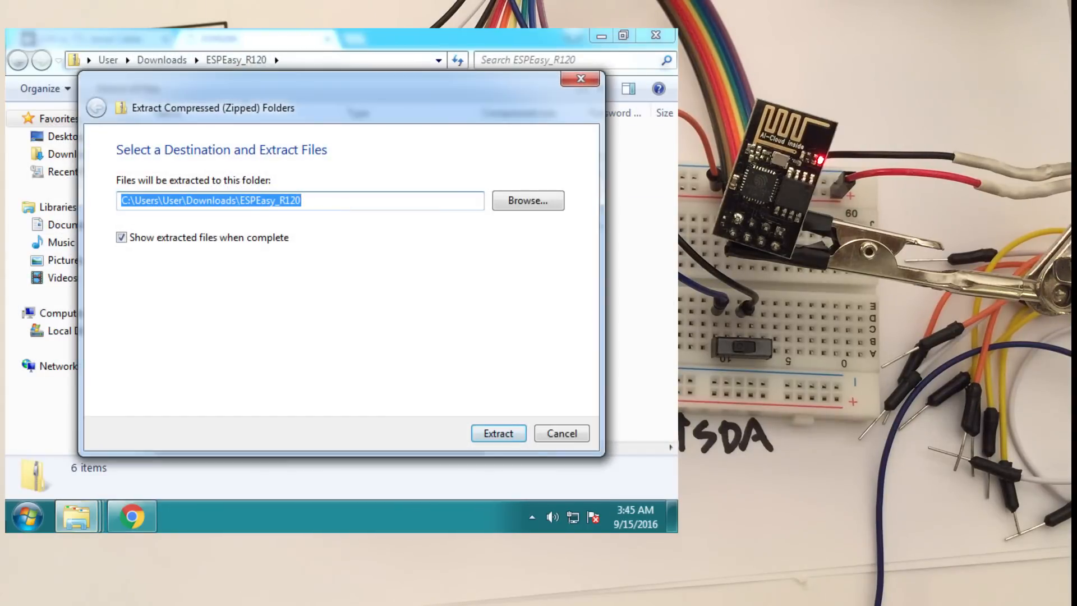
click(498, 433)
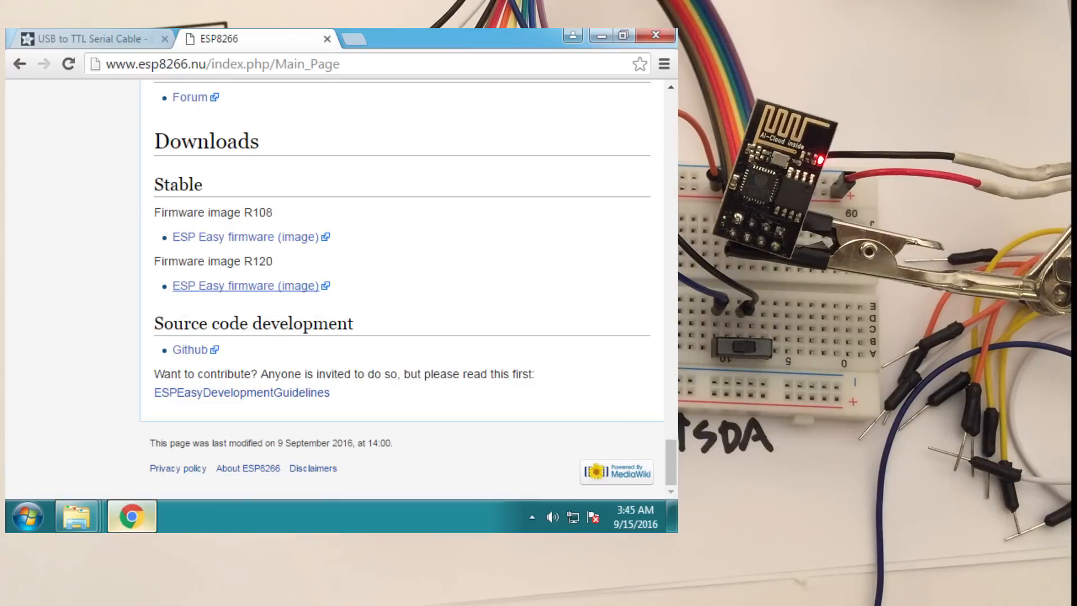
Step: Download and run putty.exe from the PuTTY Download Page, returning to the ESPEasy_R120 folder
text(putt)
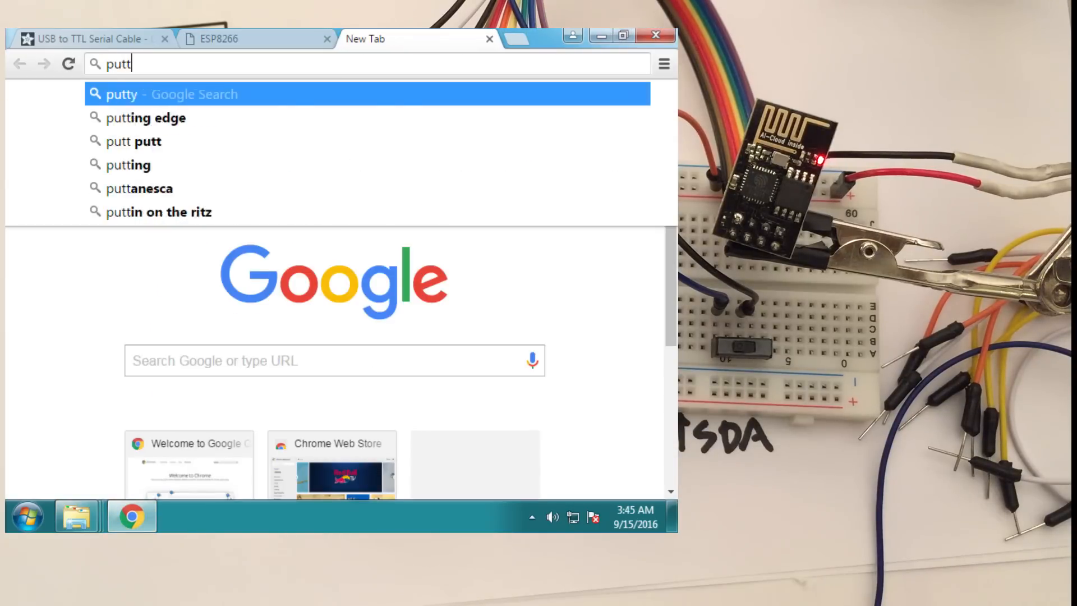
click(122, 94)
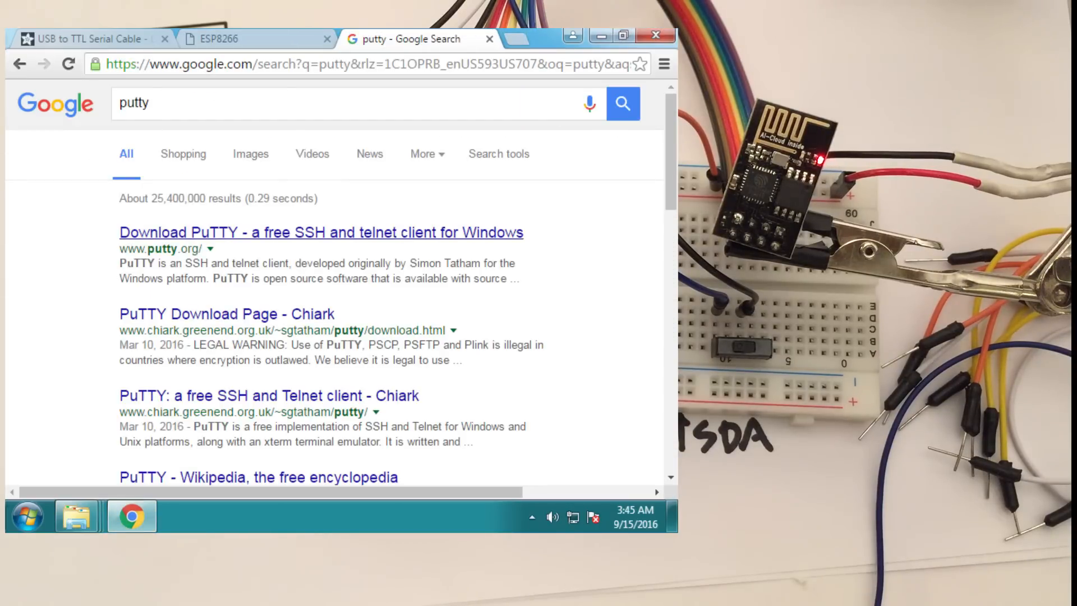
click(220, 315)
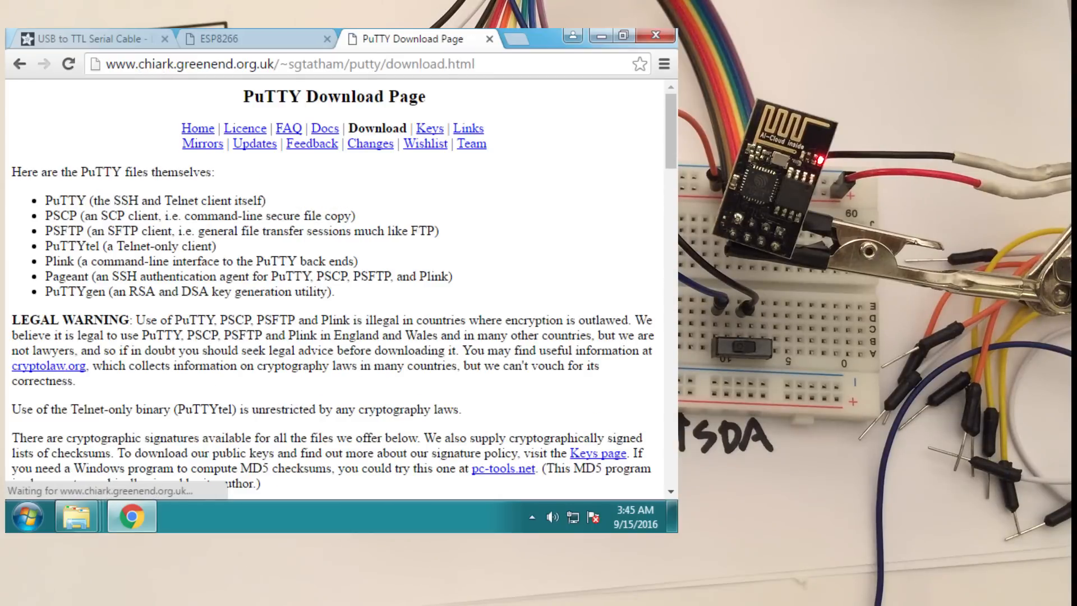
scroll(down, 3)
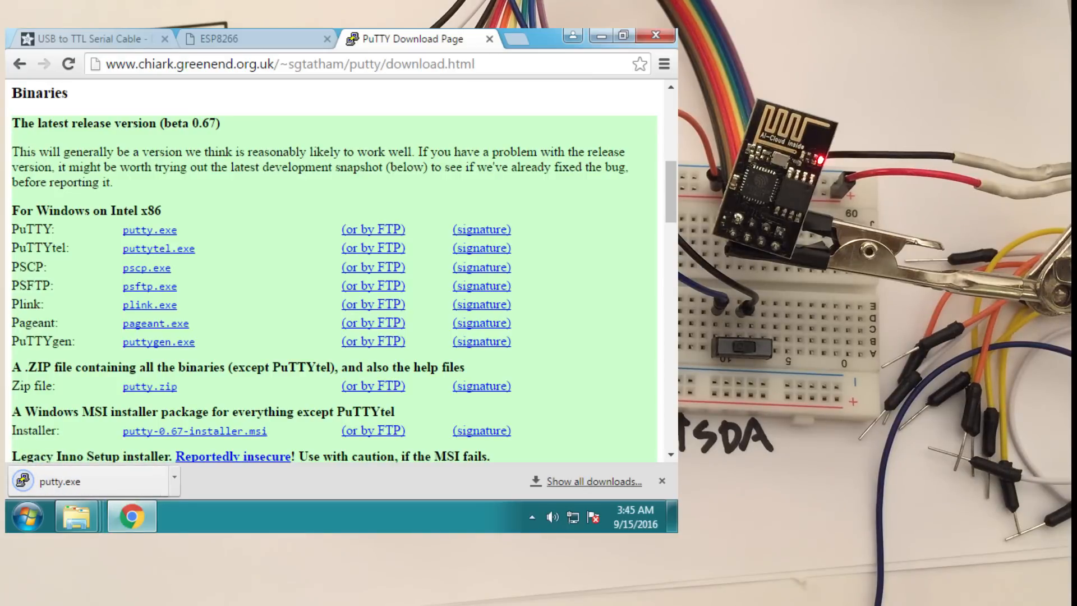
click(90, 480)
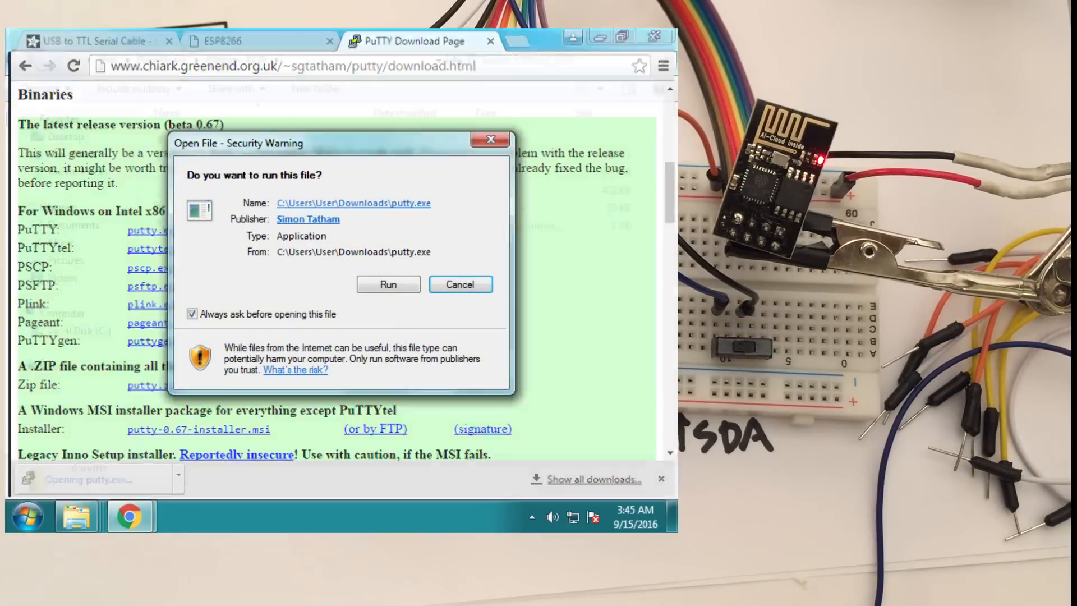
click(388, 284)
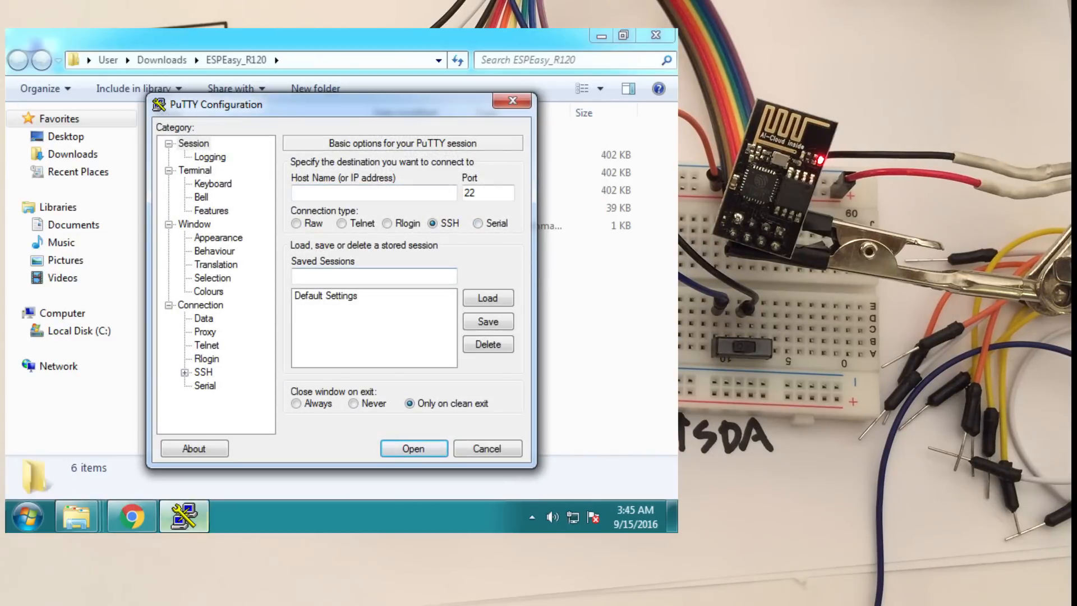
click(487, 448)
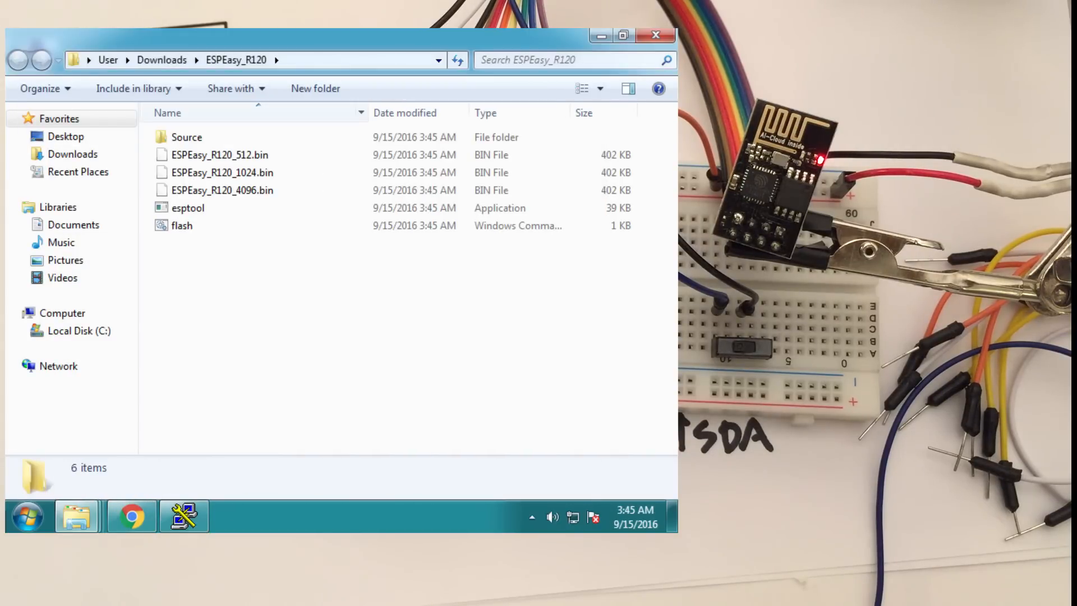
Step: Run flash.cmd and answer COM port 3, flash size 1024 and build 120
click(187, 208)
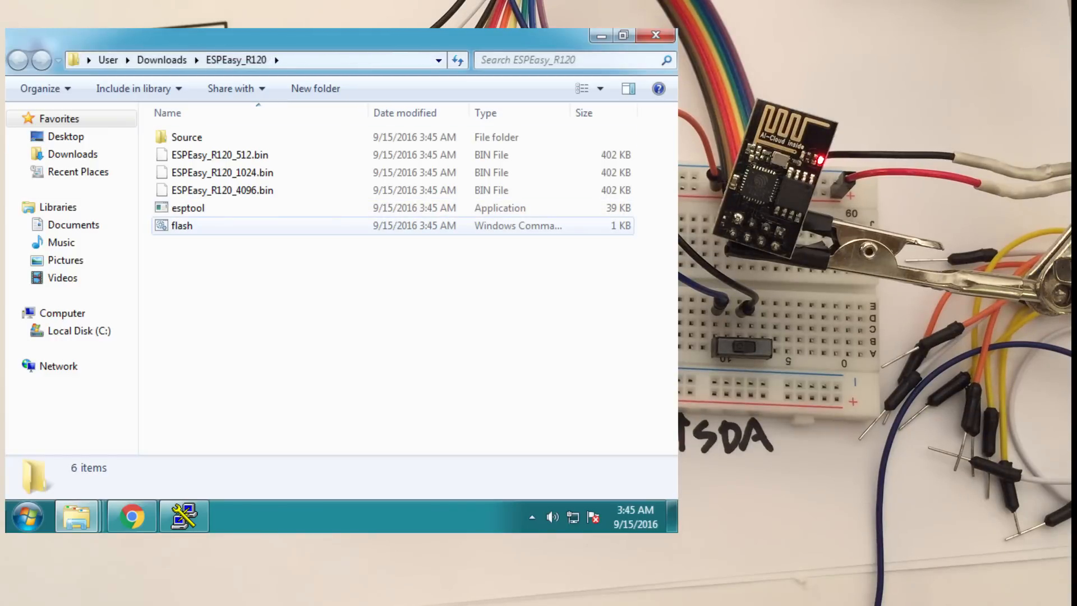
double_click(181, 225)
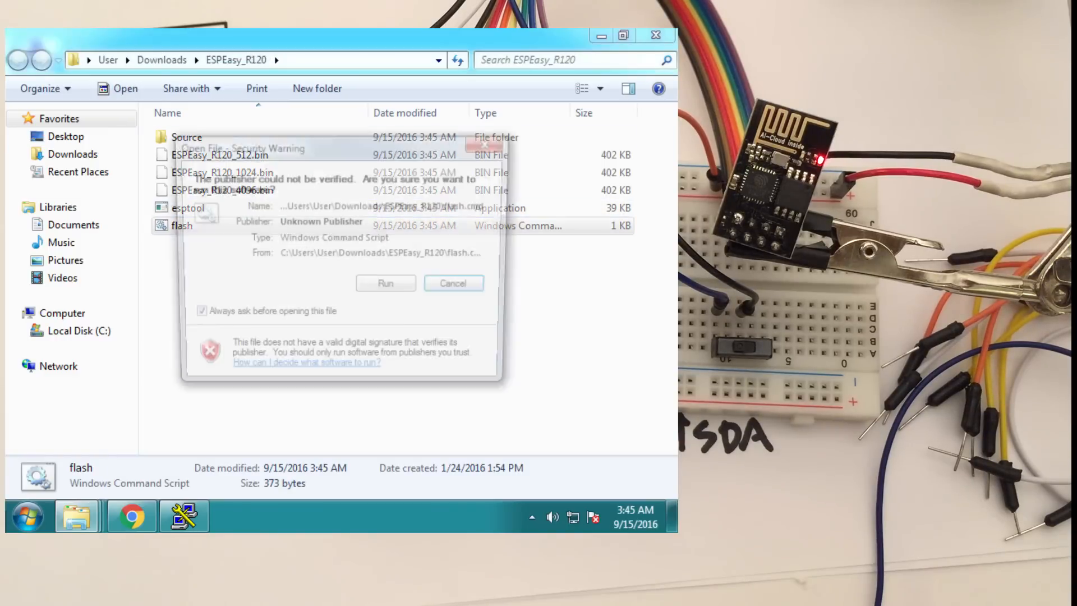
click(386, 282)
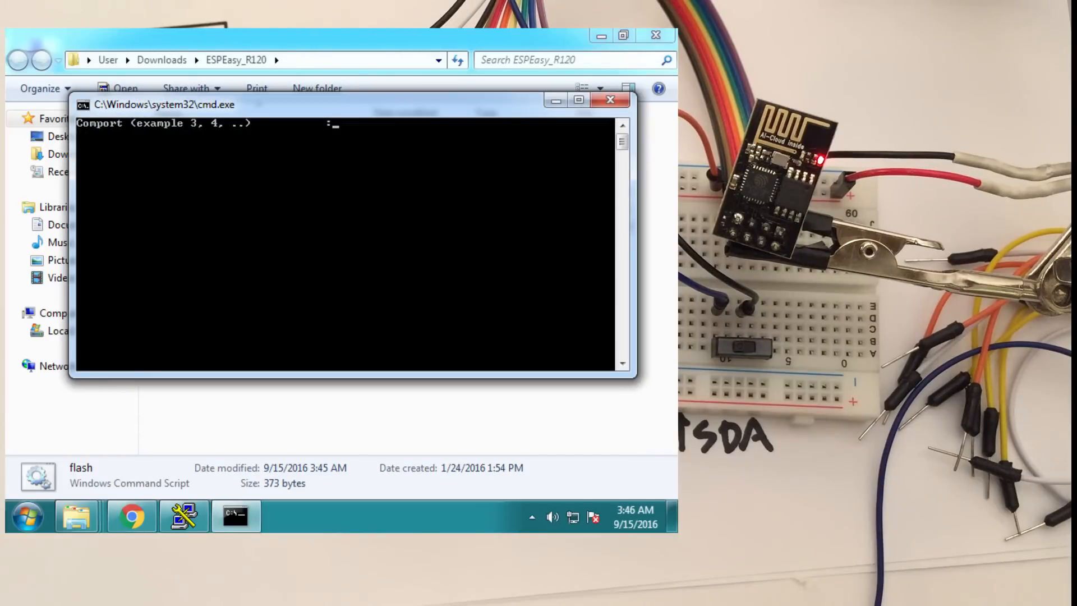
text(3)
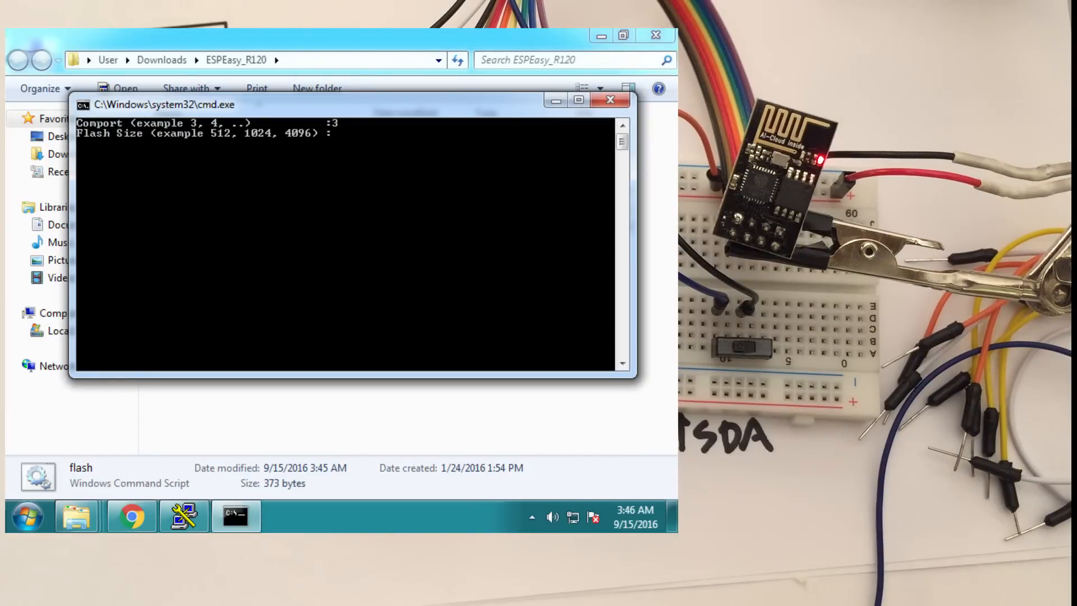
text(10)
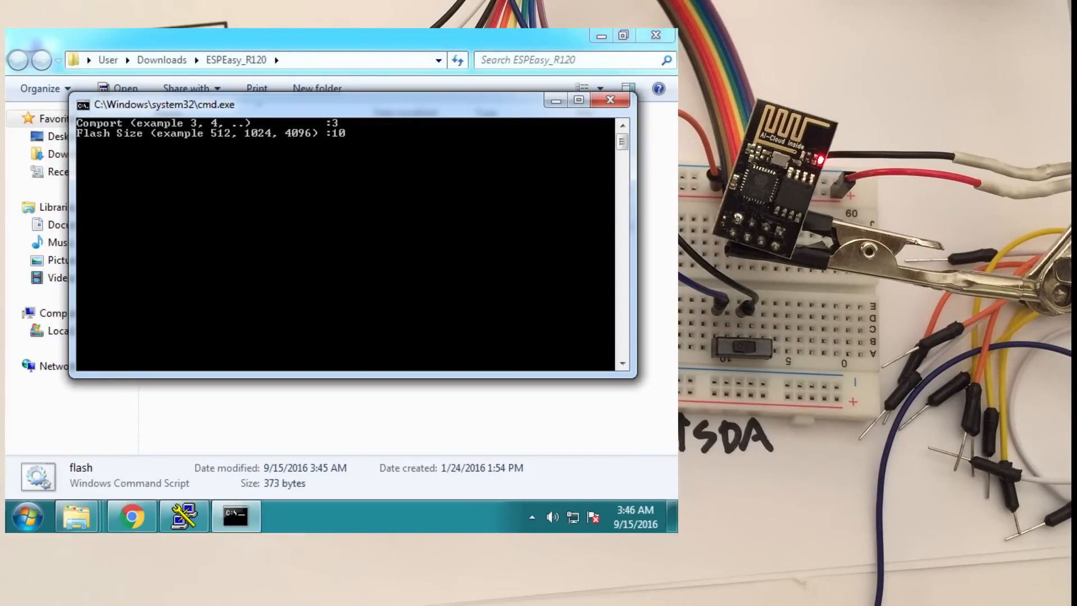
text(1024)
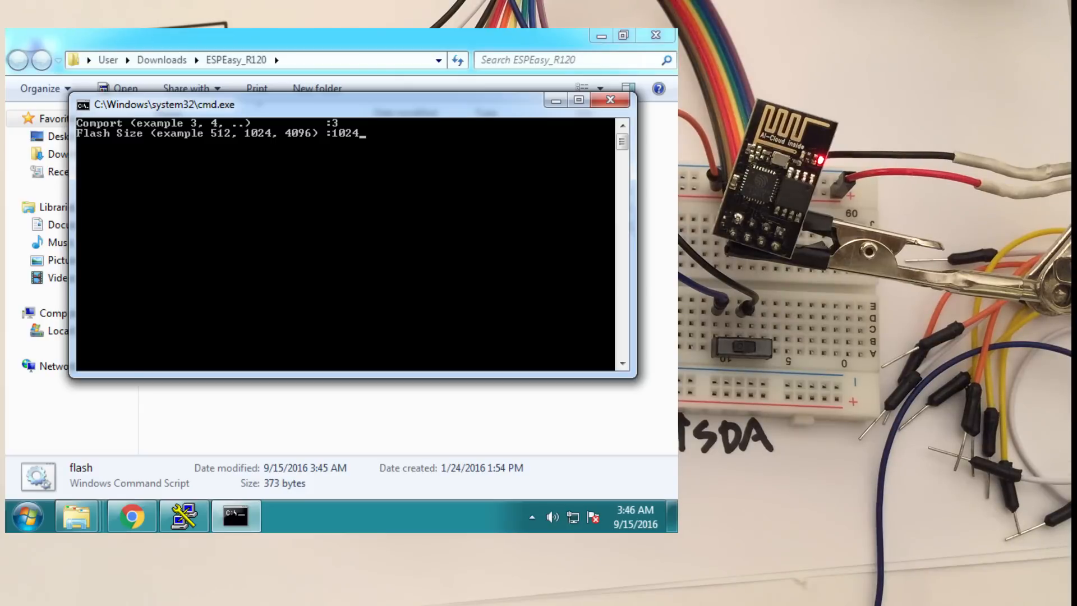
key(enter)
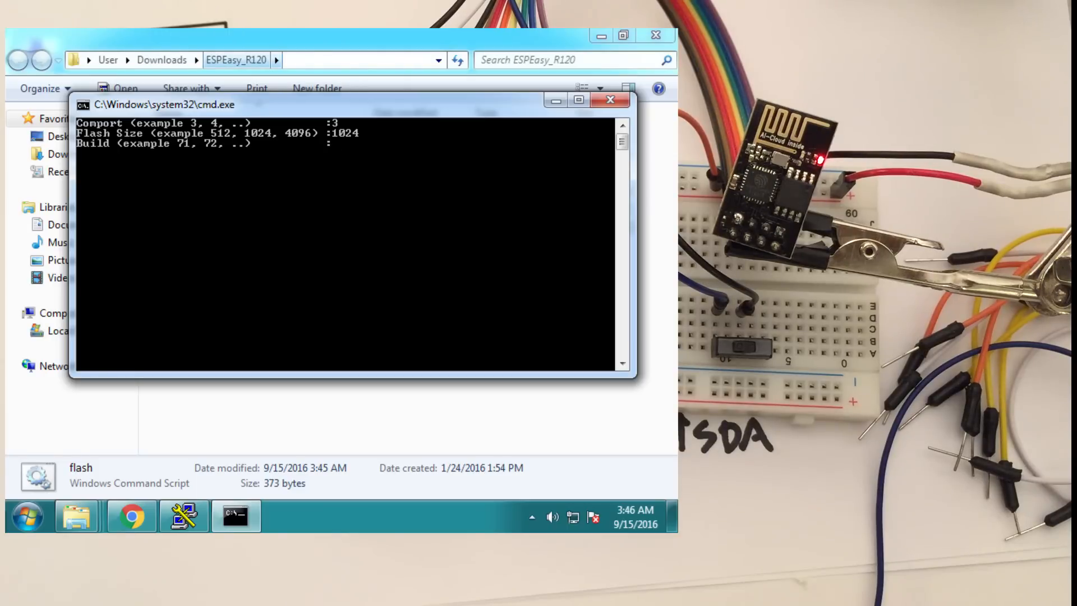
text(120)
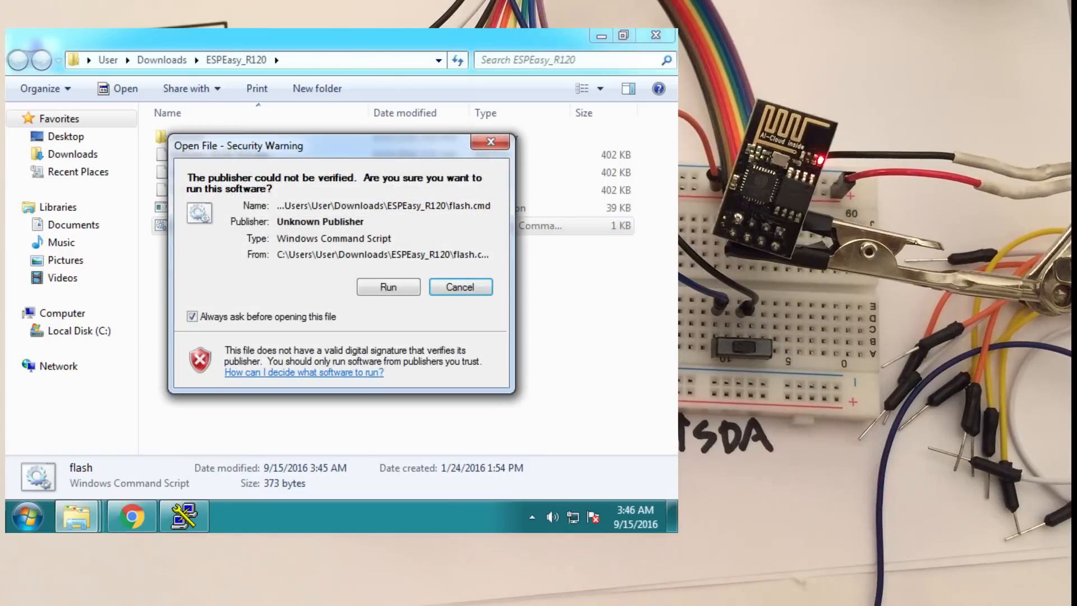
Step: Rerun flash.cmd, entering flash size 1024 and build 120
click(387, 287)
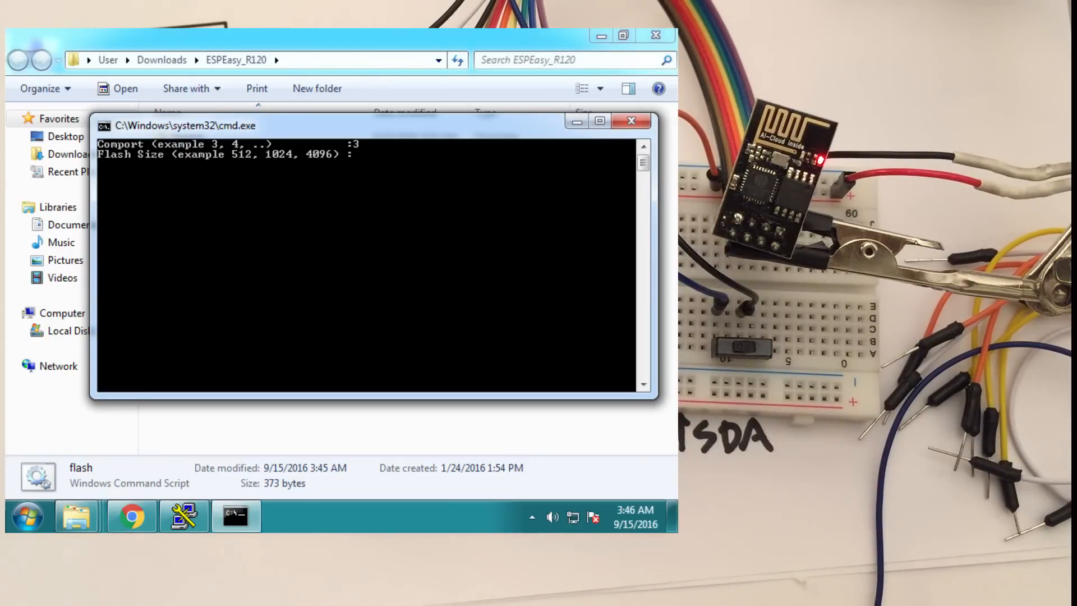
text(1024)
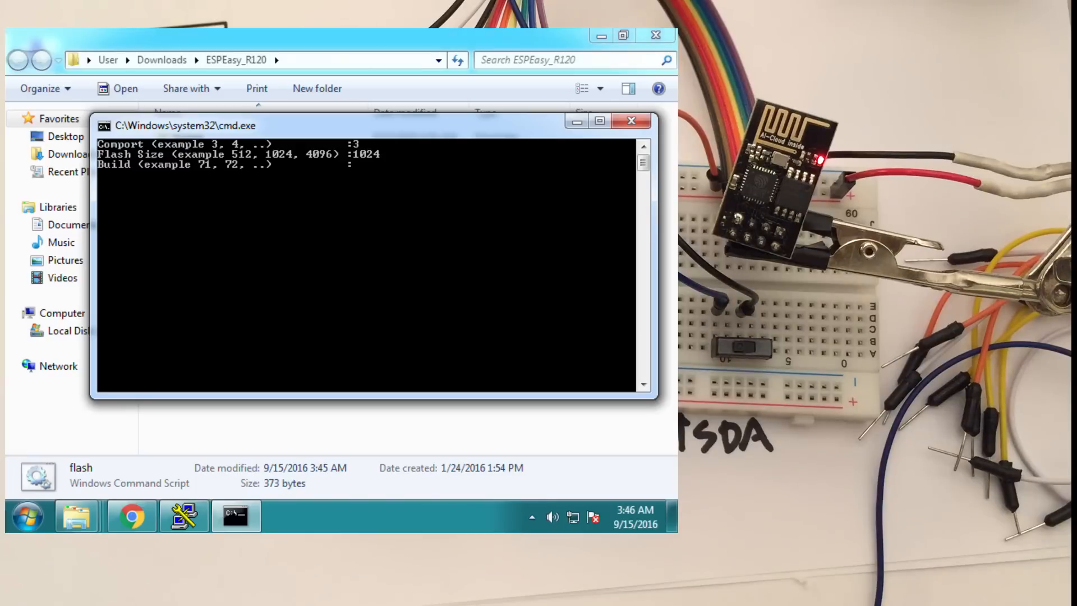
text(120)
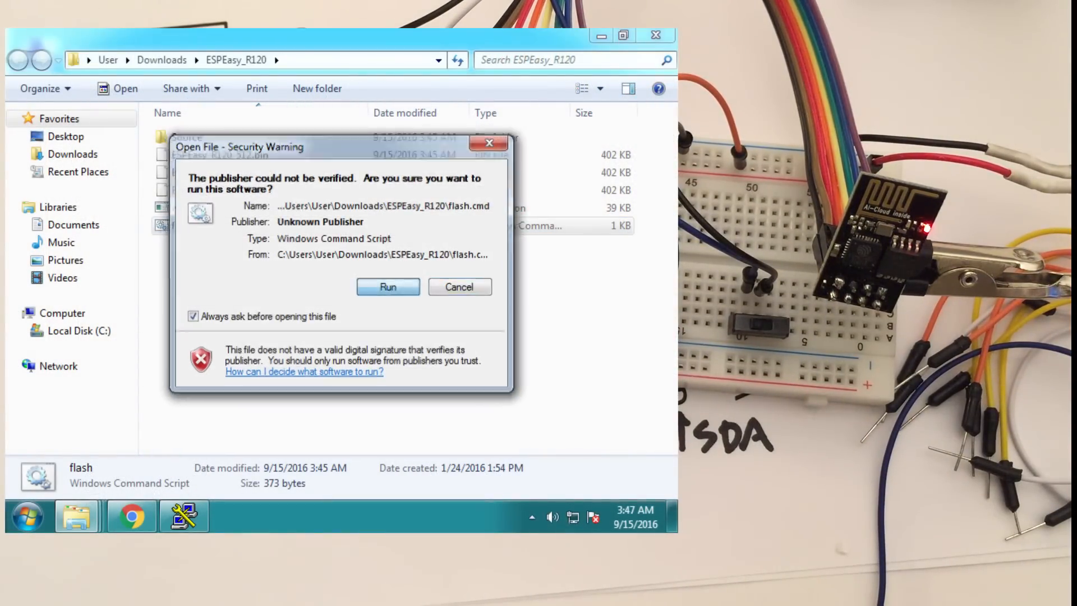
Step: Confirm the security warning so flash.cmd starts uploading the firmware
click(387, 286)
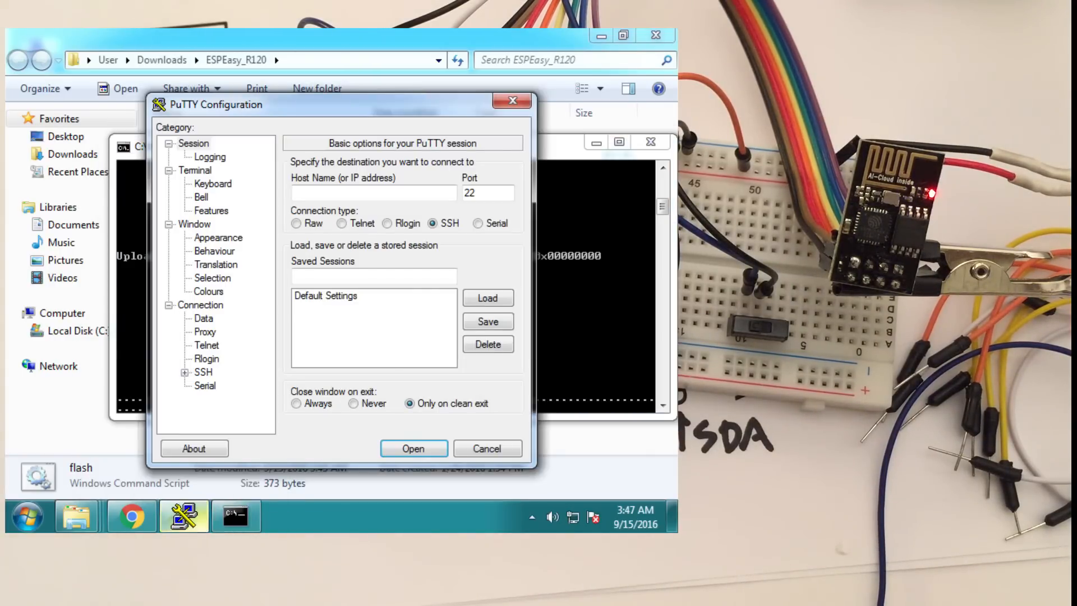
Step: Set PuTTY to a Serial connection on COM3 at speed 115200
click(478, 222)
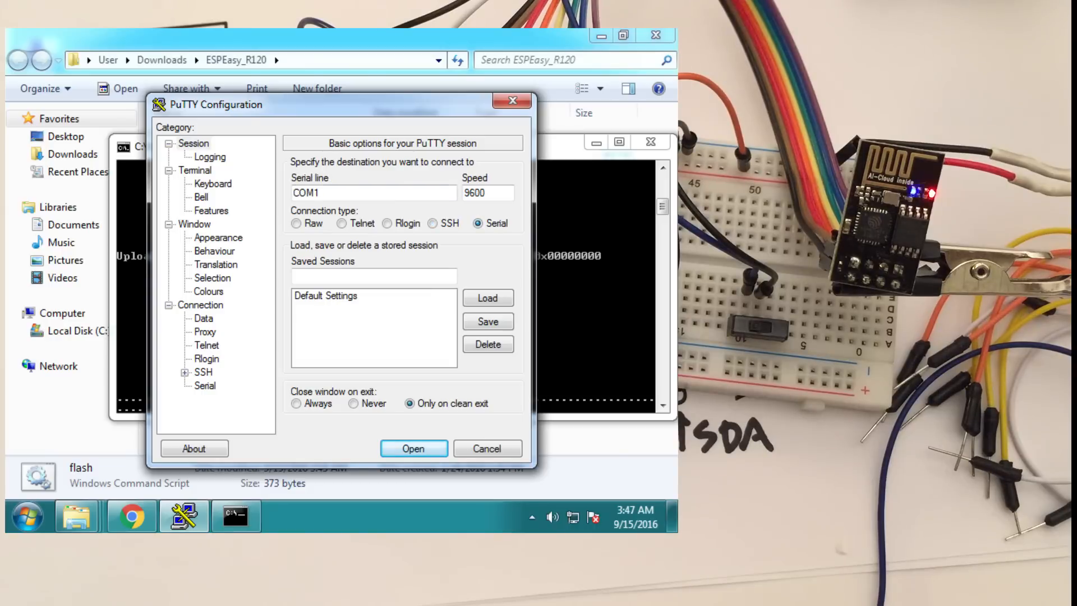
text(COM3)
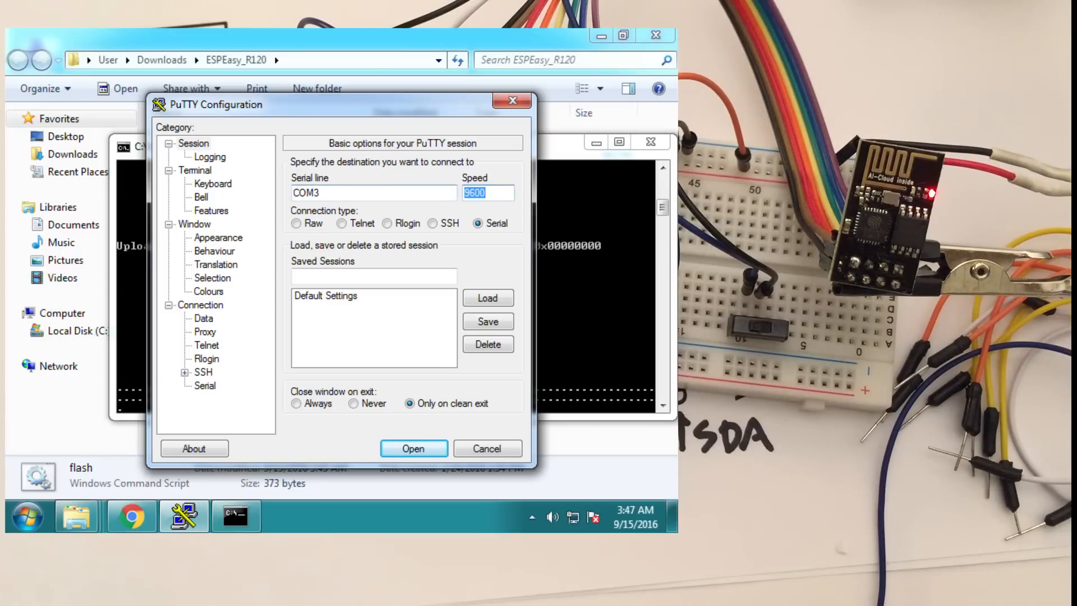
text(115200)
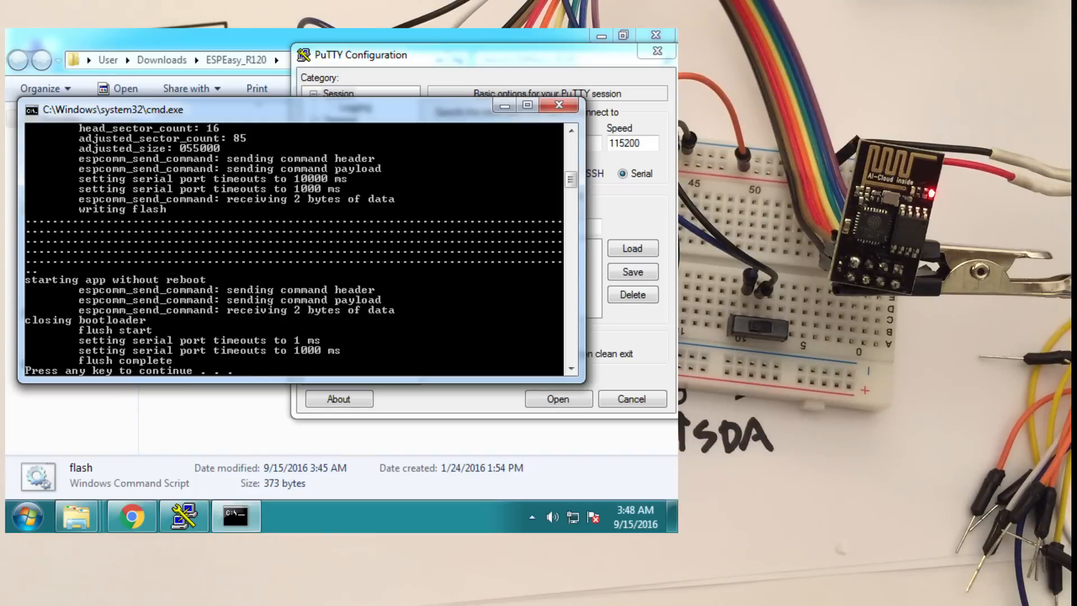
Step: Dismiss the finished flashing console window
click(557, 398)
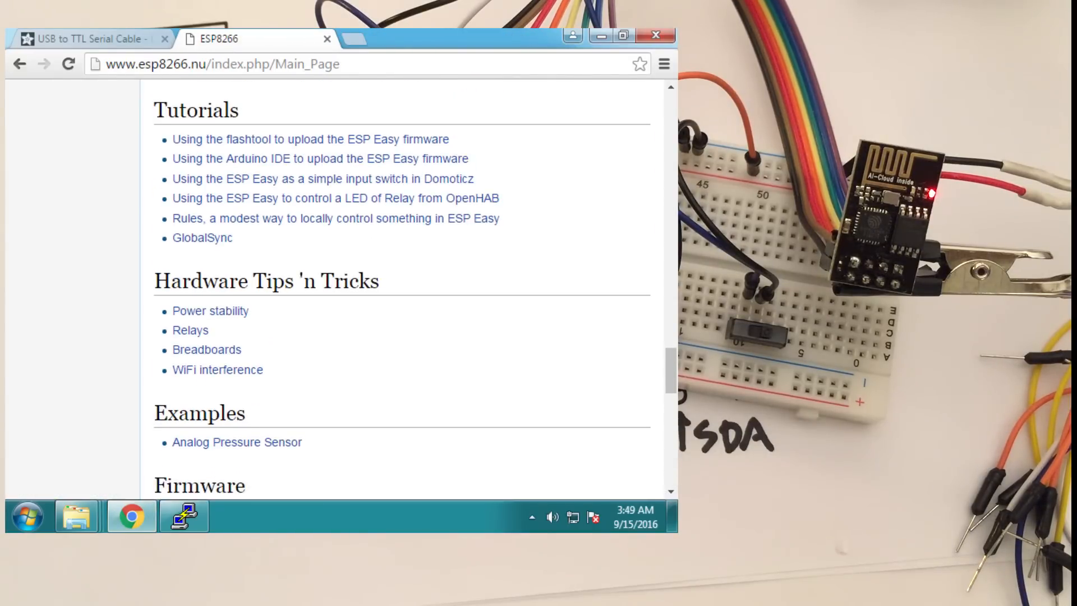
Step: Follow the firmware upload tutorial to the wiki's EasySetup page about the ESP_0 access point
click(334, 139)
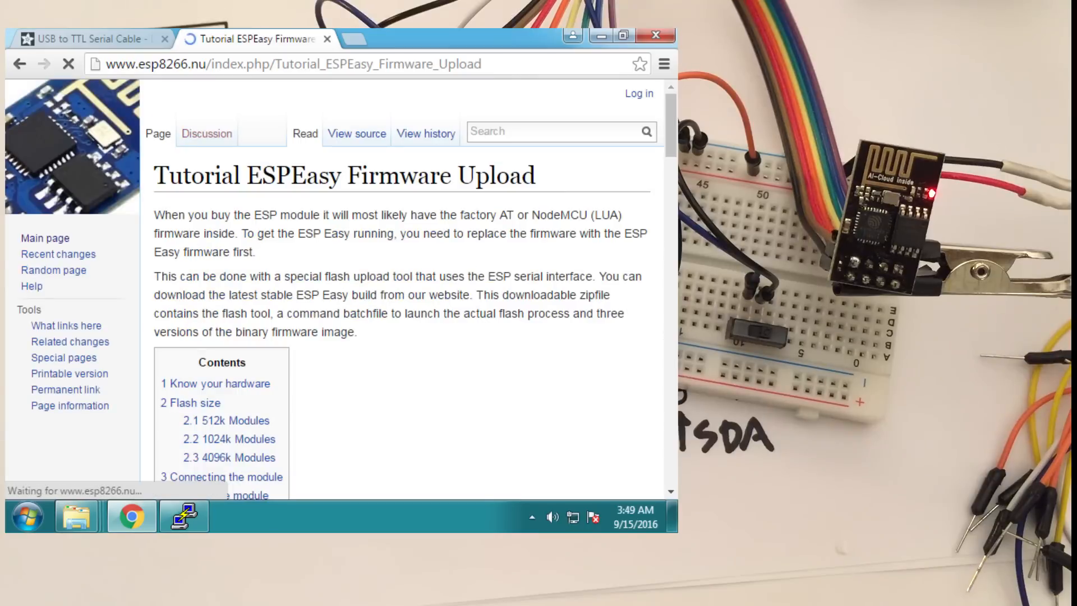
scroll(down, 3)
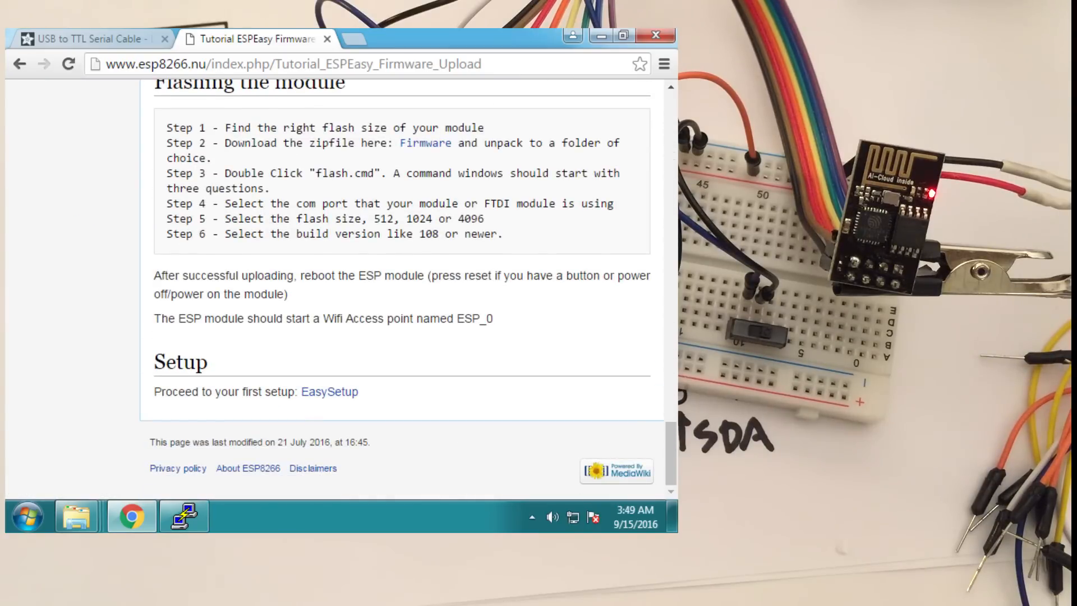
click(328, 392)
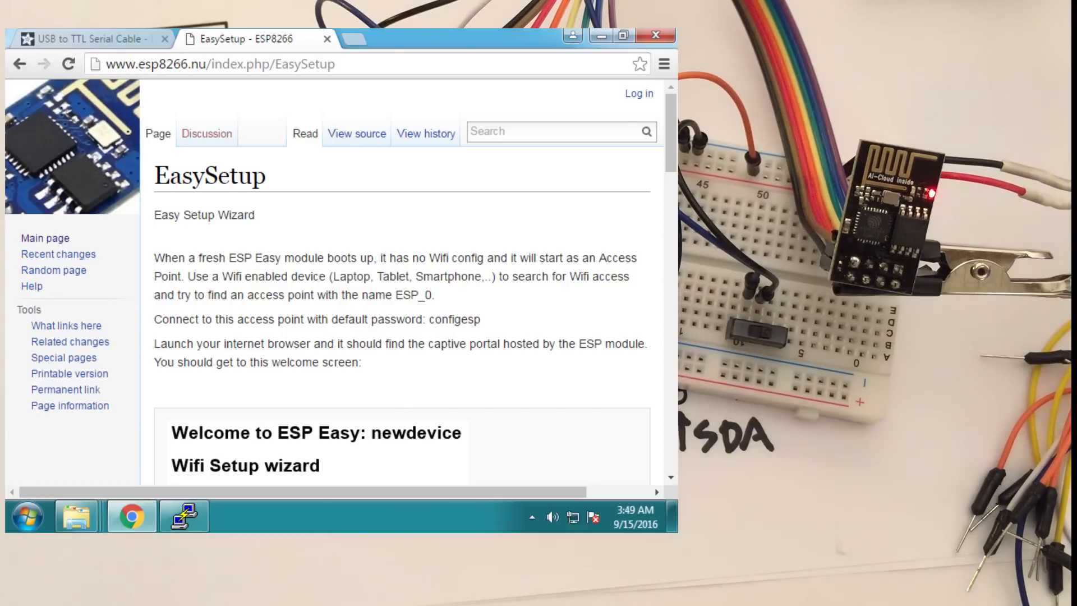
double_click(453, 319)
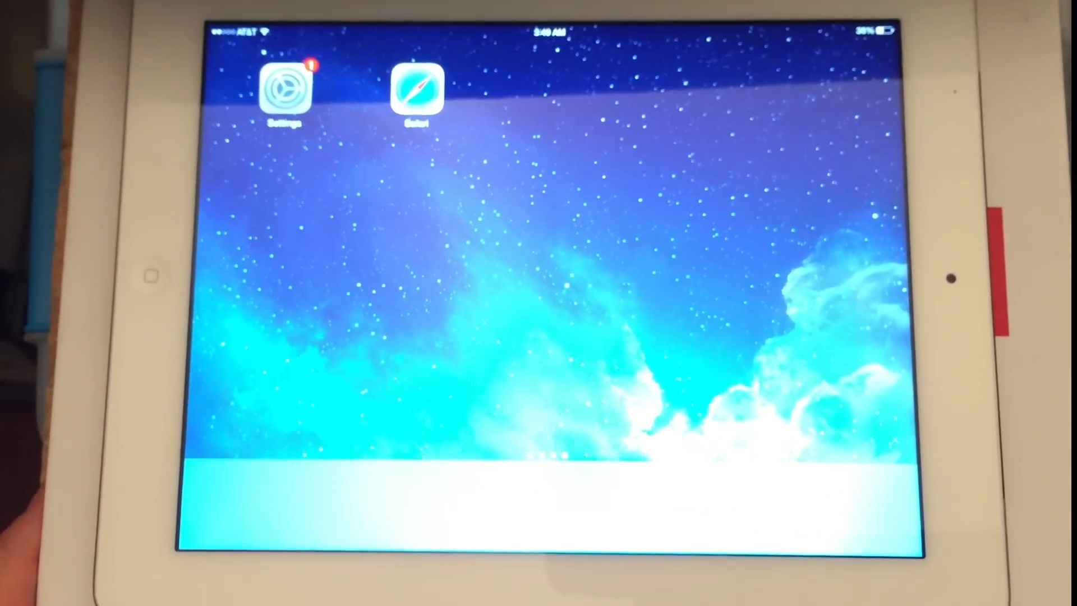
Step: Join the iPad to the ESP_0 Wi-Fi network with password configesp
click(285, 90)
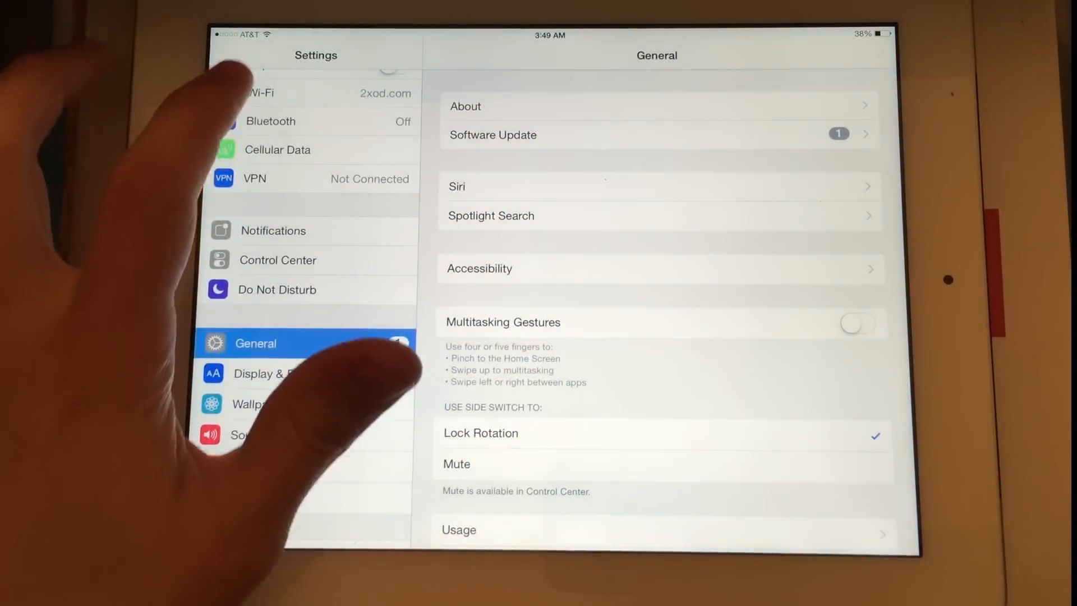
click(274, 92)
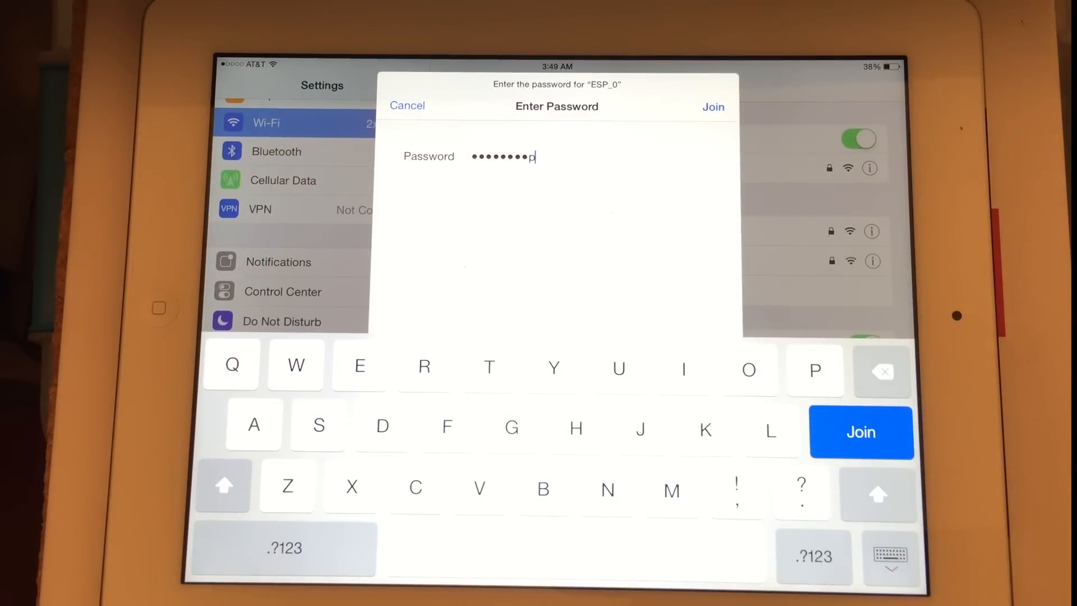
click(860, 432)
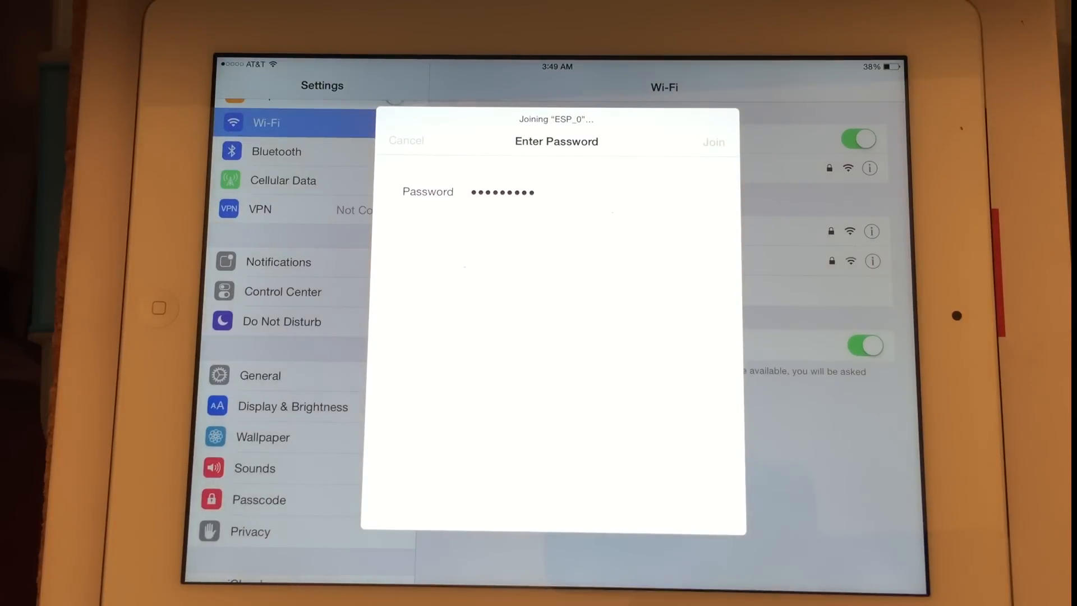
click(713, 142)
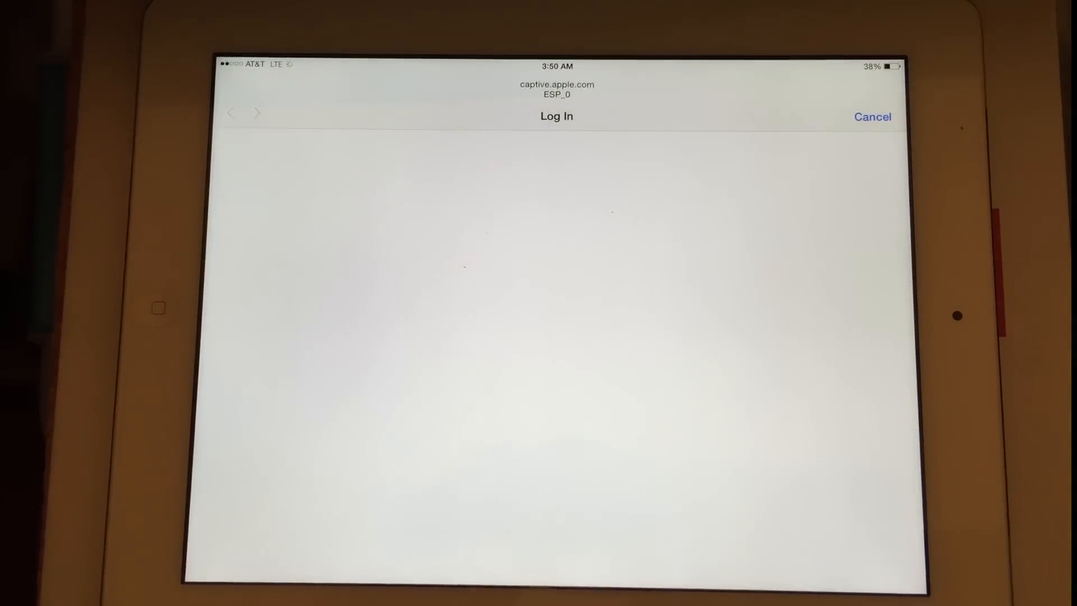
click(872, 117)
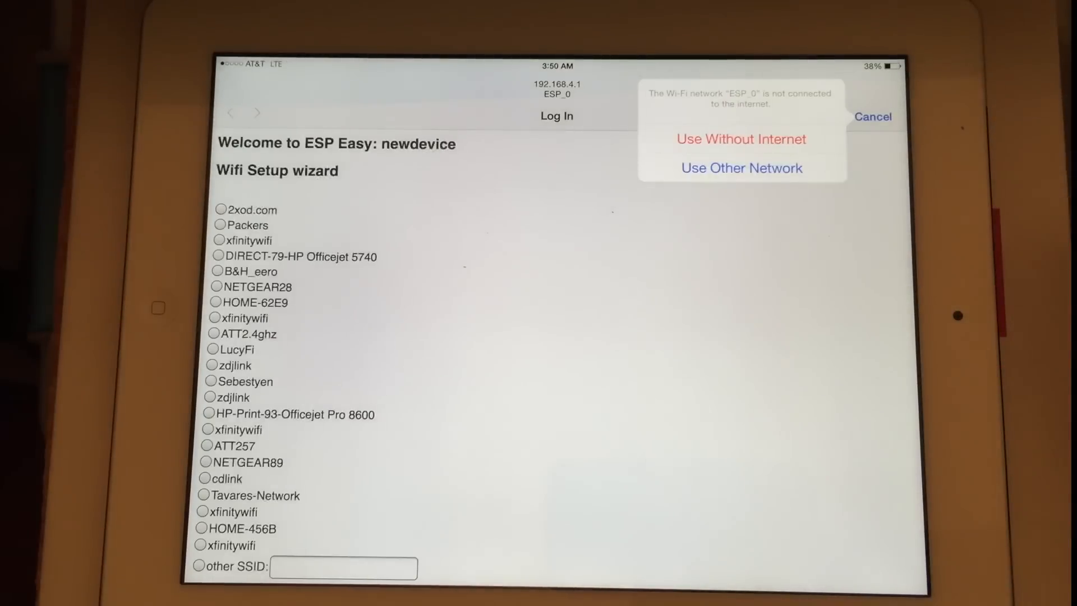
Step: Keep ESP_0 without internet, check its 192.168.4.1 router details, and return home
click(739, 139)
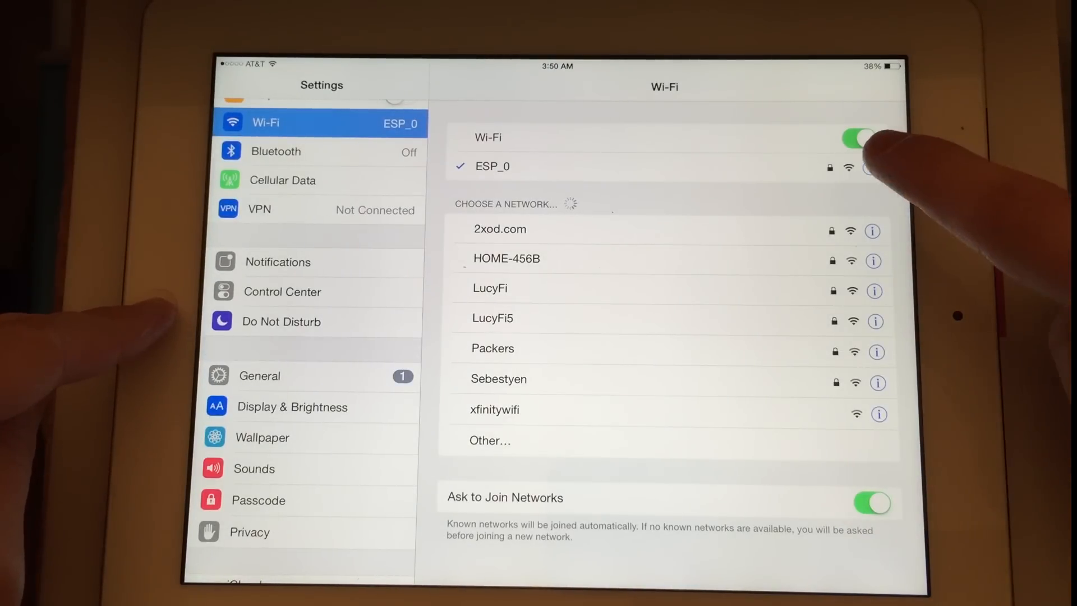
click(872, 166)
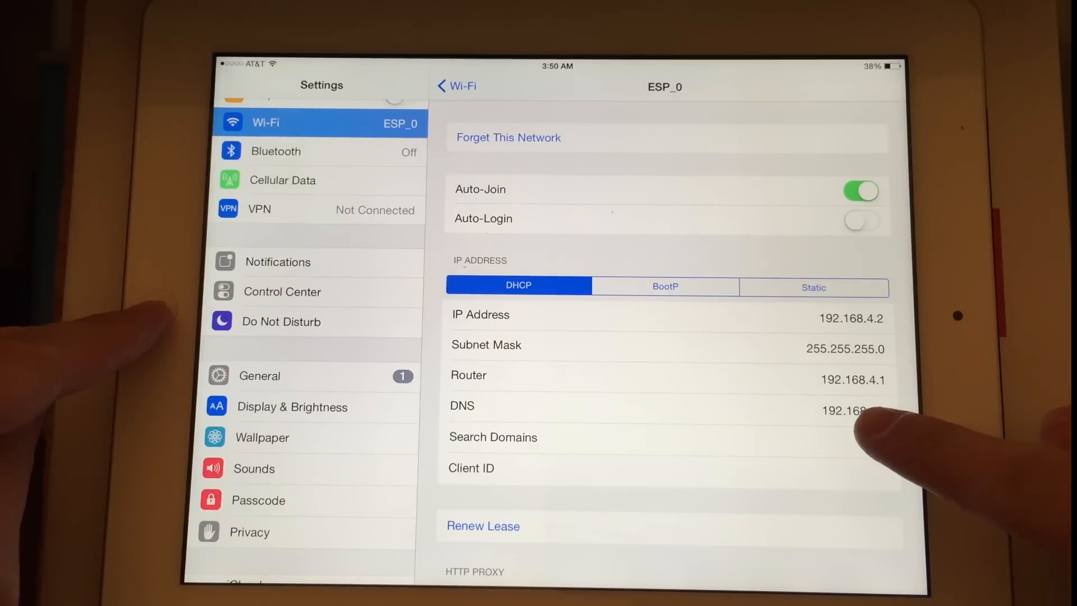
key(home)
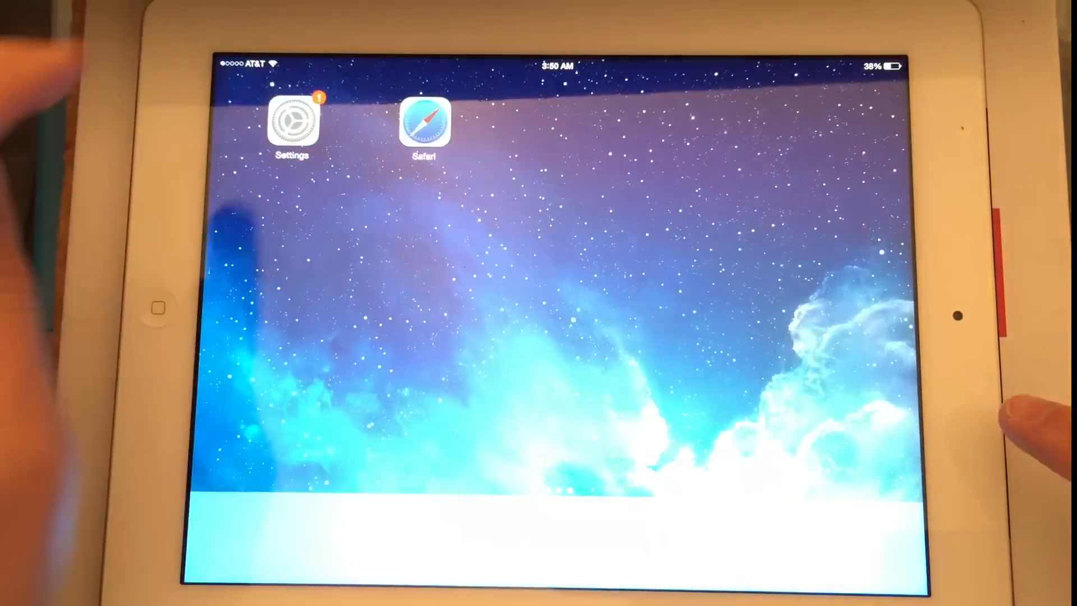
click(424, 123)
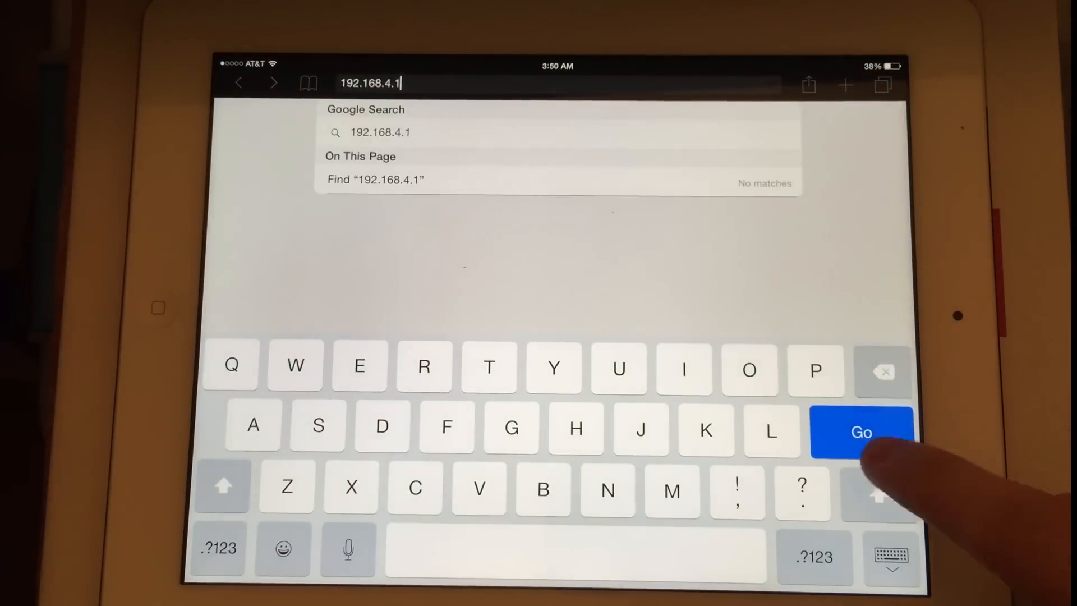
Step: Load 192.168.4.1, pick 2xod.com in the Wifi Setup wizard, enter its password, and connect
click(860, 432)
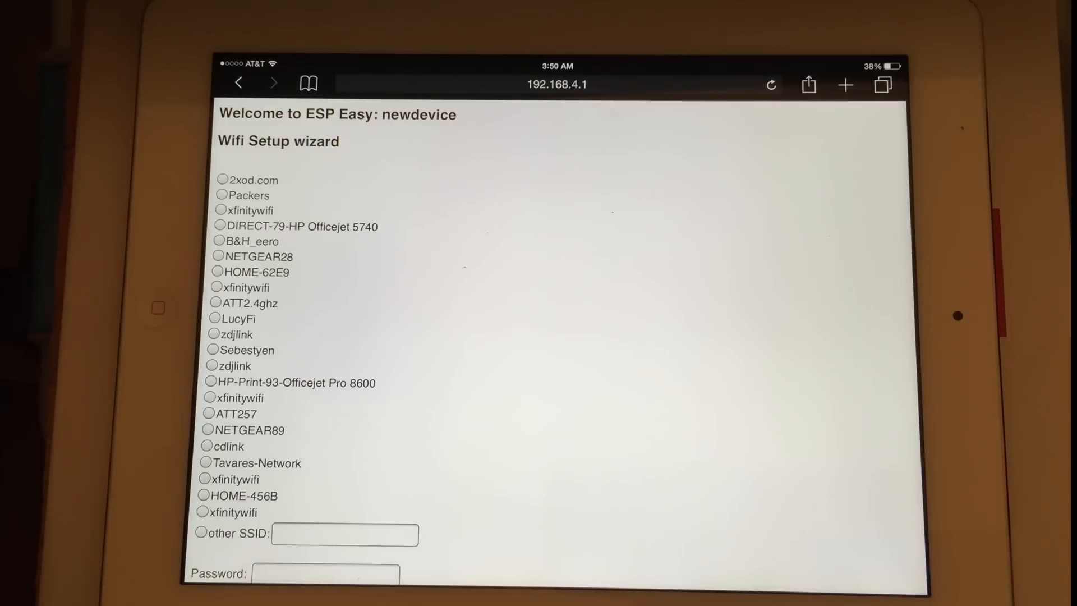
click(220, 180)
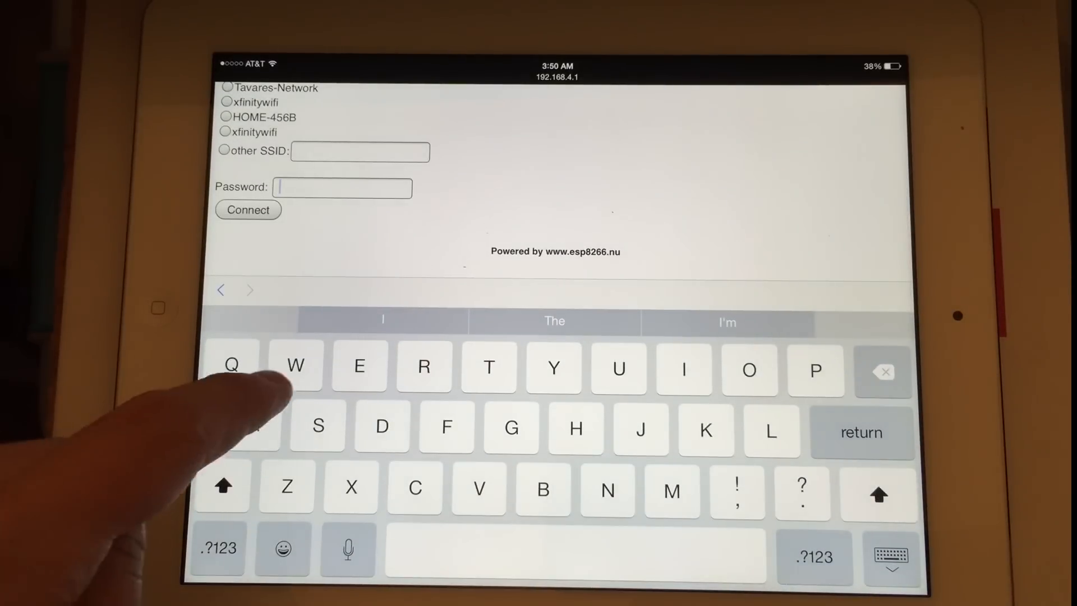
click(218, 548)
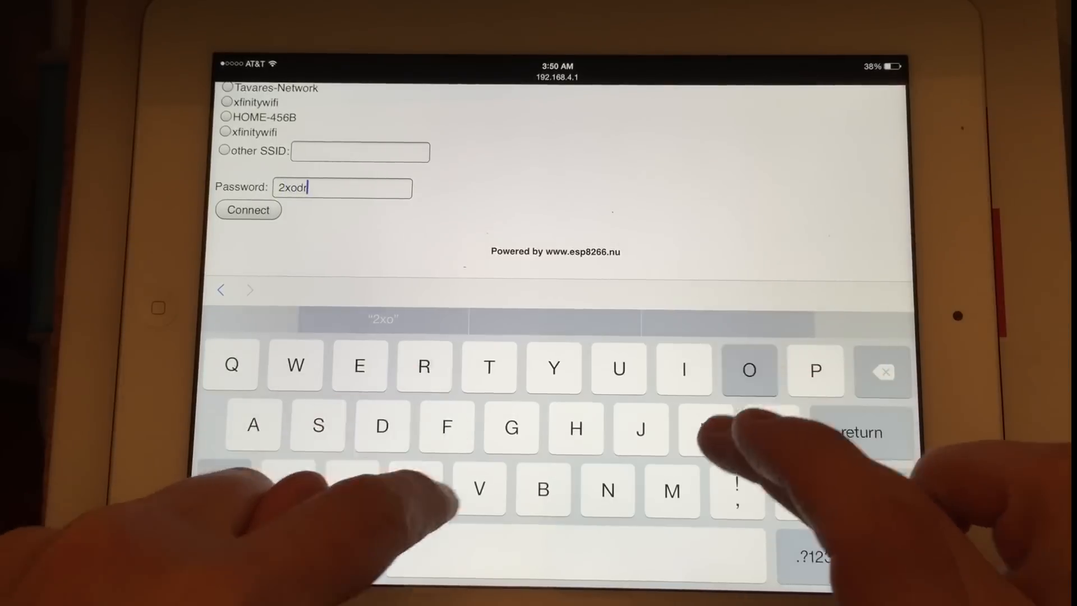
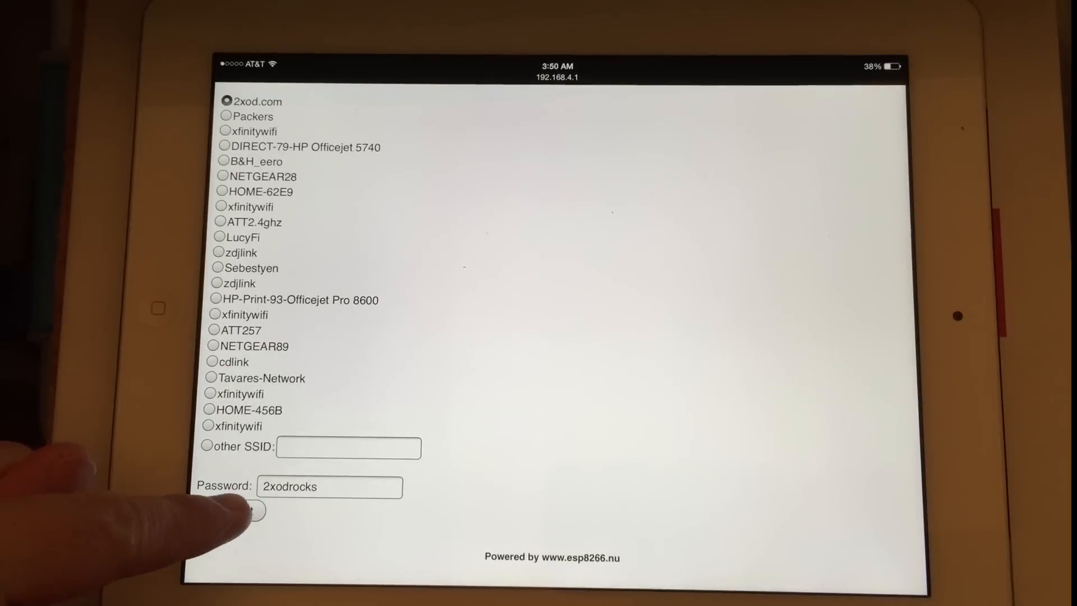
click(236, 511)
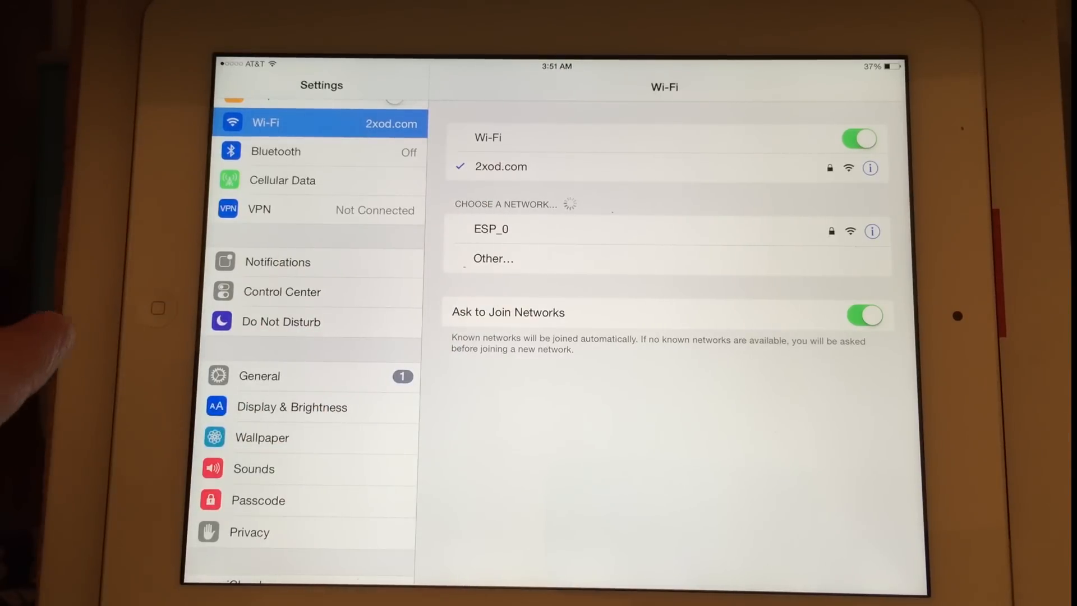
Step: Back in Safari, proceed to main config, stopping and retrying the stalled load
key(home)
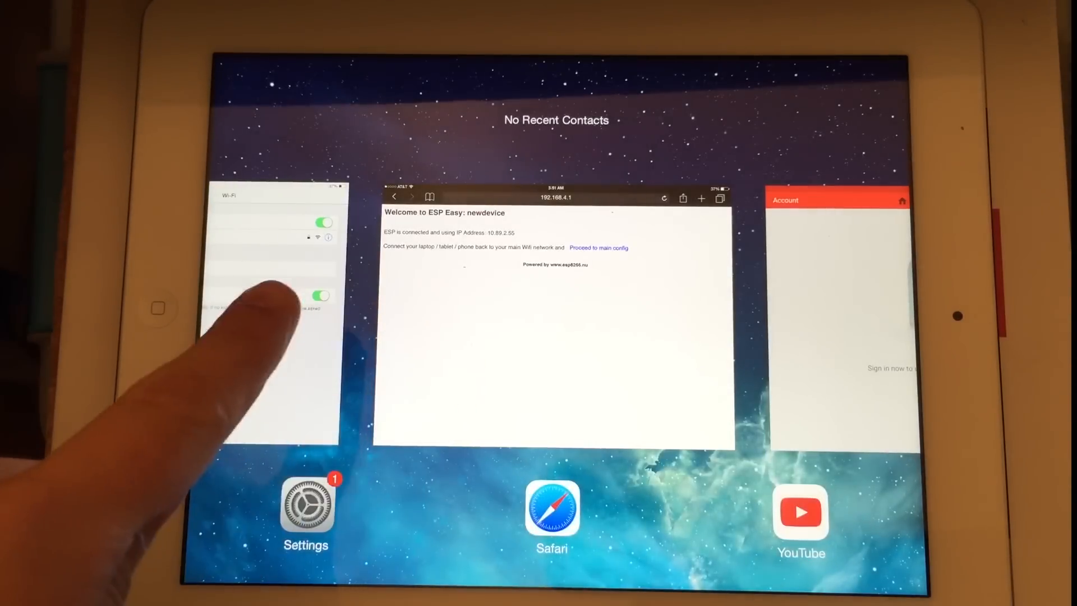
click(554, 316)
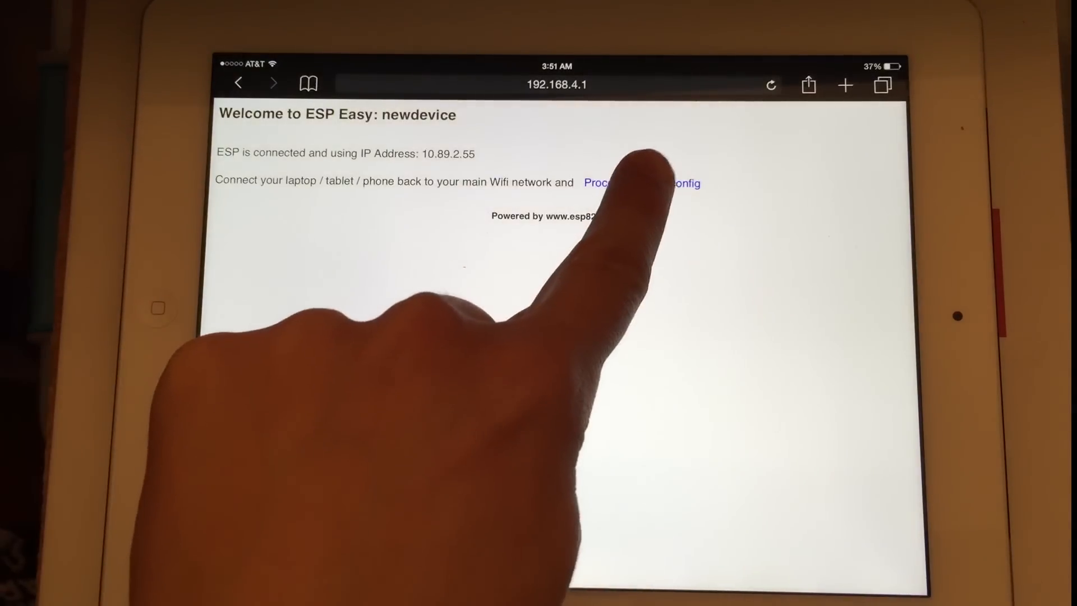
click(642, 183)
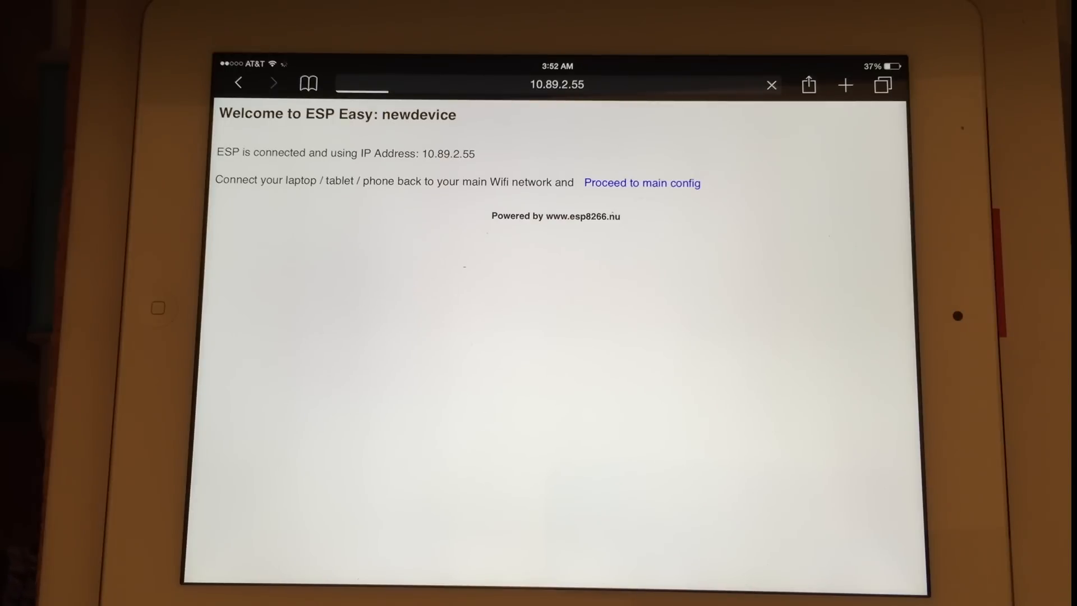
click(641, 183)
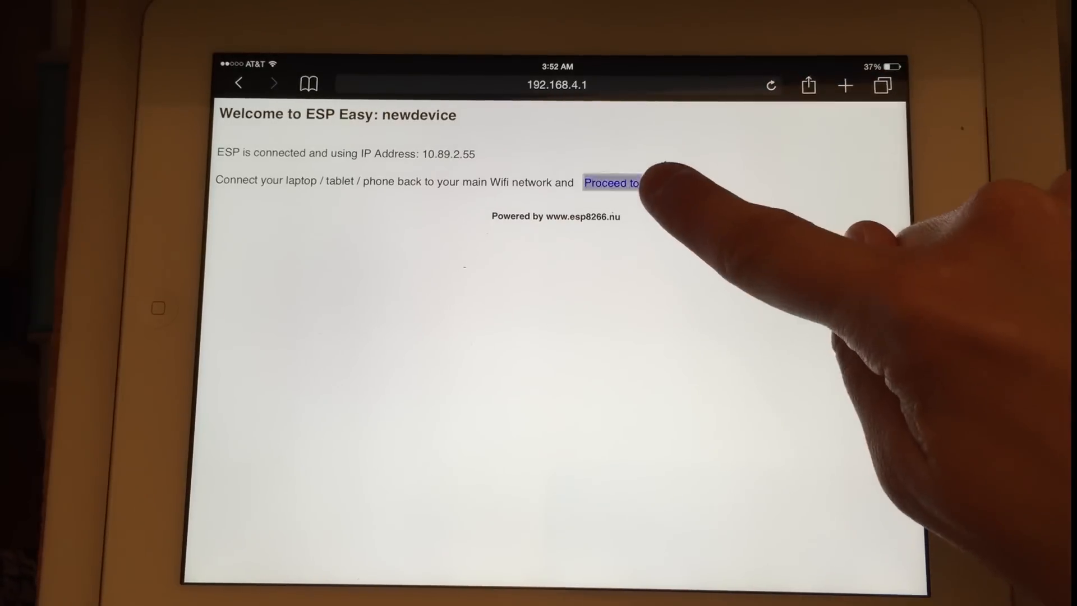
click(612, 183)
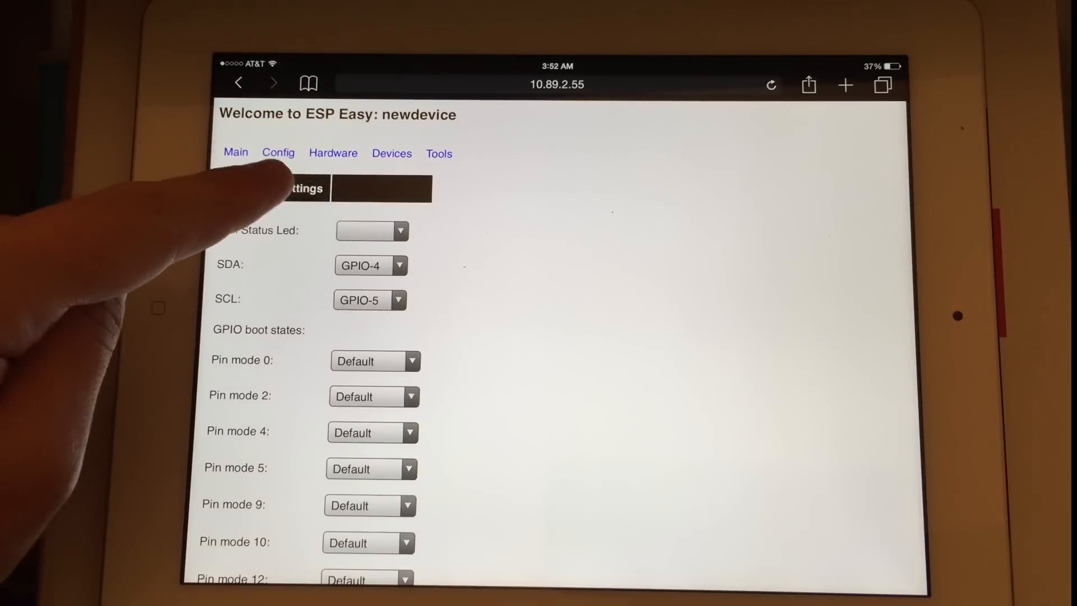
Step: Set the I2C pins to SDA GPIO-0 and SCL GPIO-2 on the Hardware tab
click(370, 266)
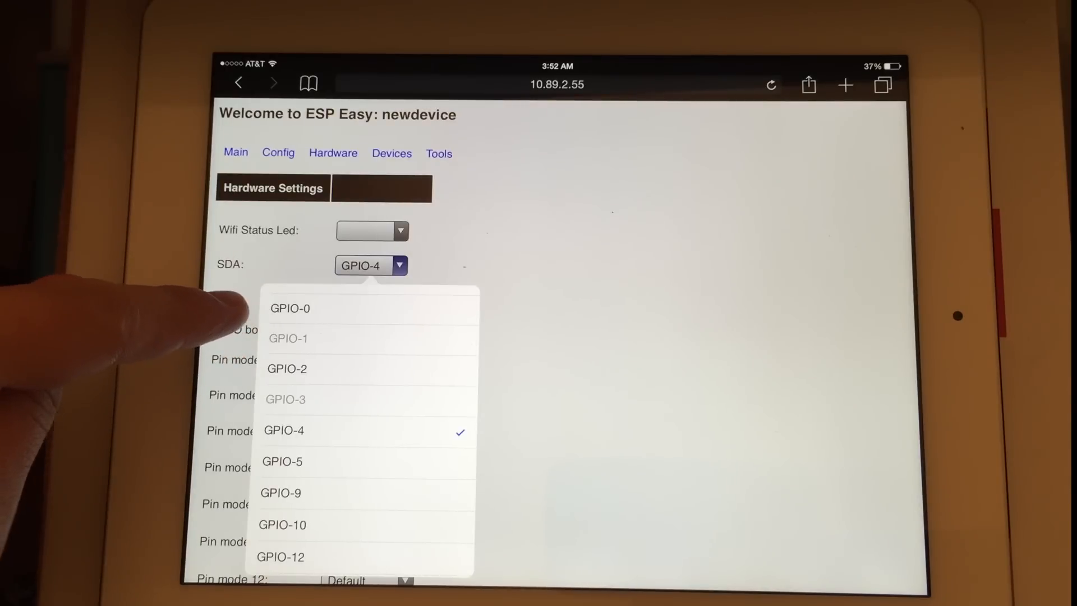
click(287, 368)
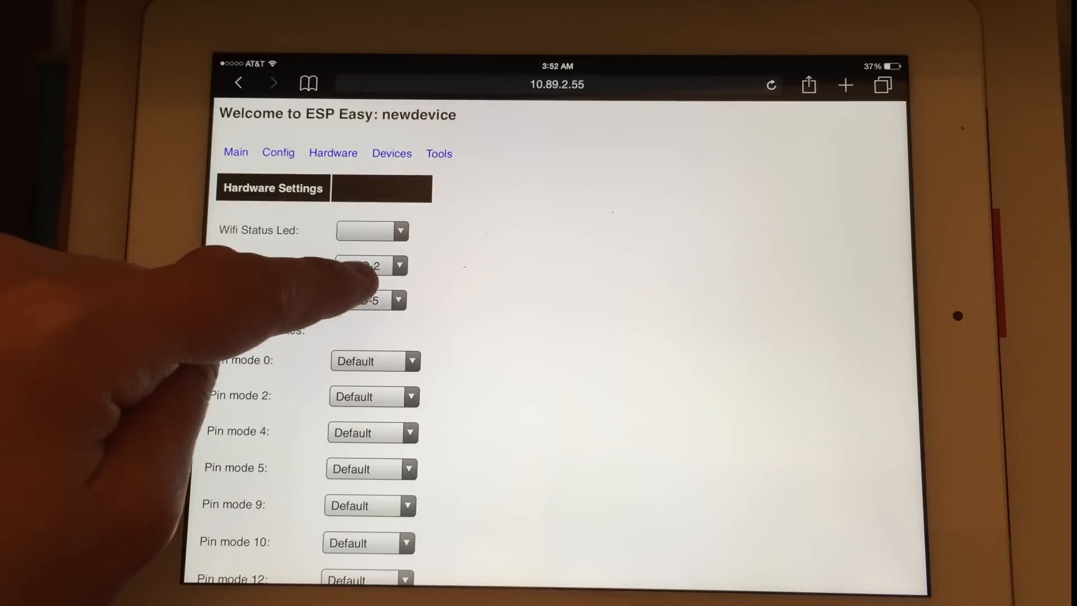
click(370, 263)
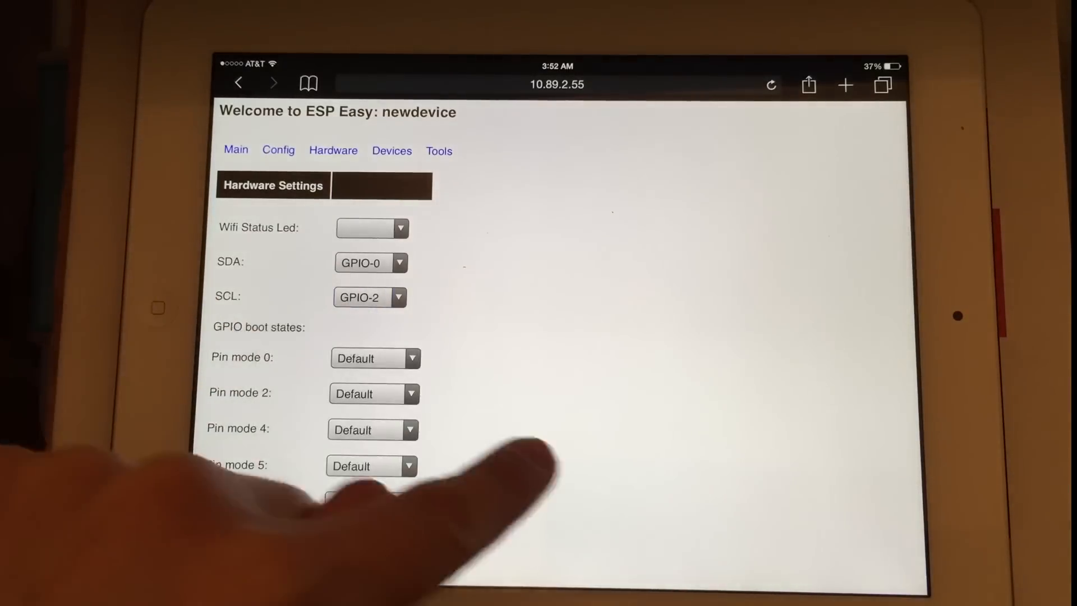
scroll(down, 3)
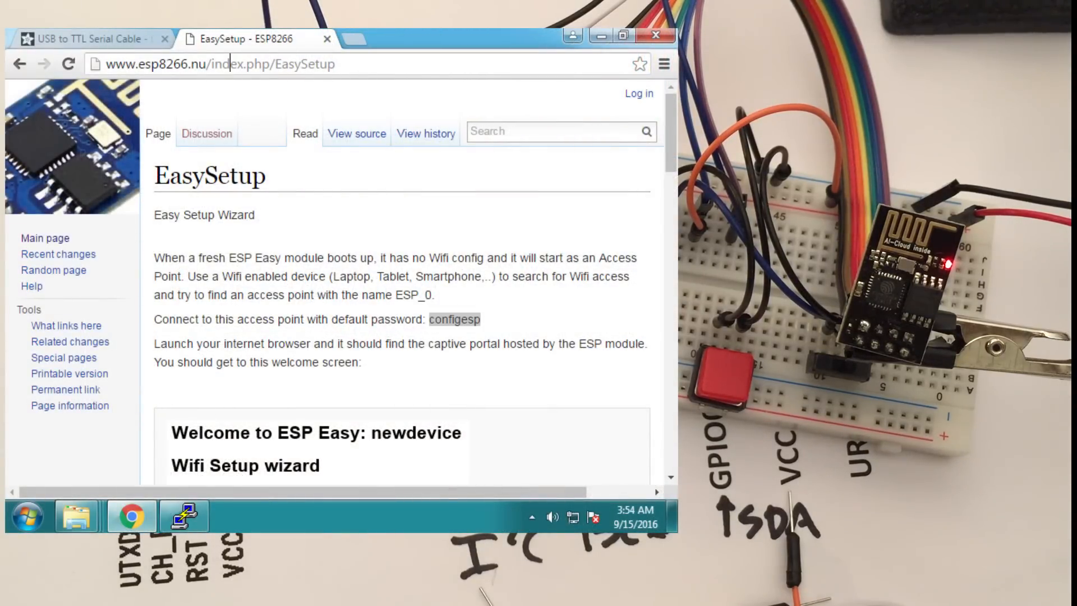
Step: Run Tools > I2C Scan at 10.89.2.55, rescanning to find OLED 0x3c and BME280 0x76
text(10.89.2.55)
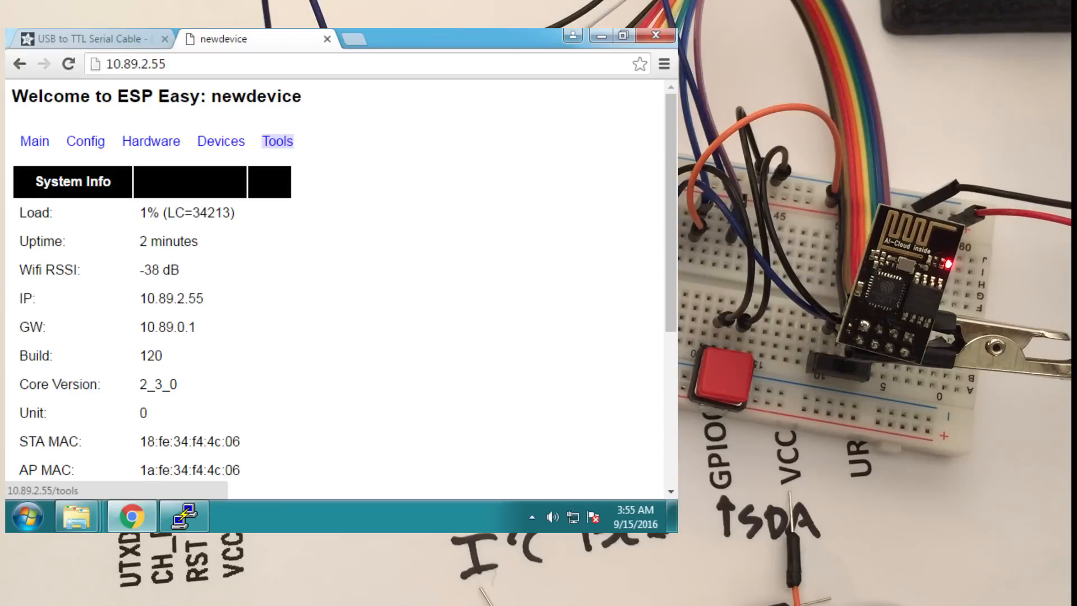
click(278, 141)
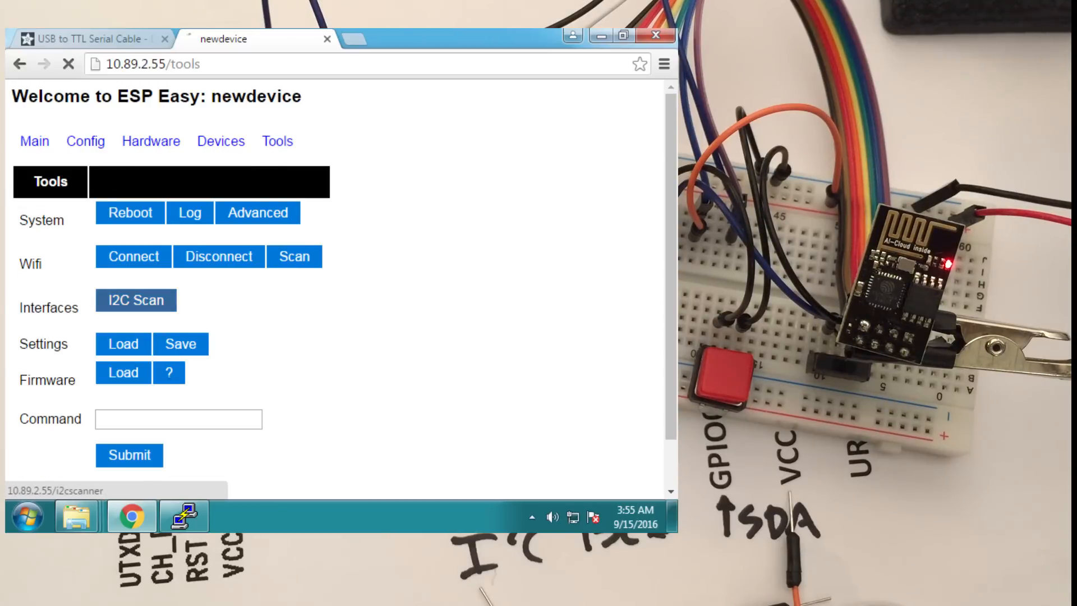
click(135, 299)
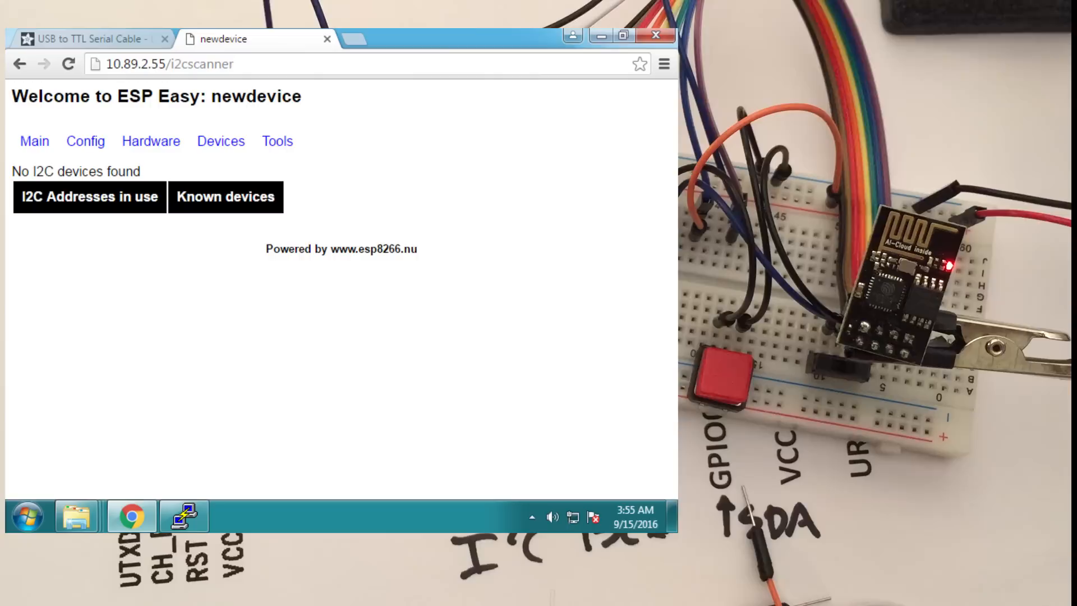
click(89, 197)
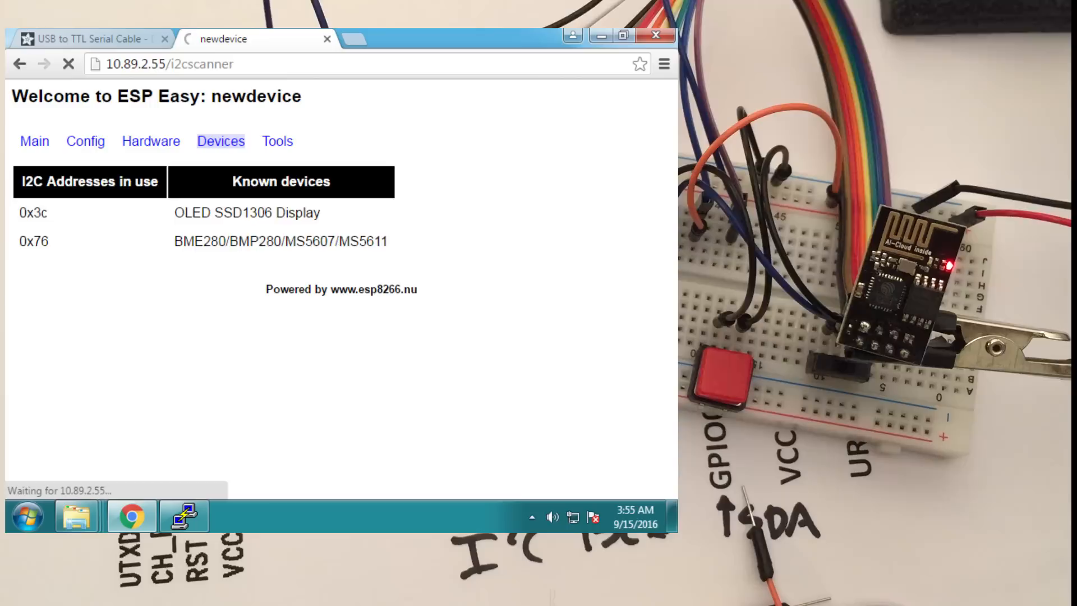
click(221, 141)
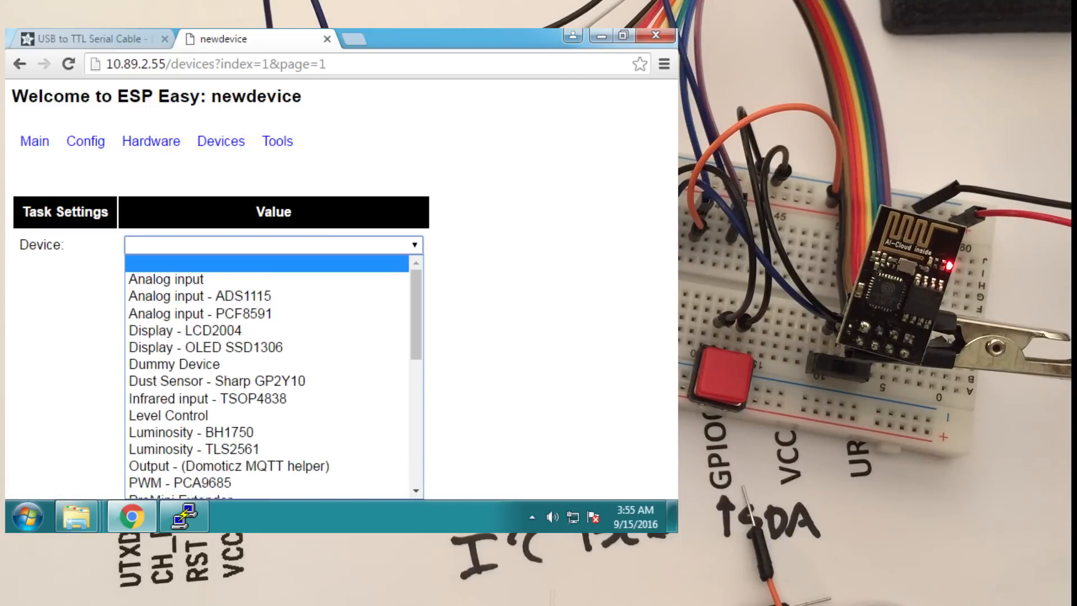
Step: Set task 1's device to 'Display - OLED SSD1306' and submit it
click(205, 347)
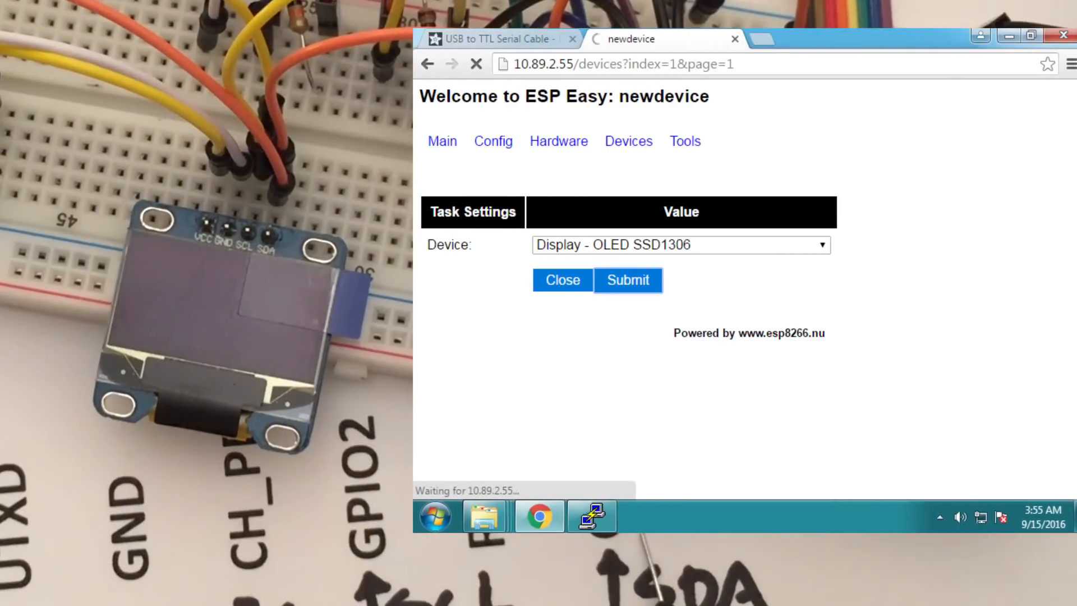
click(626, 279)
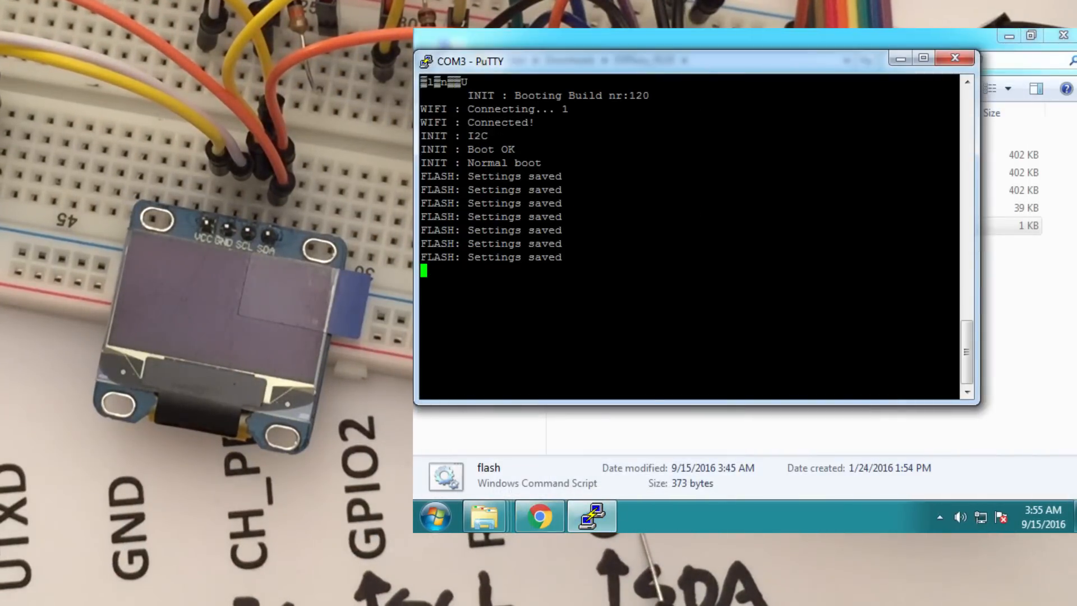
click(540, 516)
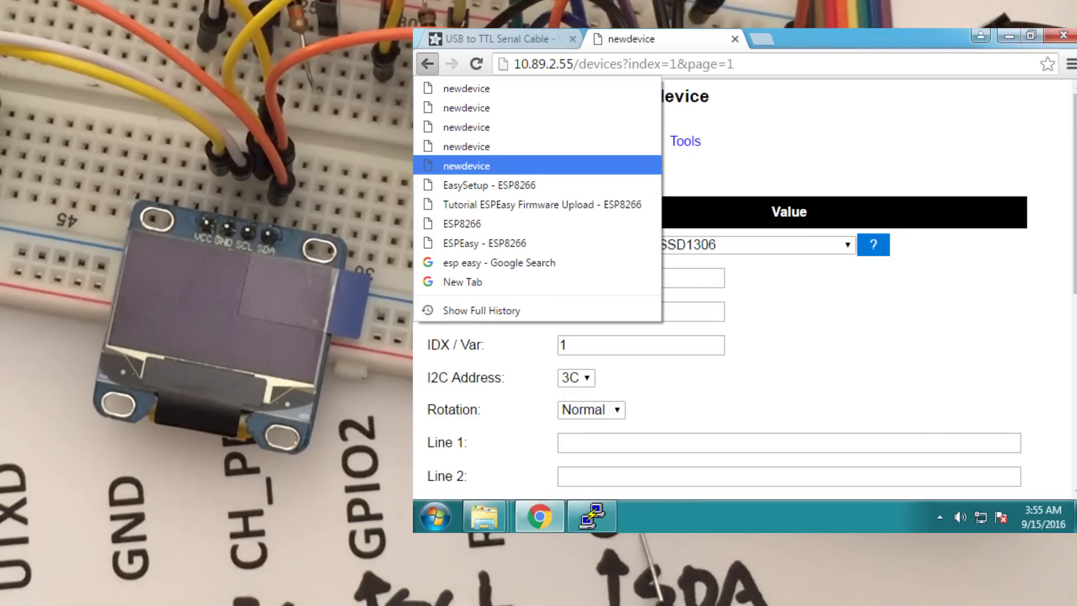
Step: Open the esp8266.nu wiki's OLED Display page from history, then return to the device tab
click(488, 185)
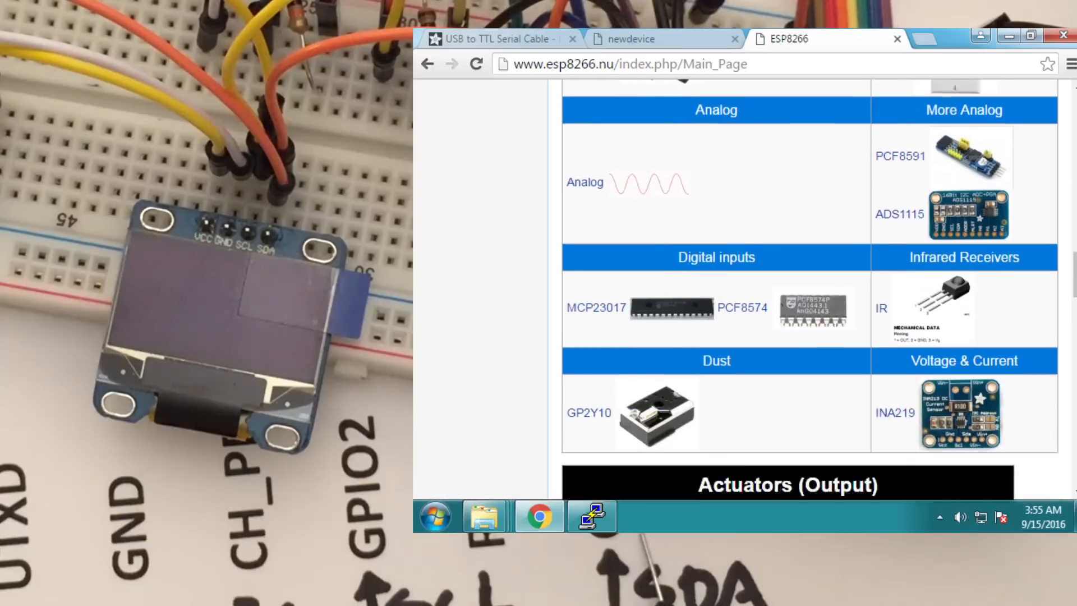
scroll(down, 3)
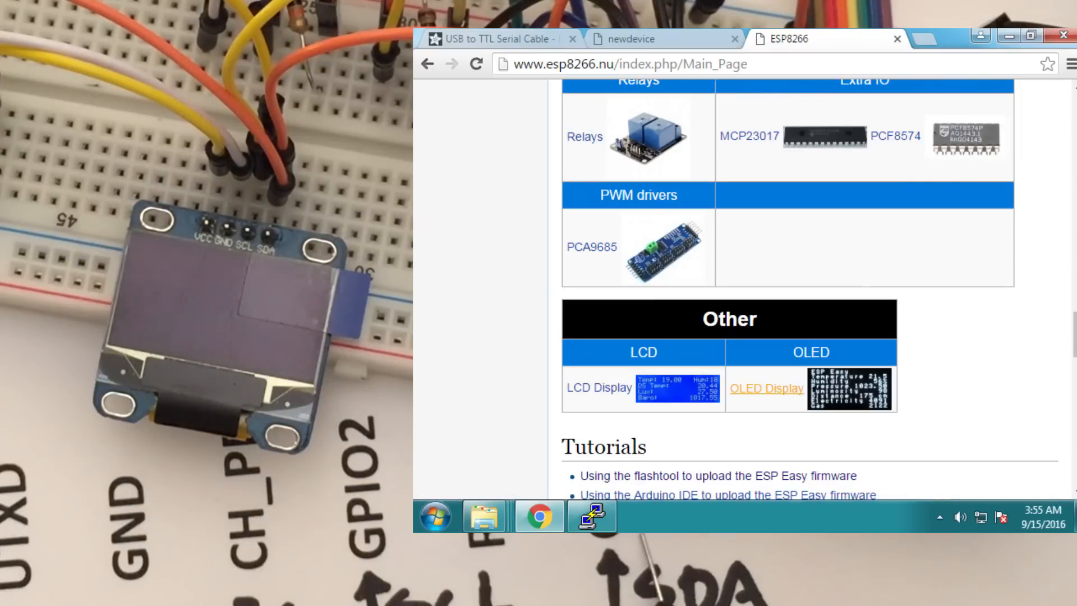
click(765, 389)
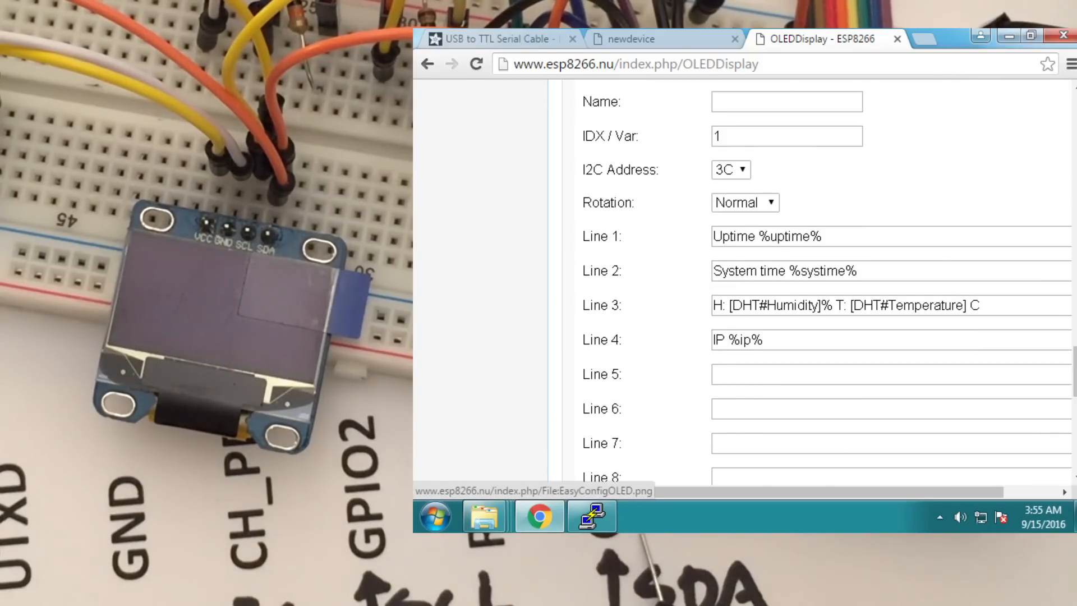
click(632, 39)
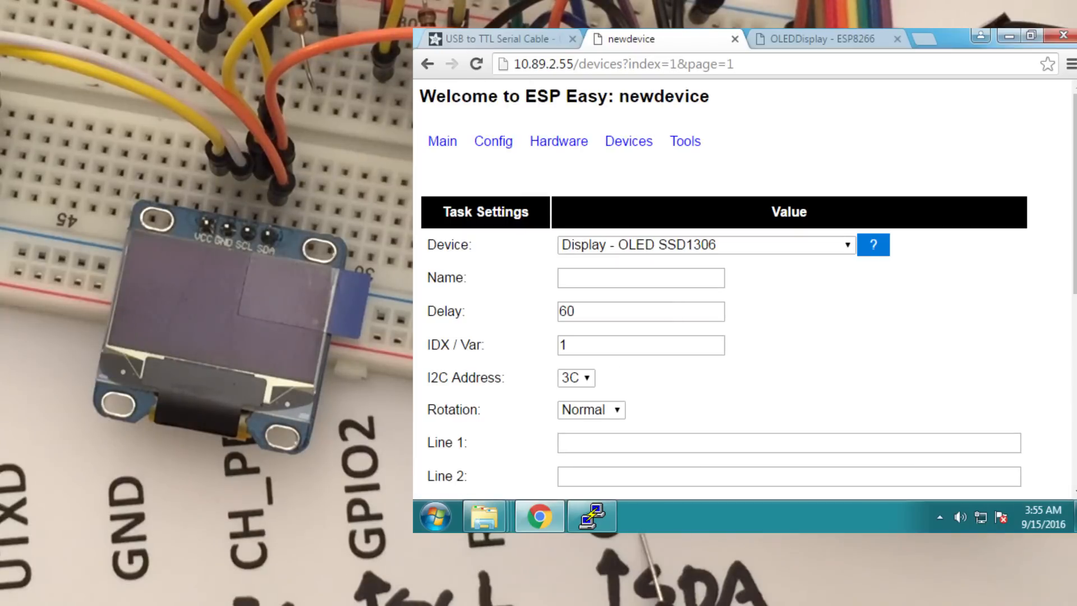
Step: Enter Line 1 %ip%, Line 8 2XOD.COM and Delay 5, then submit
text(%)
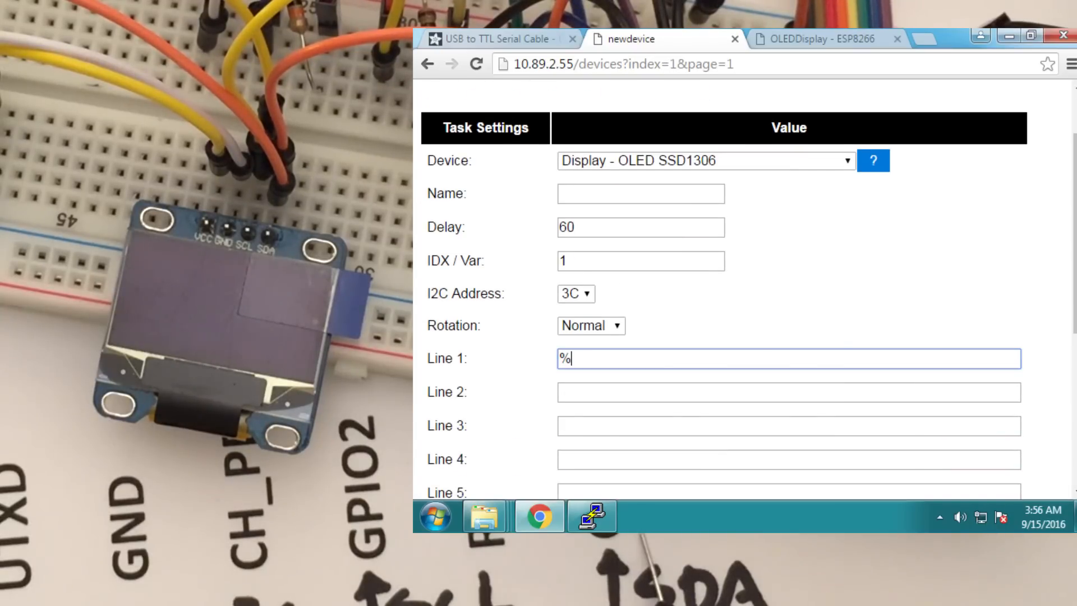
text(ip%)
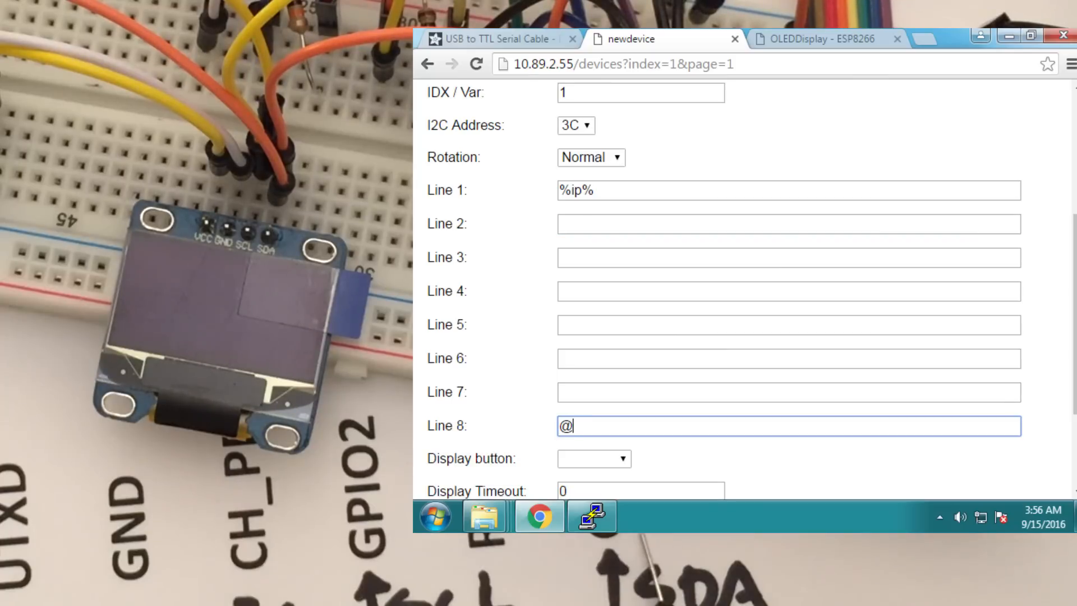
text(2XOD.COM)
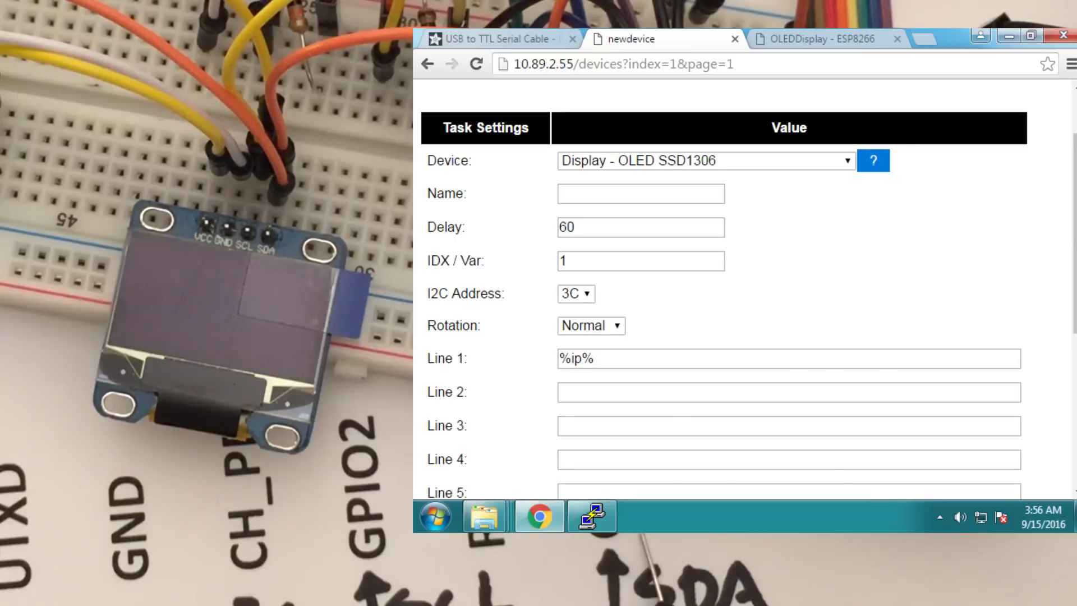
text(5)
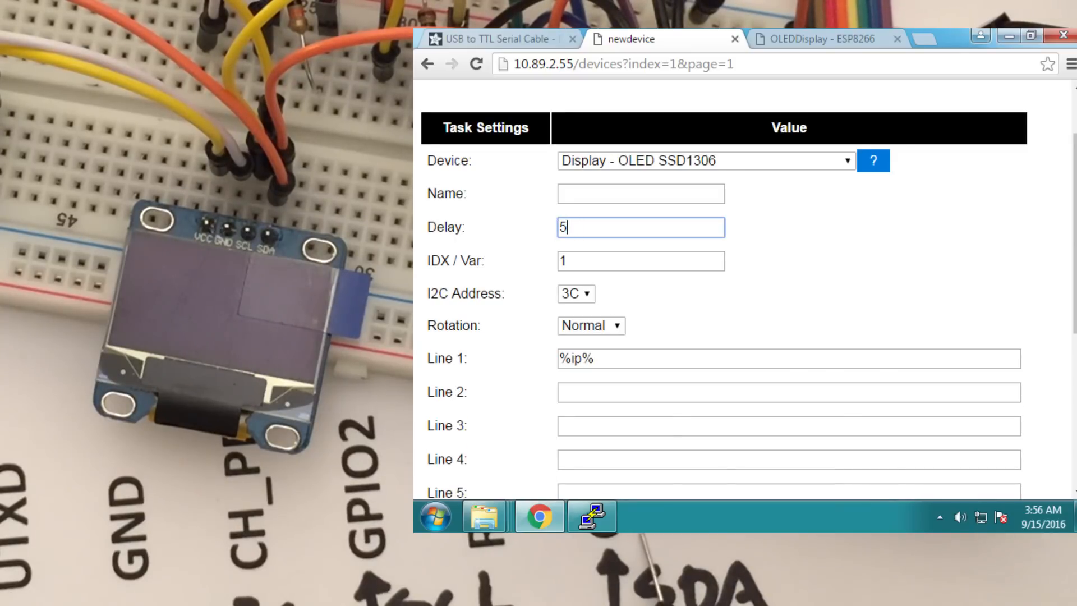
scroll(down, 3)
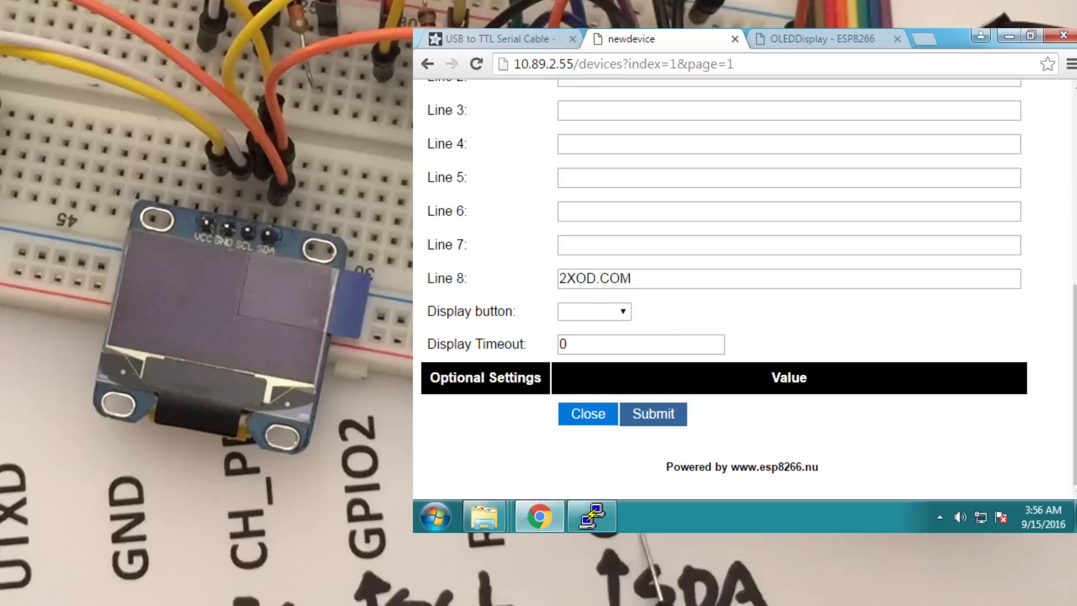
click(652, 413)
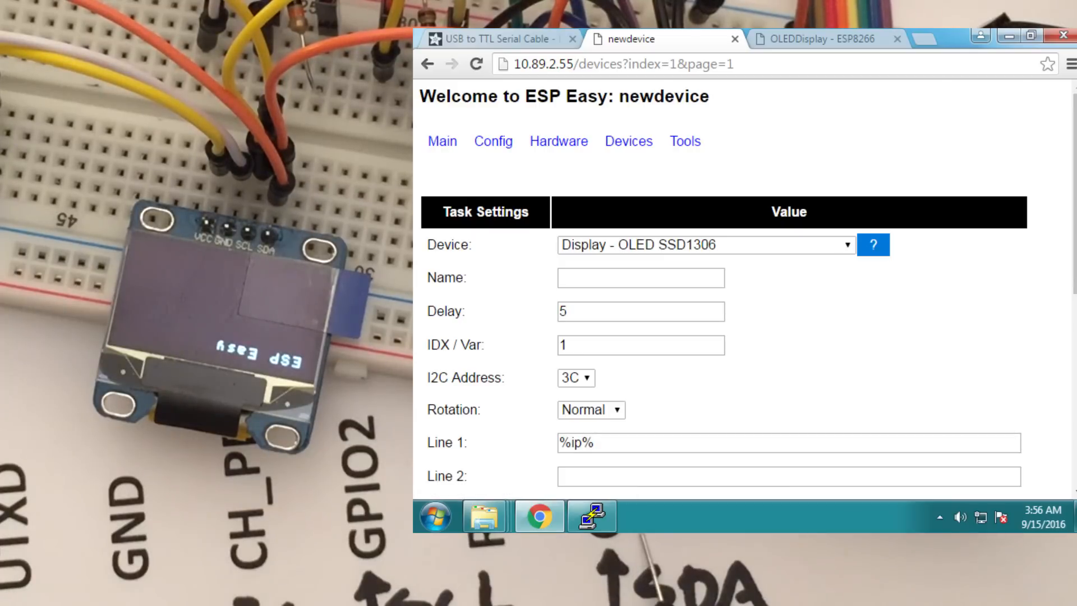
Step: Scroll down the OLED SSD1306 task page toward the devices list
scroll(down, 3)
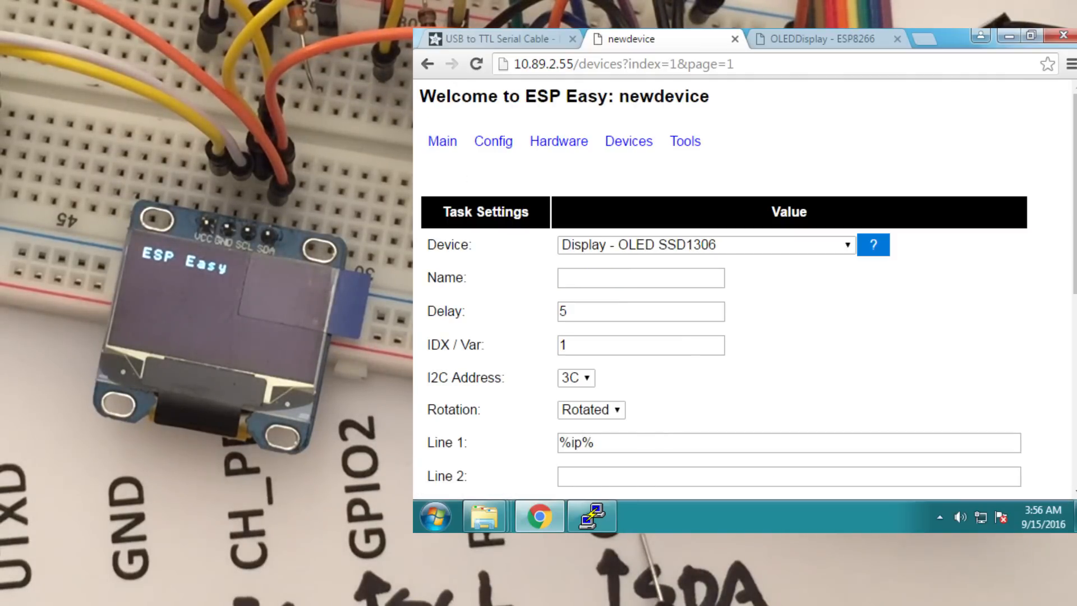
scroll(down, 3)
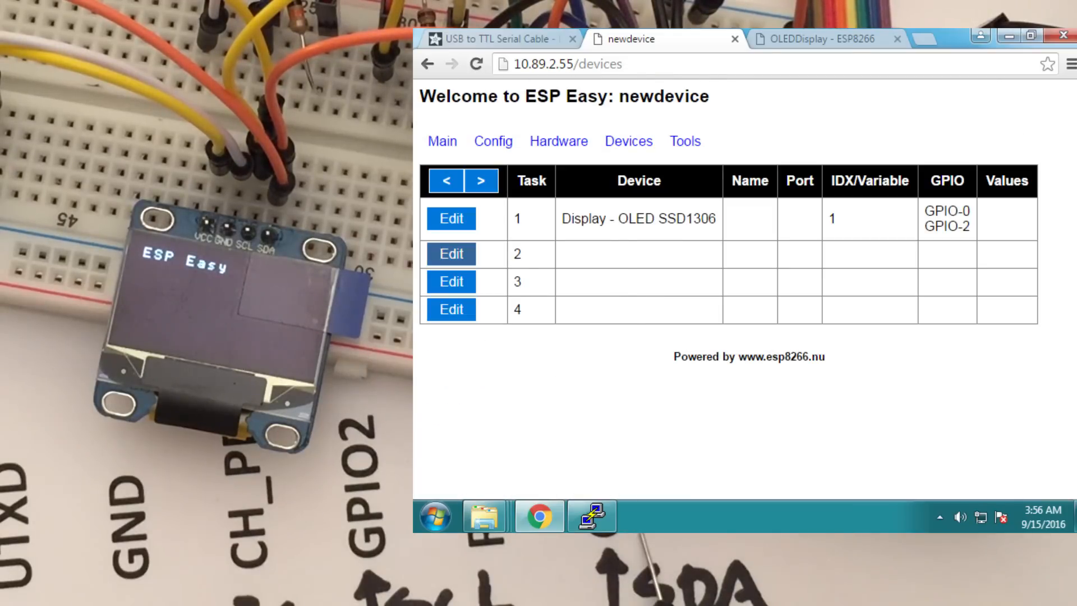
Step: Make task 2 a BME280 sensor 'bme280' with IDX 2, values temp/hum/press, and submit
click(451, 254)
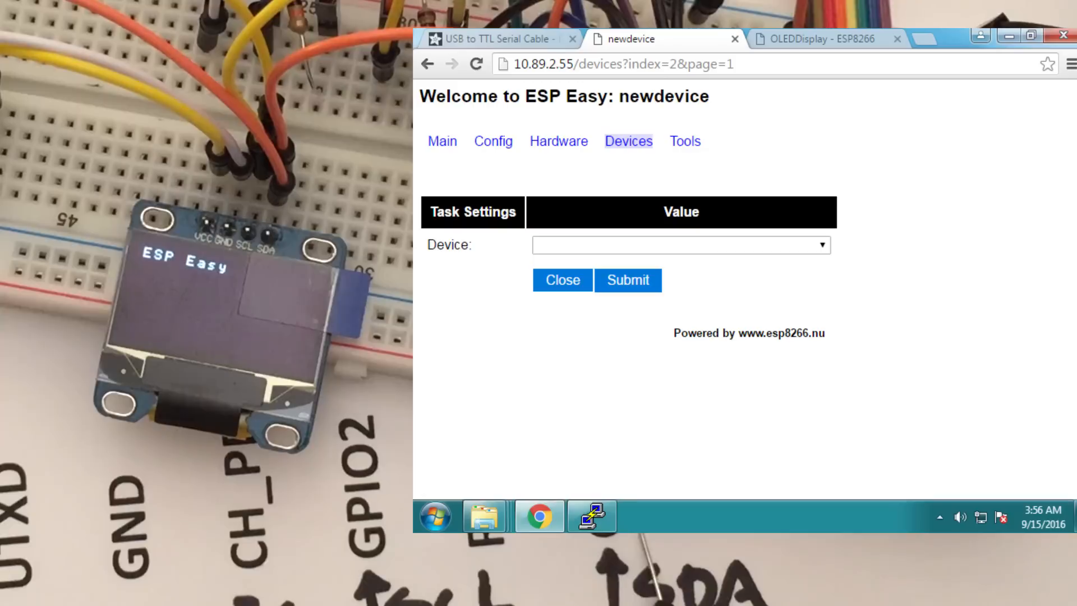
click(679, 245)
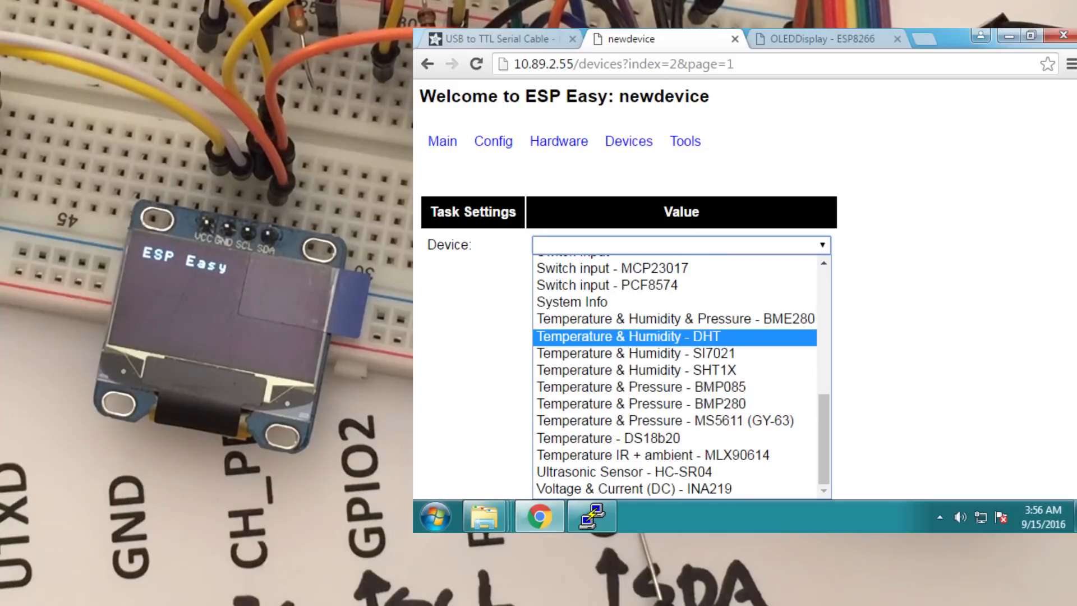
click(683, 318)
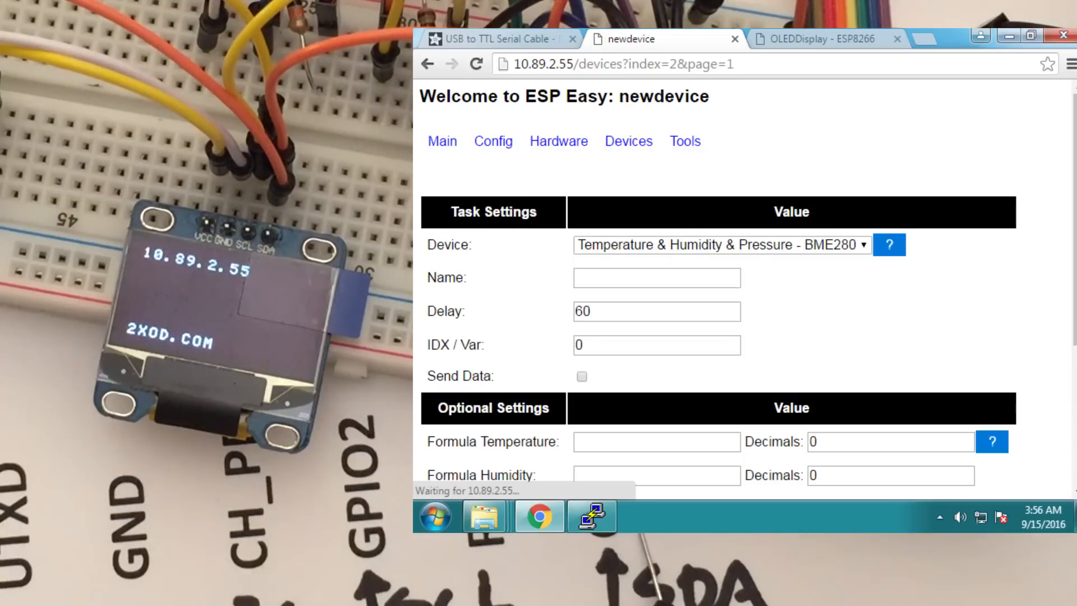
click(655, 345)
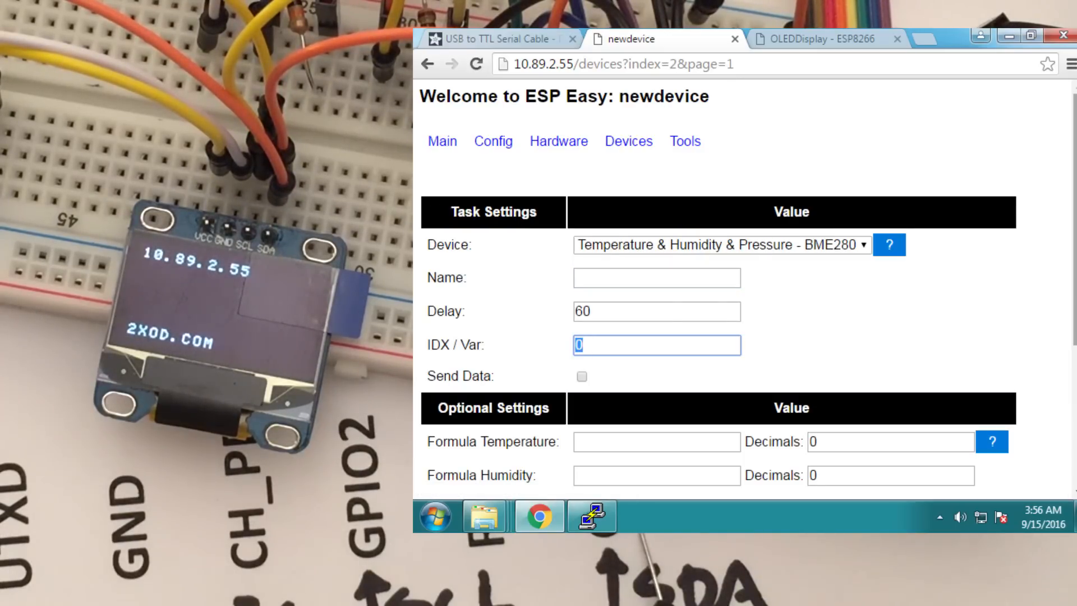
text(2)
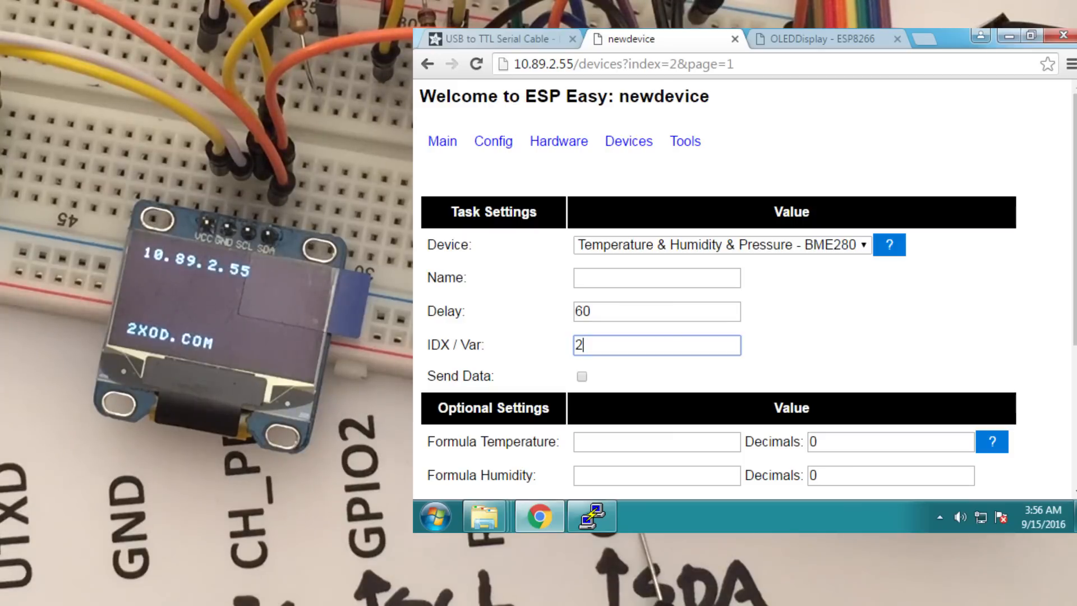
text(bm)
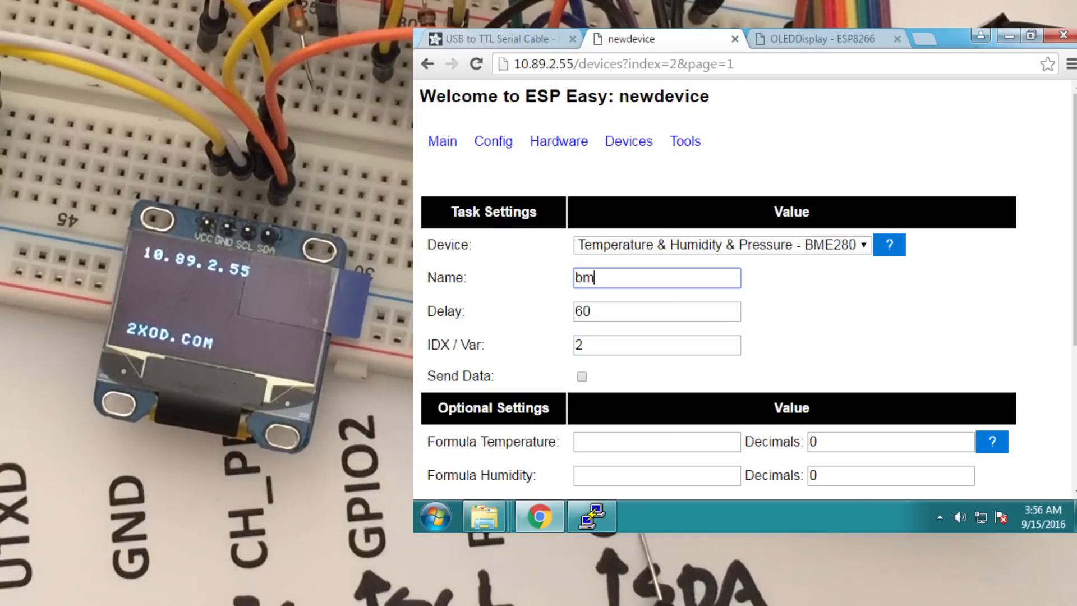
text(e280)
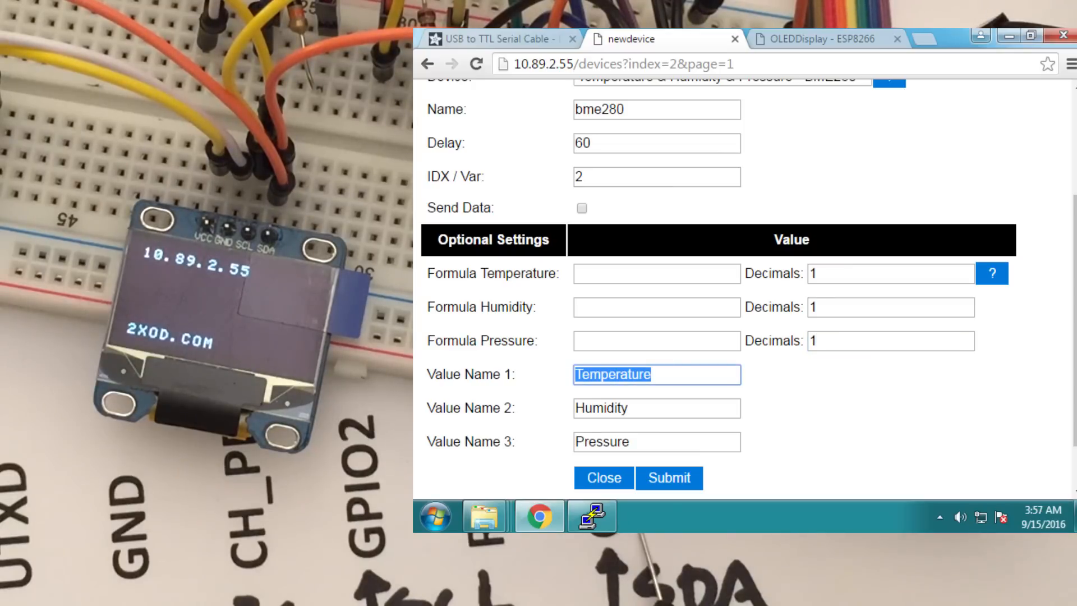
text(pres)
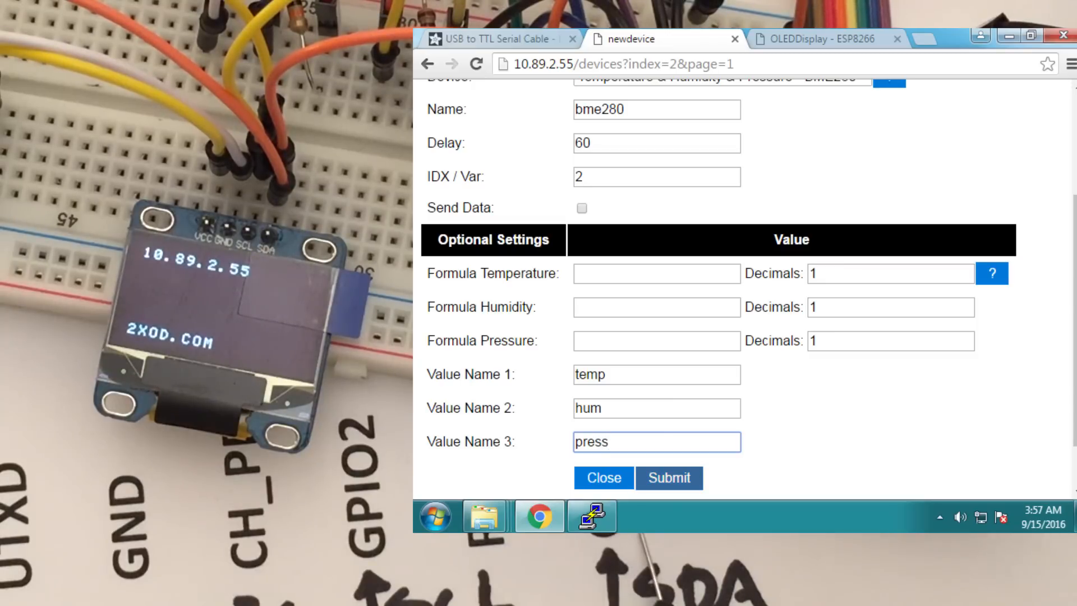
click(668, 477)
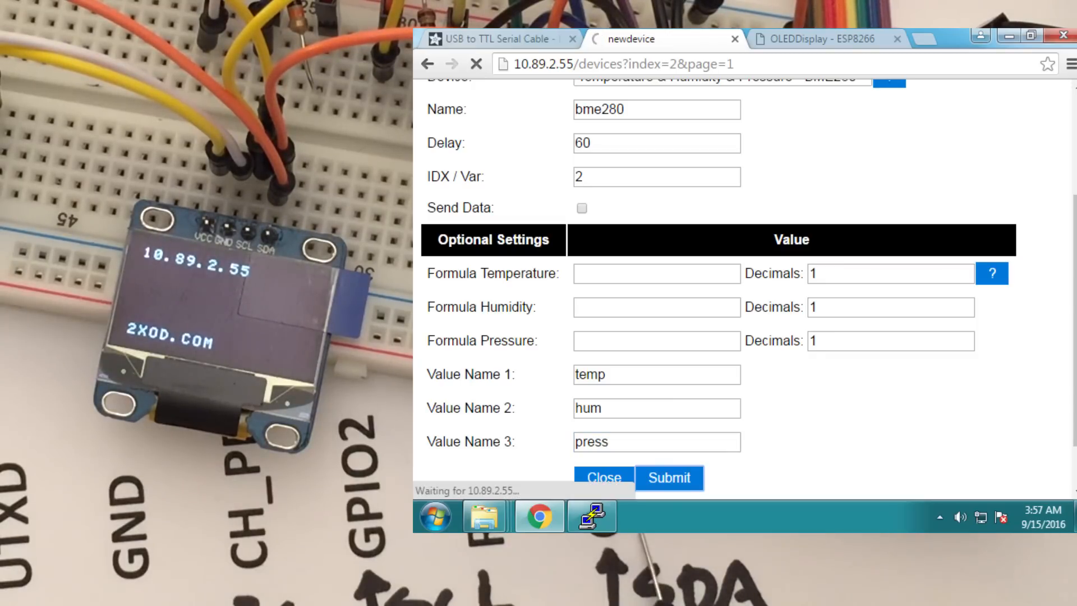
click(668, 477)
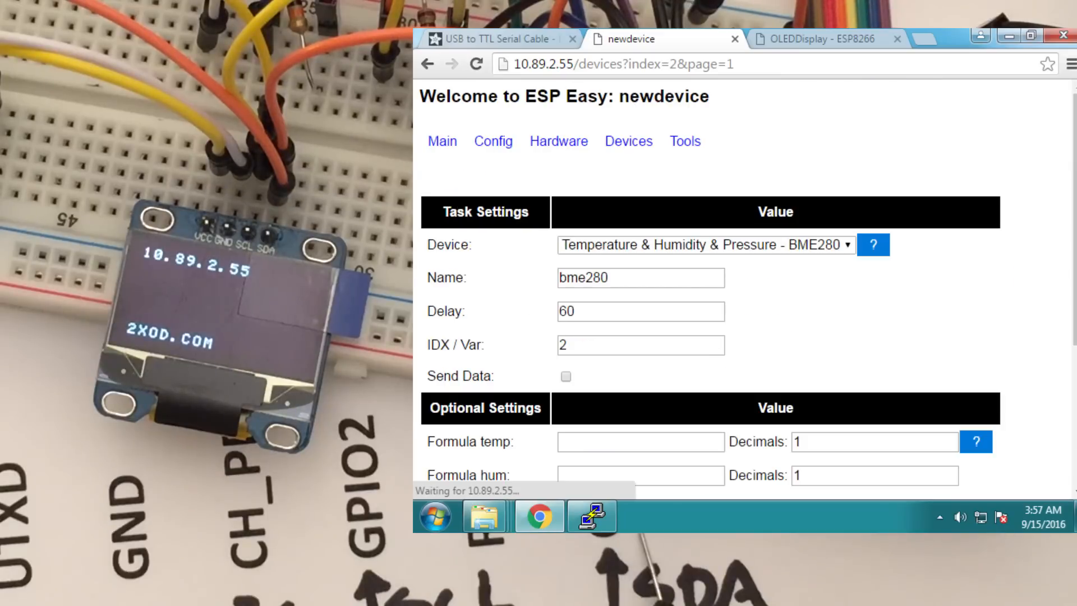
Step: Set the bme280 task delay to 5 seconds and save
click(627, 140)
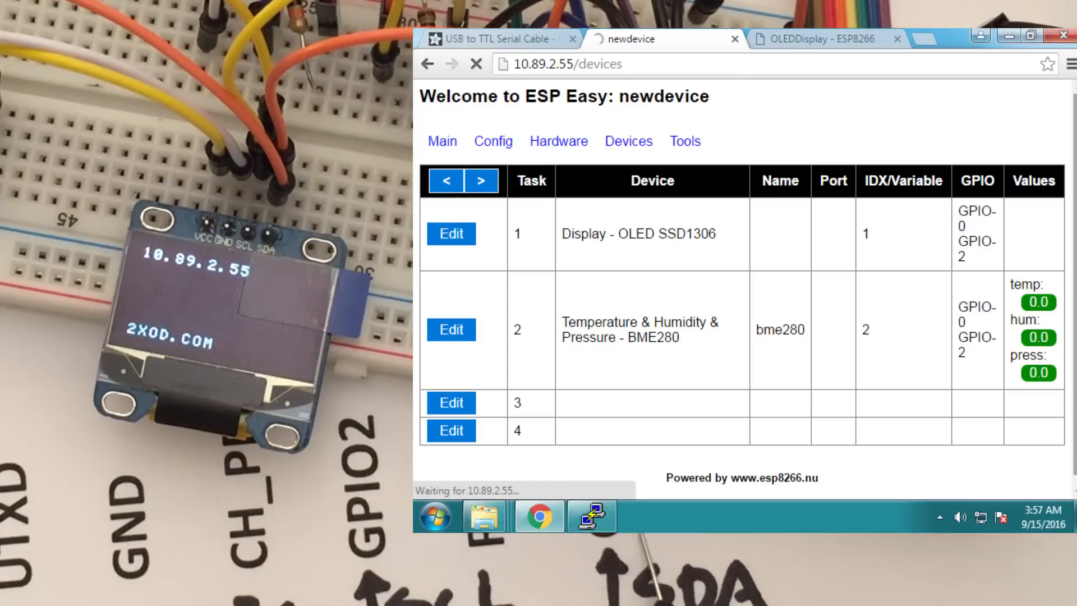
click(450, 329)
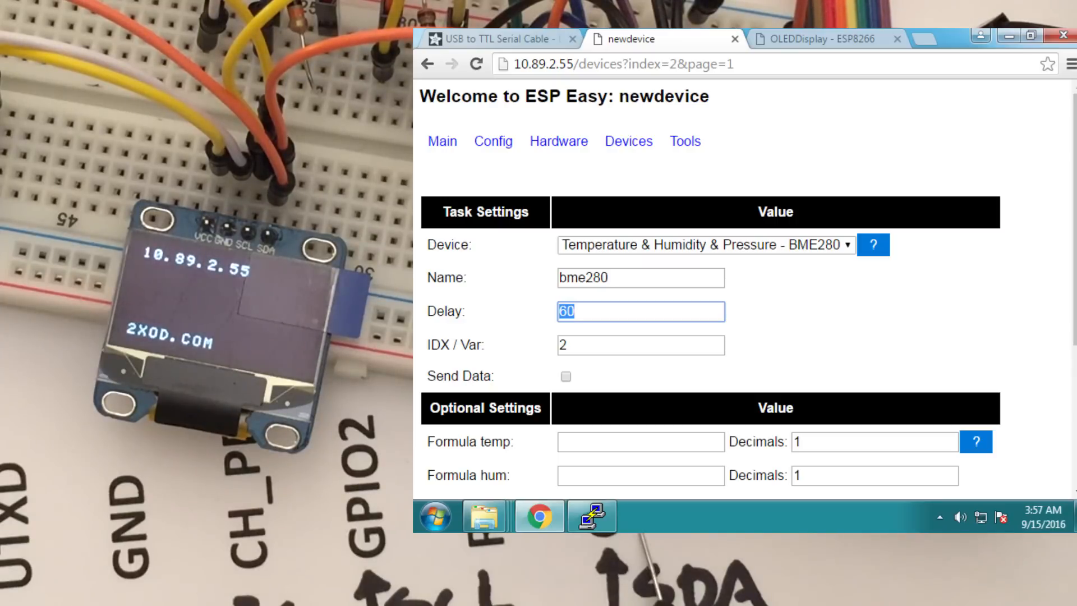
text(5)
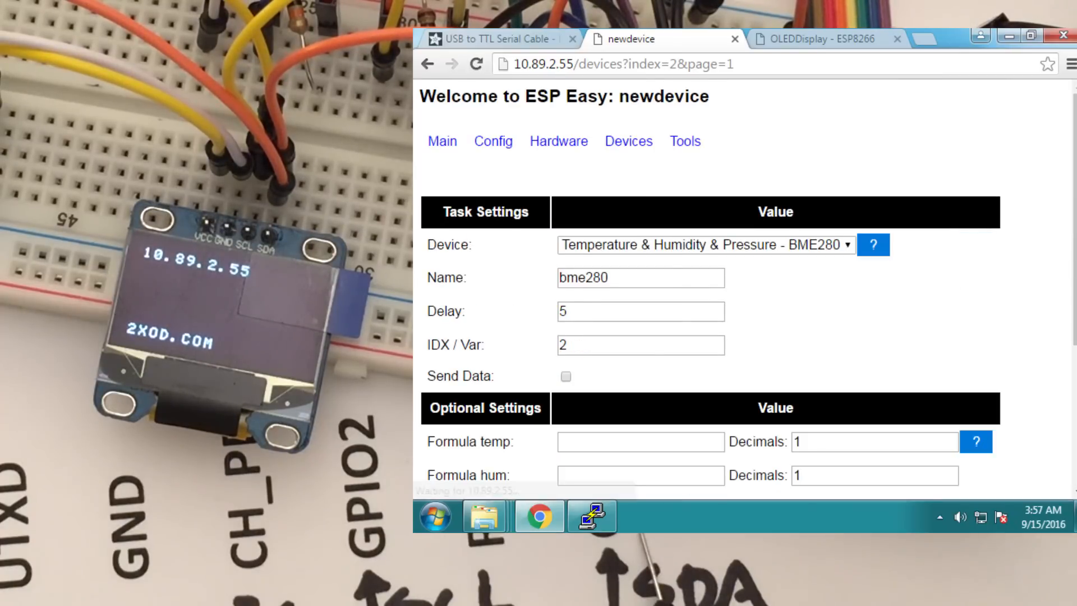
click(628, 141)
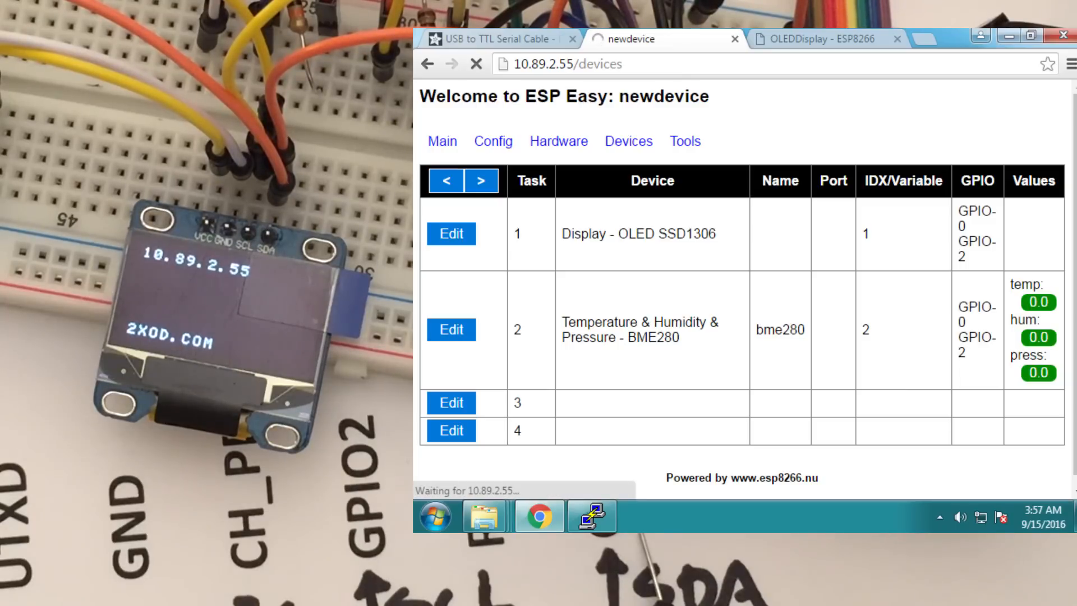
Step: Enable Send Data on the bme280 task, submit, and open the OLED display task
click(451, 330)
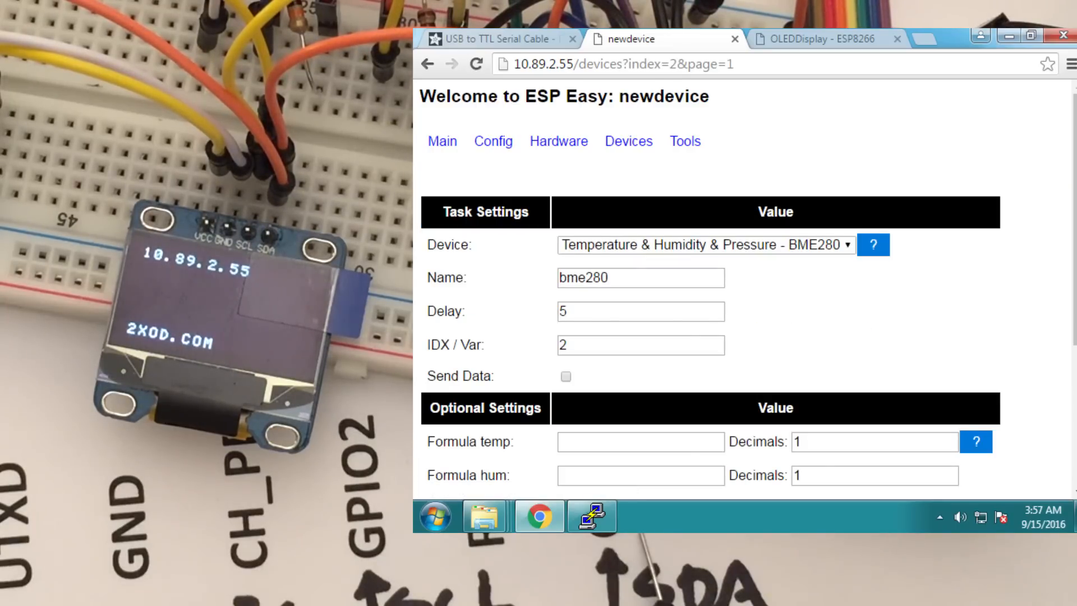
scroll(down, 3)
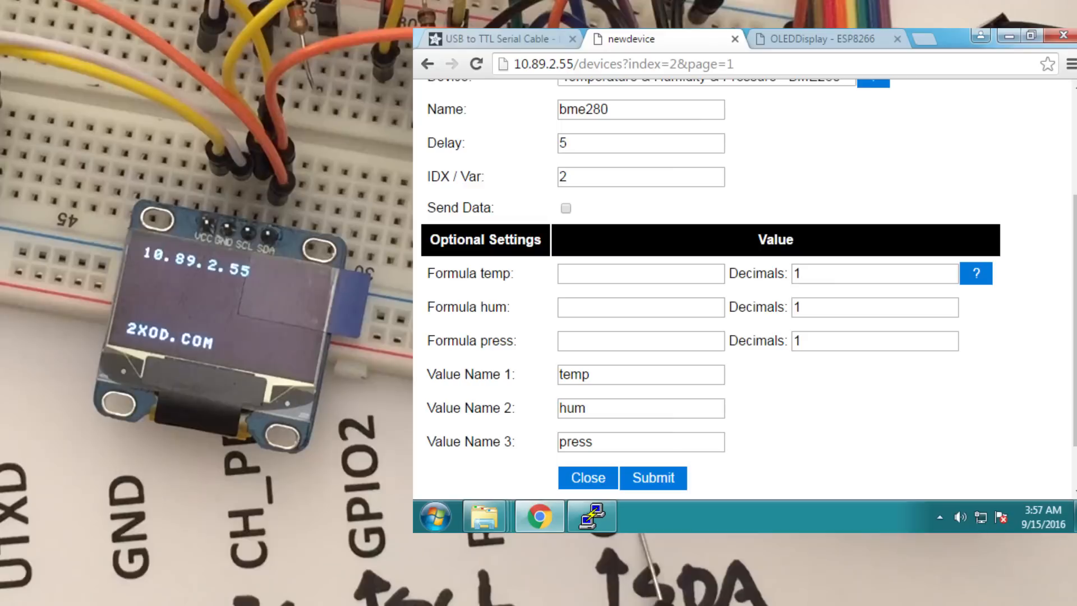
click(564, 208)
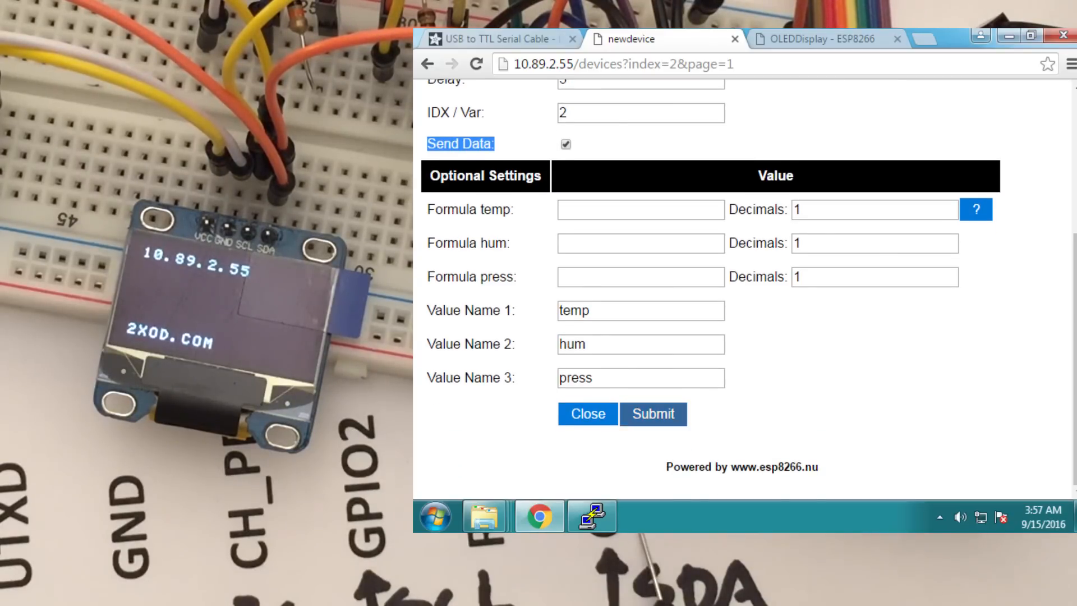
click(653, 413)
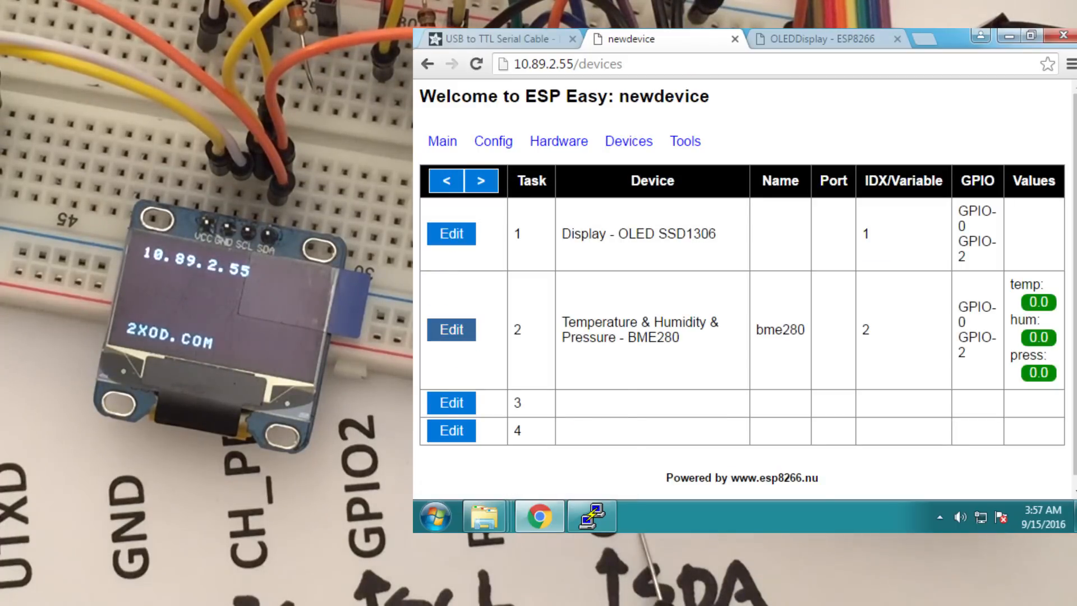
click(451, 233)
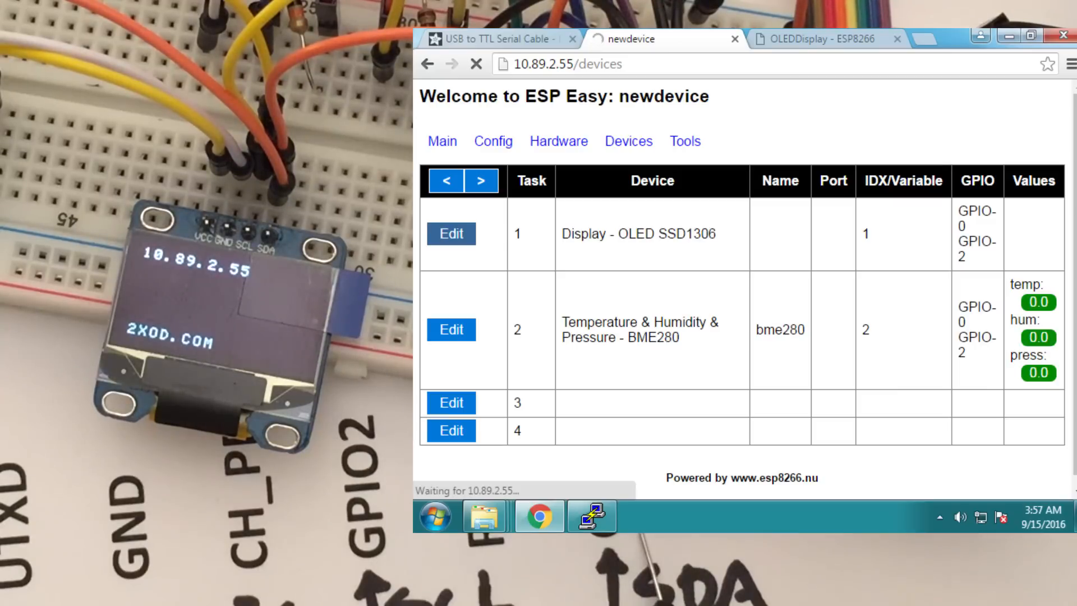
click(450, 233)
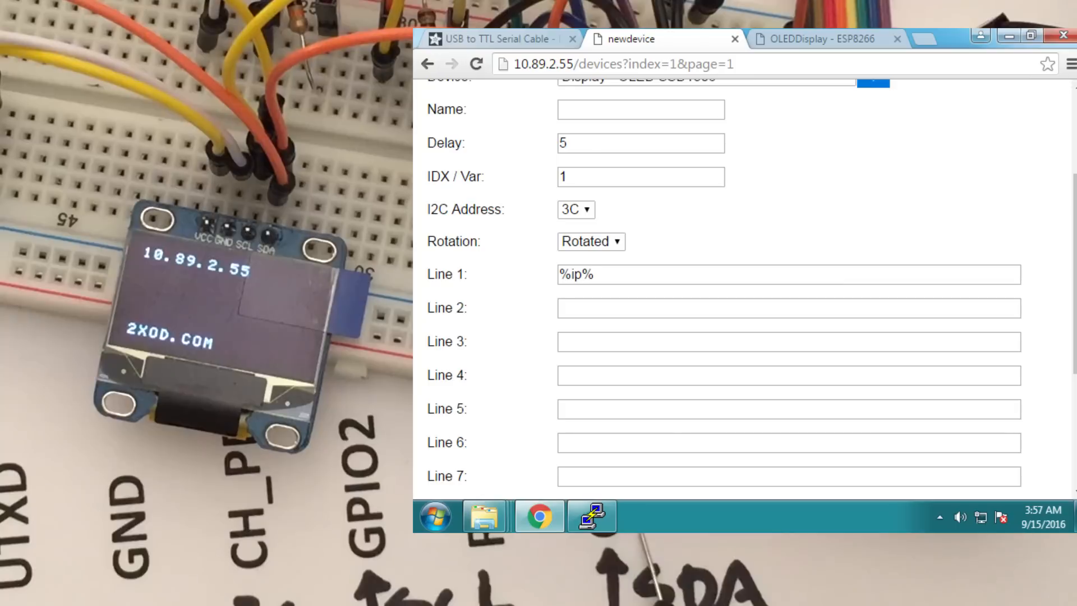
Step: Enter OLED temperature and humidity lines using [bme#temp] and [bme#hum]
click(788, 341)
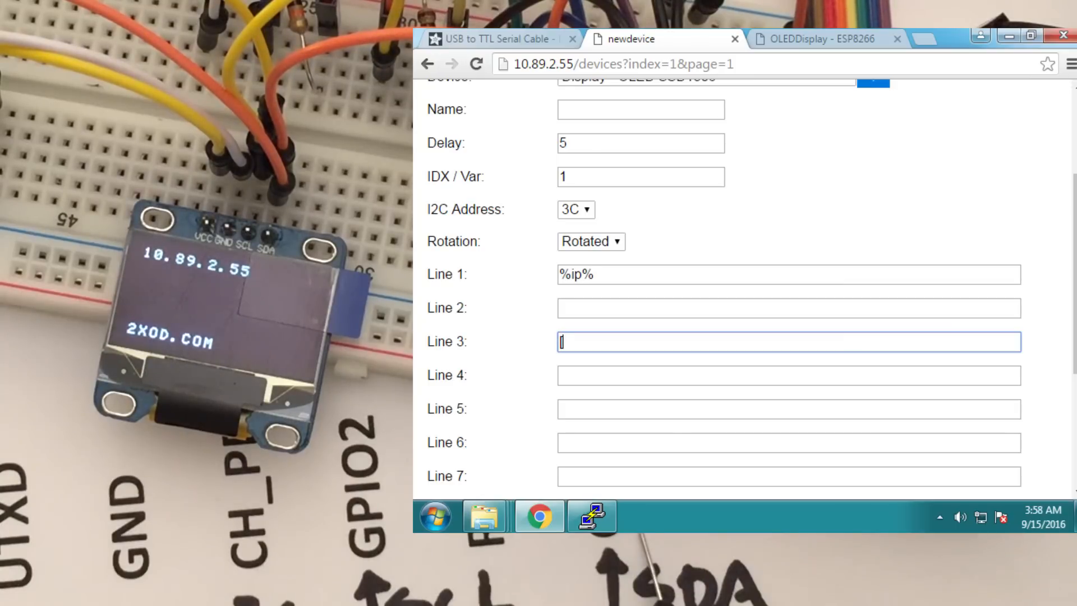
text([bme#)
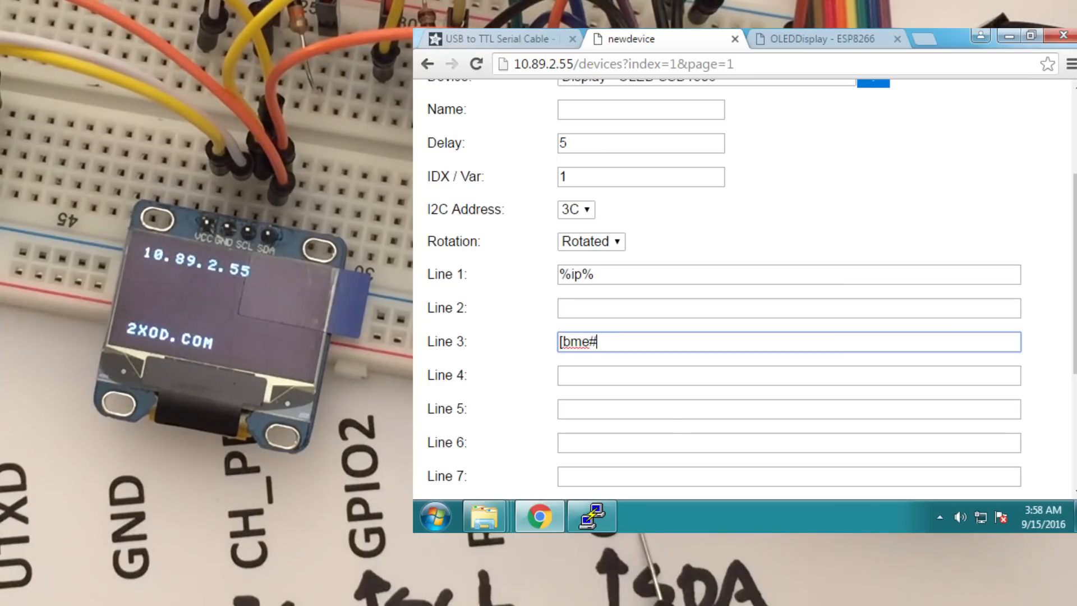
text(temp])
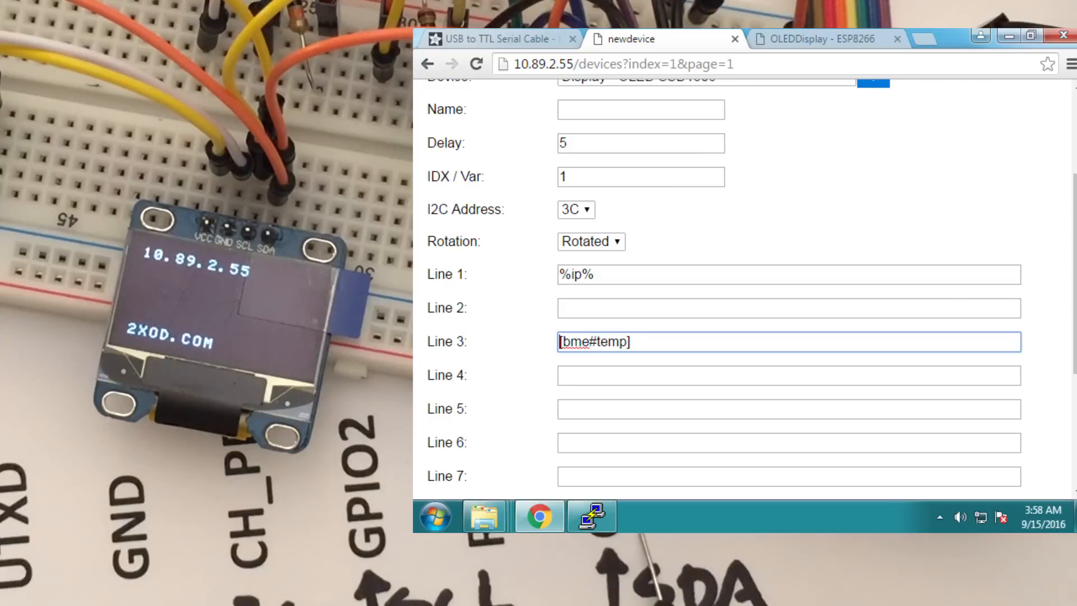
text(Temp [bme#temp] Deg C)
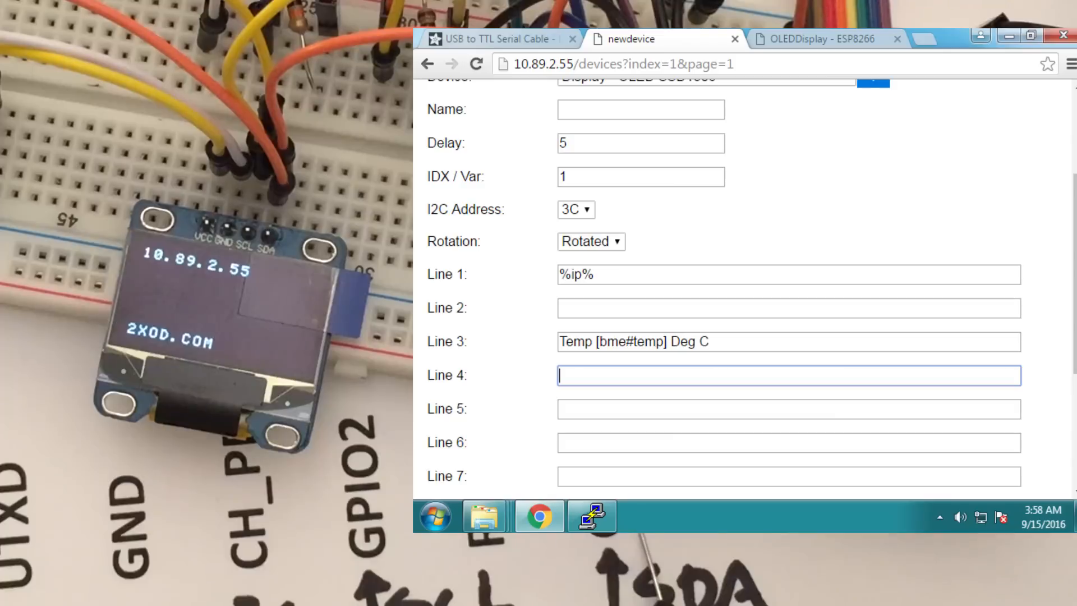
text(Hum {)
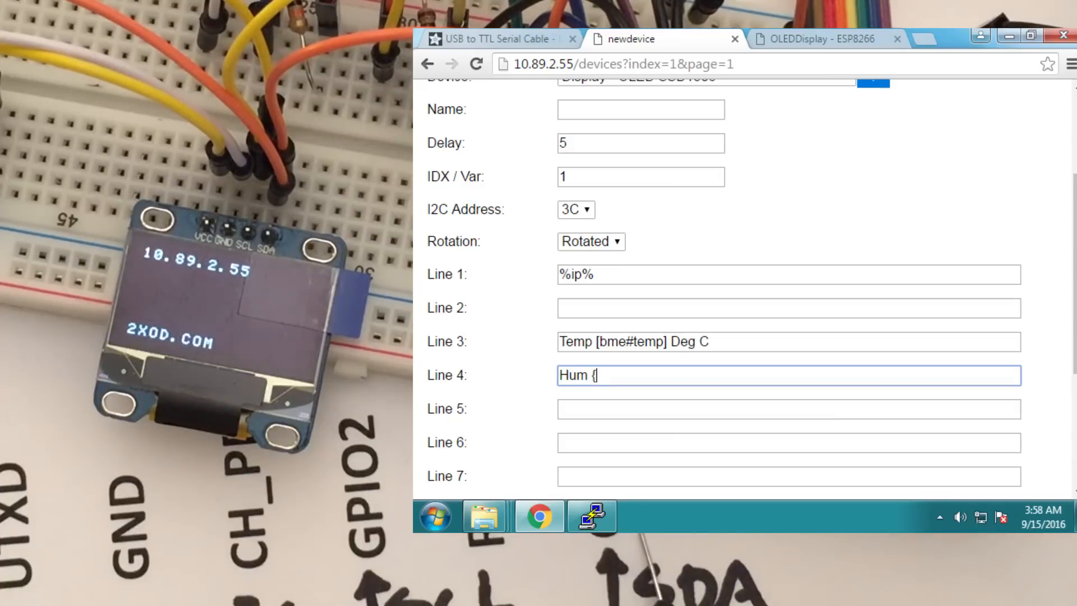
text(bme)
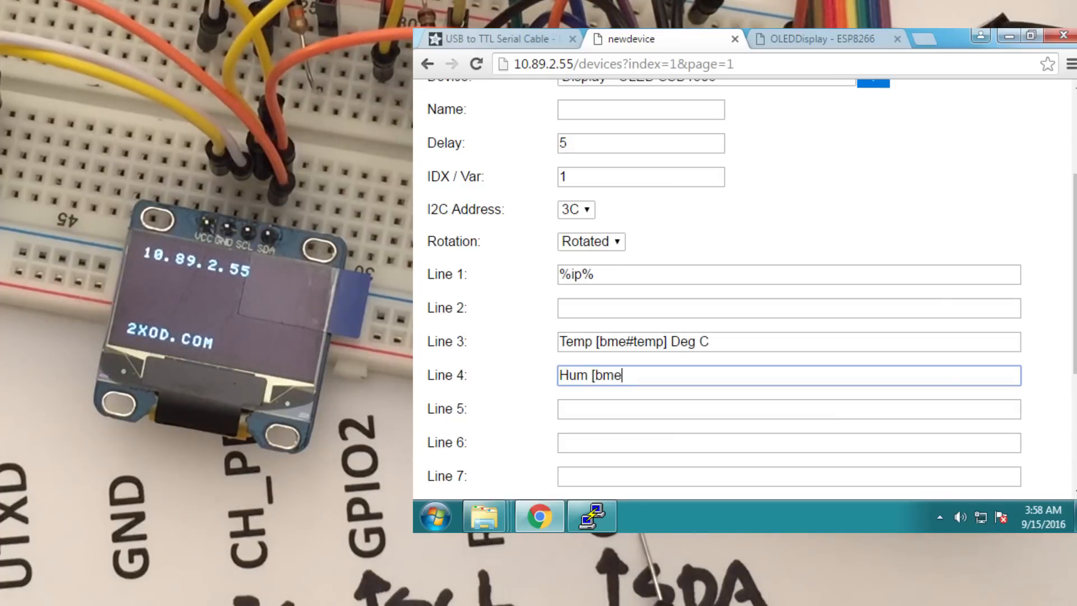
text(#)
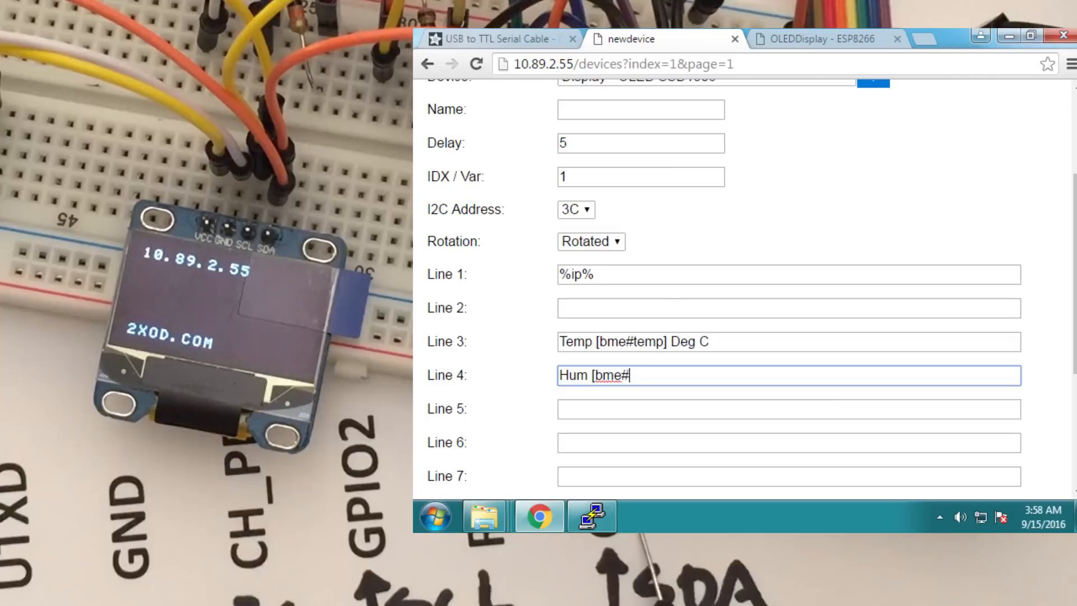
text(hum])
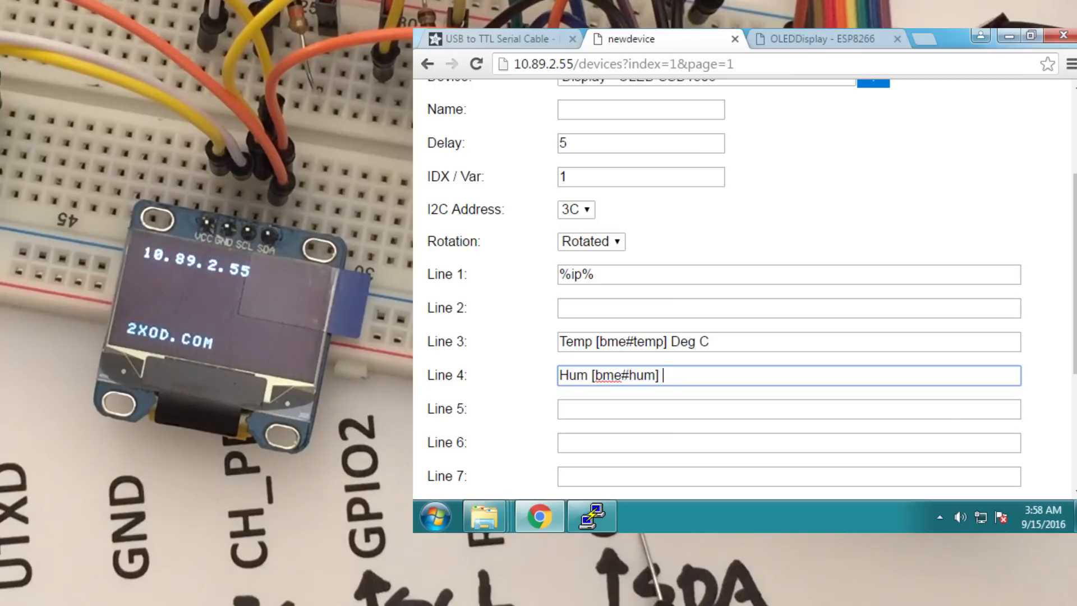
Step: Add line 'Pres [bme280#press]', correct lines 3–4 to bme280, and submit
text(Pre)
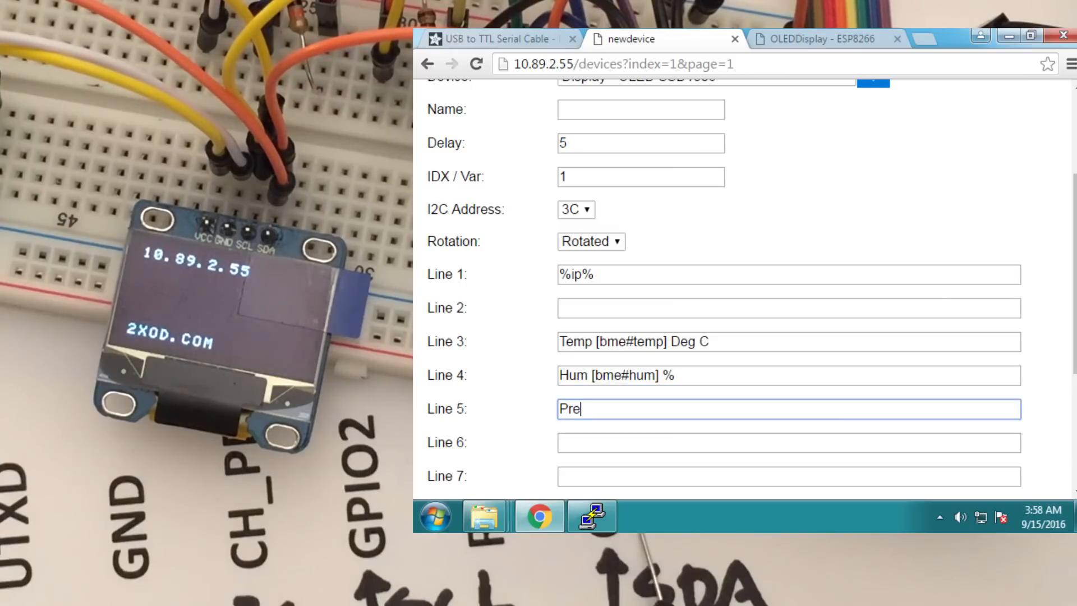
text(s [)
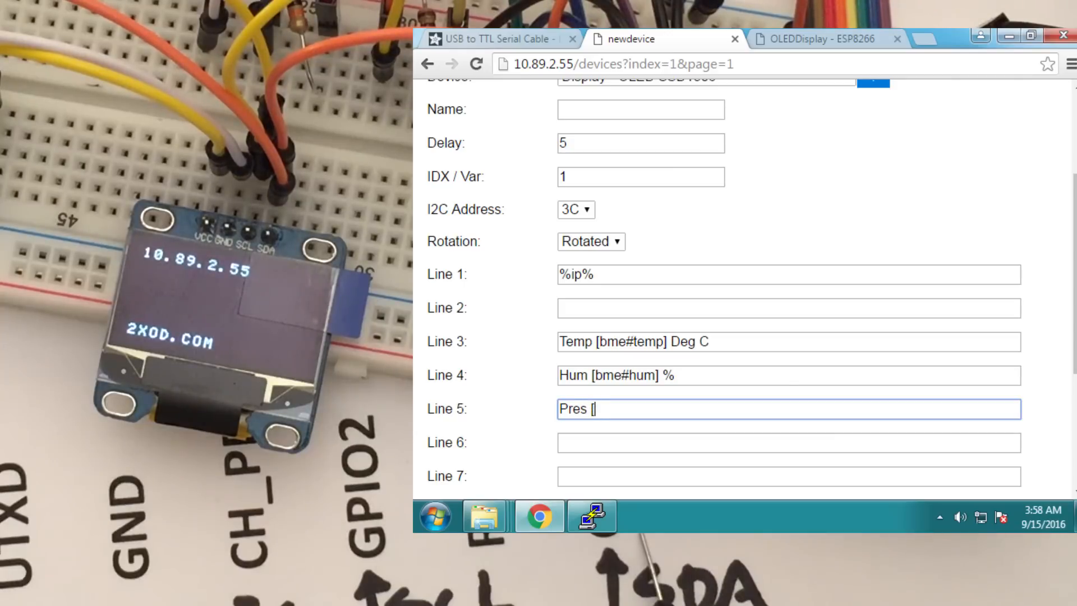
text(bme280)
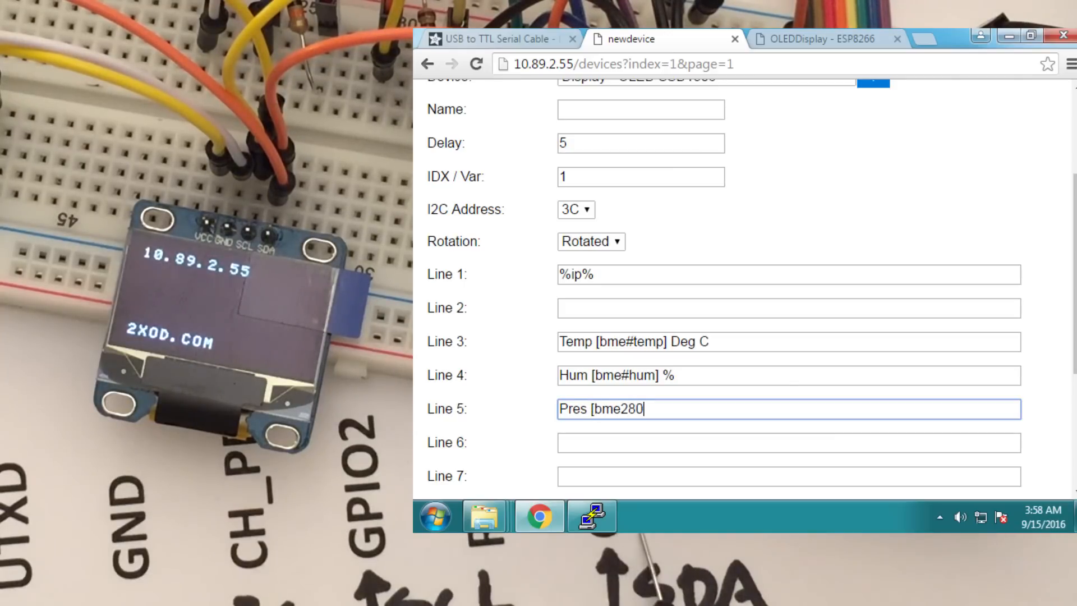
text(#press] mb)
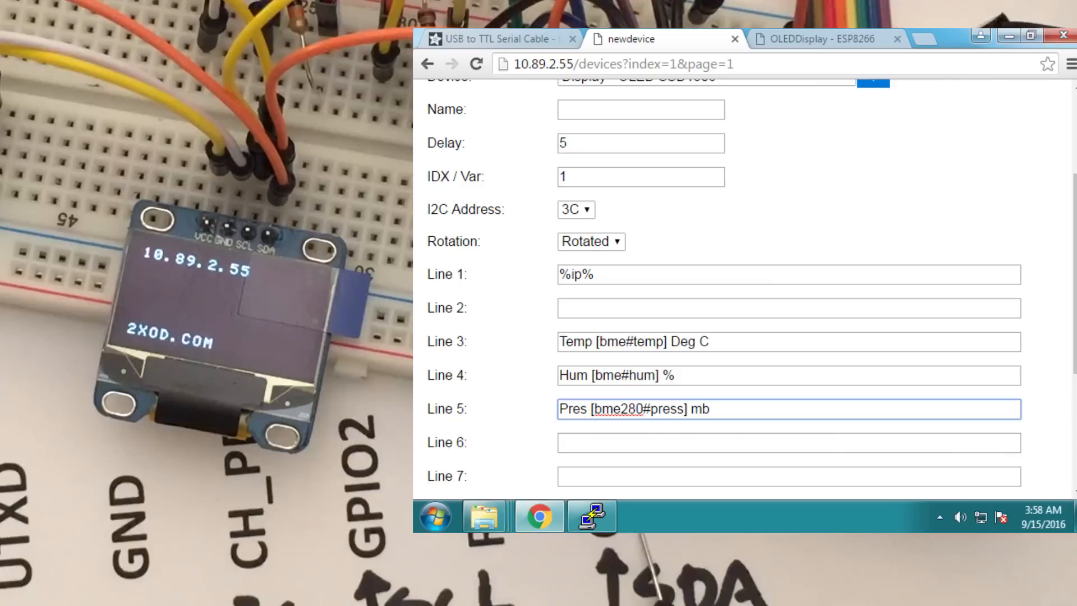
double_click(607, 375)
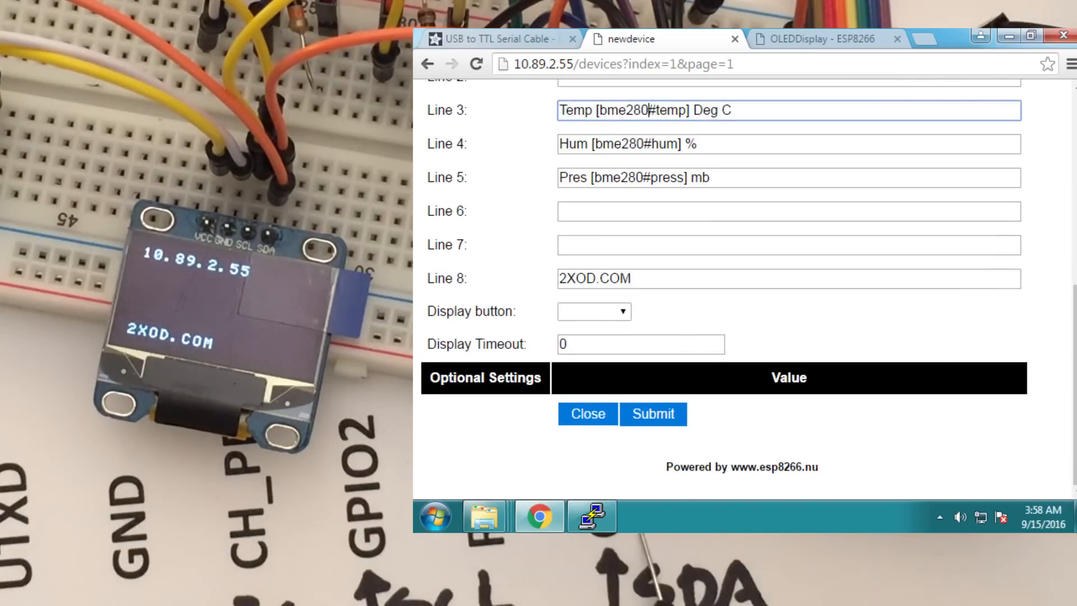
click(652, 414)
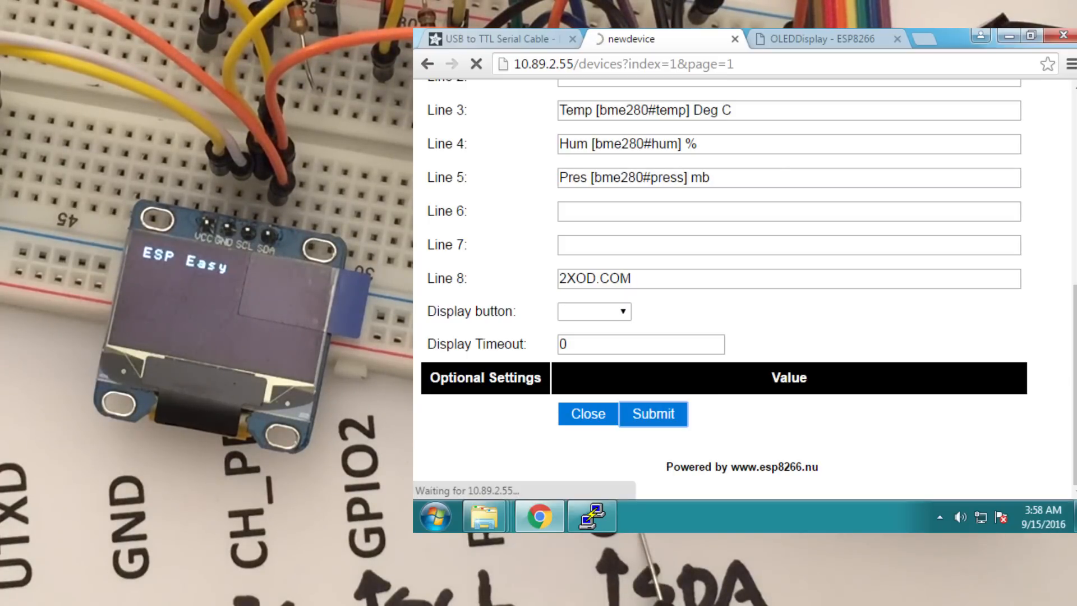
click(652, 413)
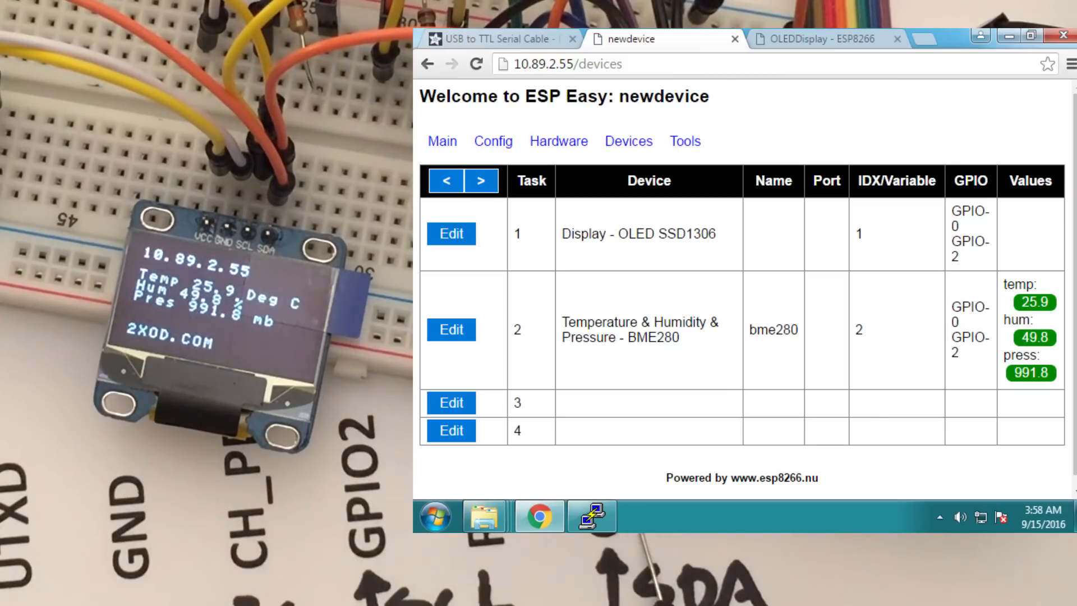
Step: After confirming readings 25.9, 49.8 and 991.8, edit the bme280 task
click(451, 330)
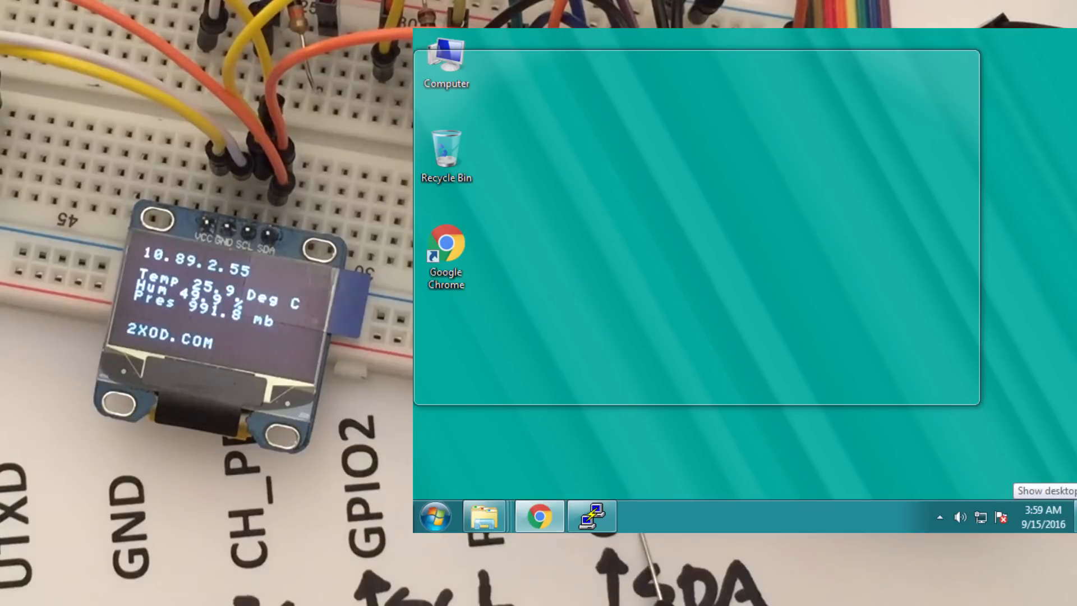
Step: Set the bme280 temp formula to (%value%*9/5)+32 and submit
click(538, 516)
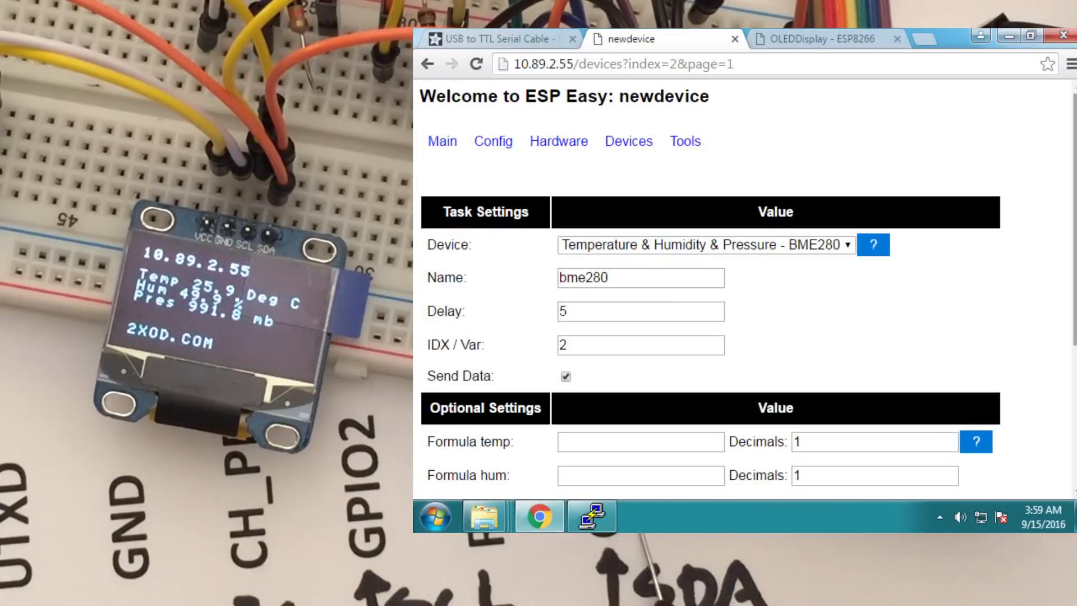
scroll(down, 3)
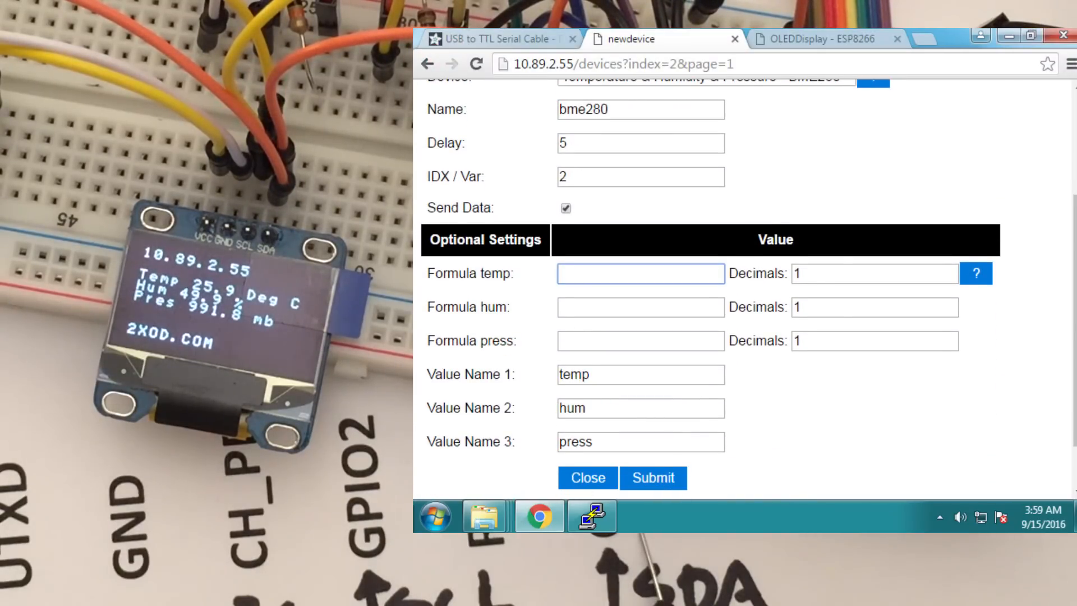
text((%value%*9/5)+32)
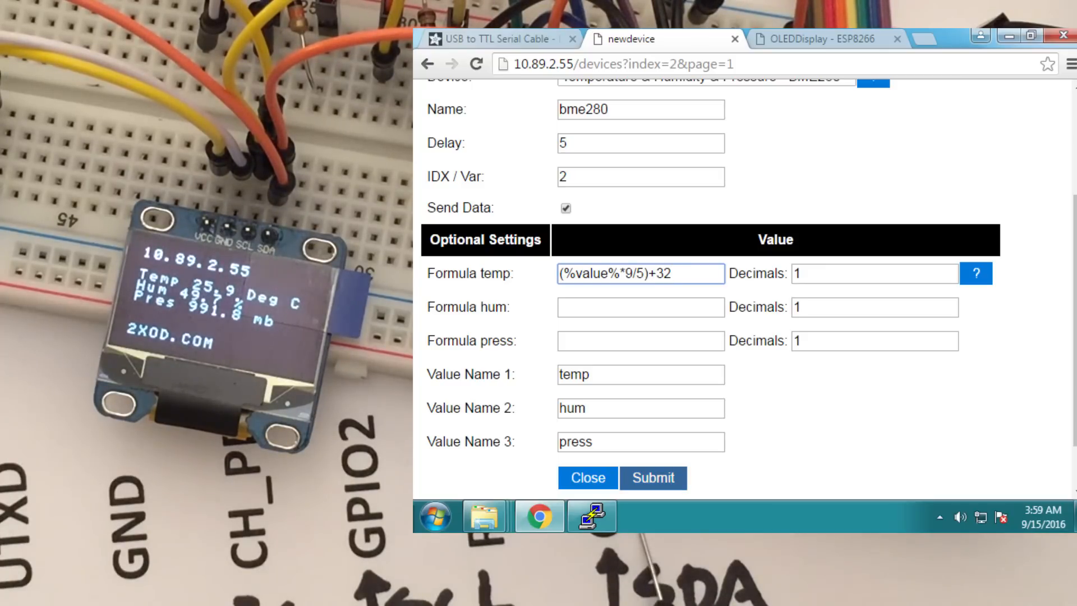
click(652, 478)
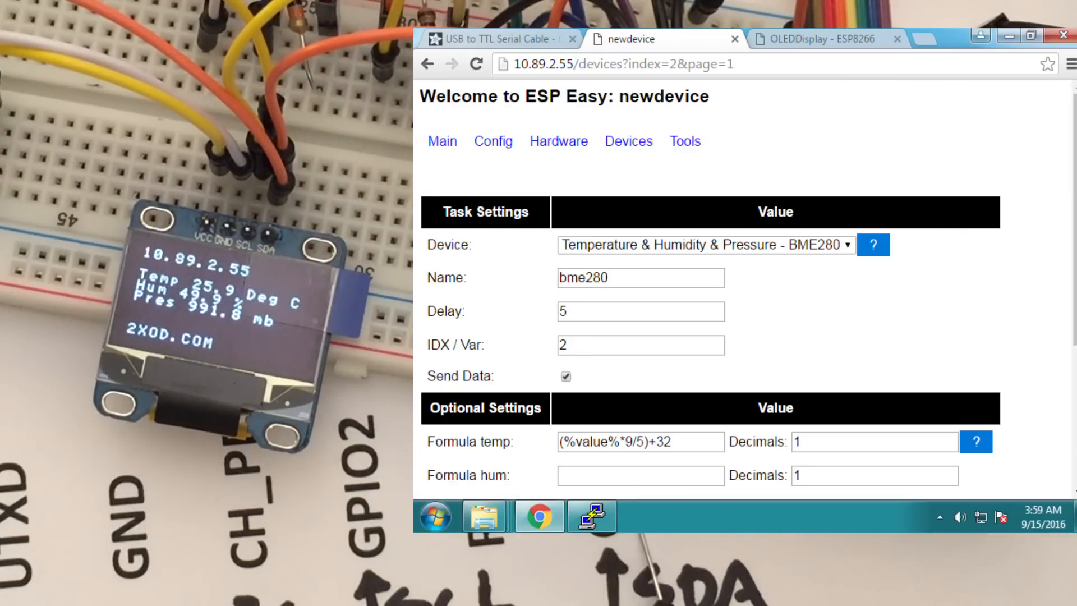
Step: Change the OLED temperature line from Deg C to Deg F and submit
click(627, 141)
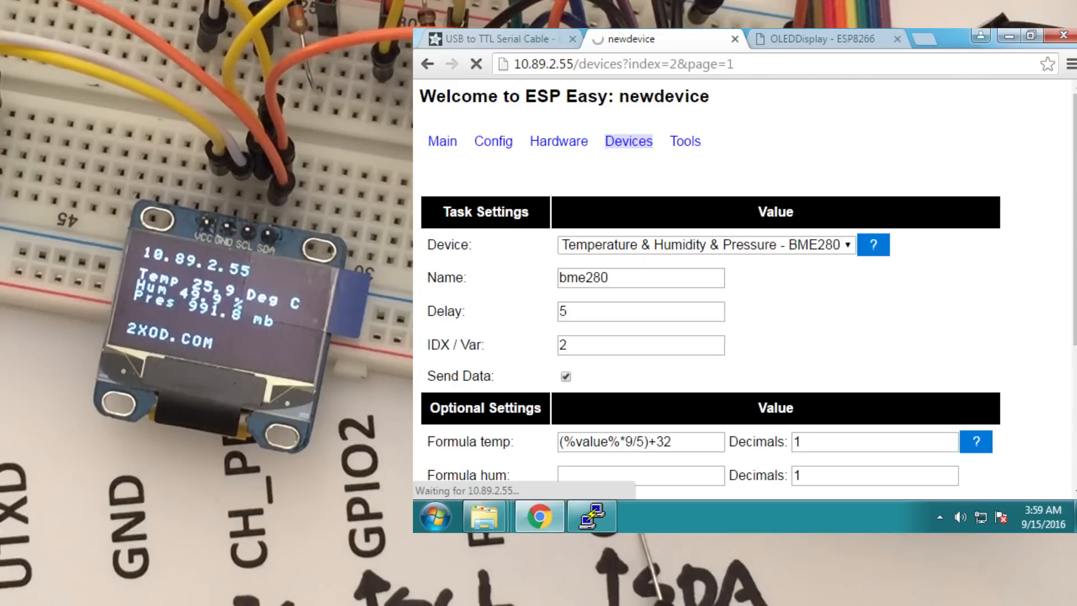
click(628, 141)
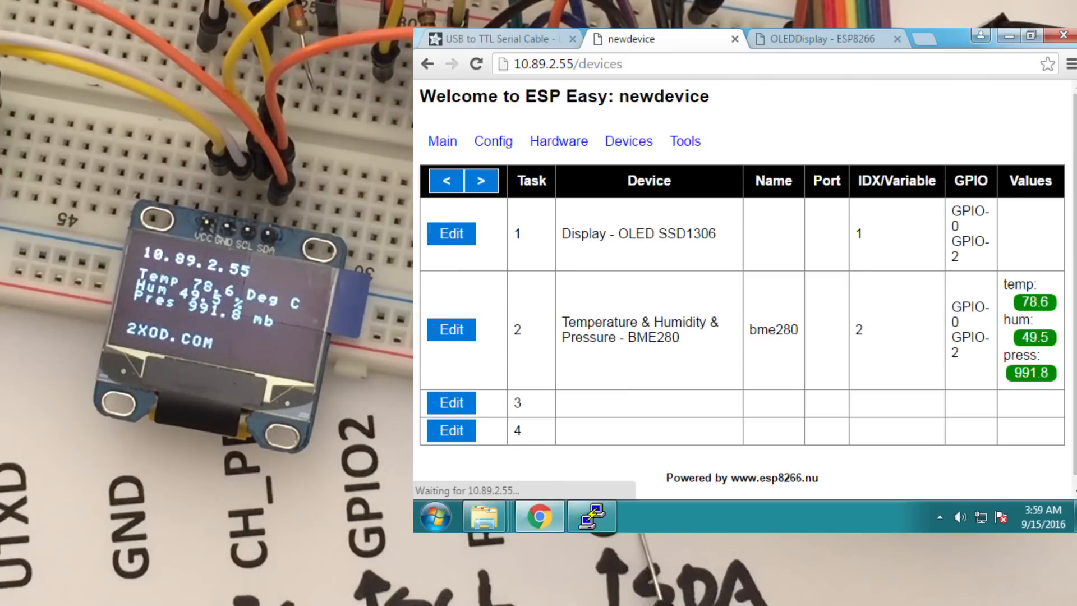
click(451, 234)
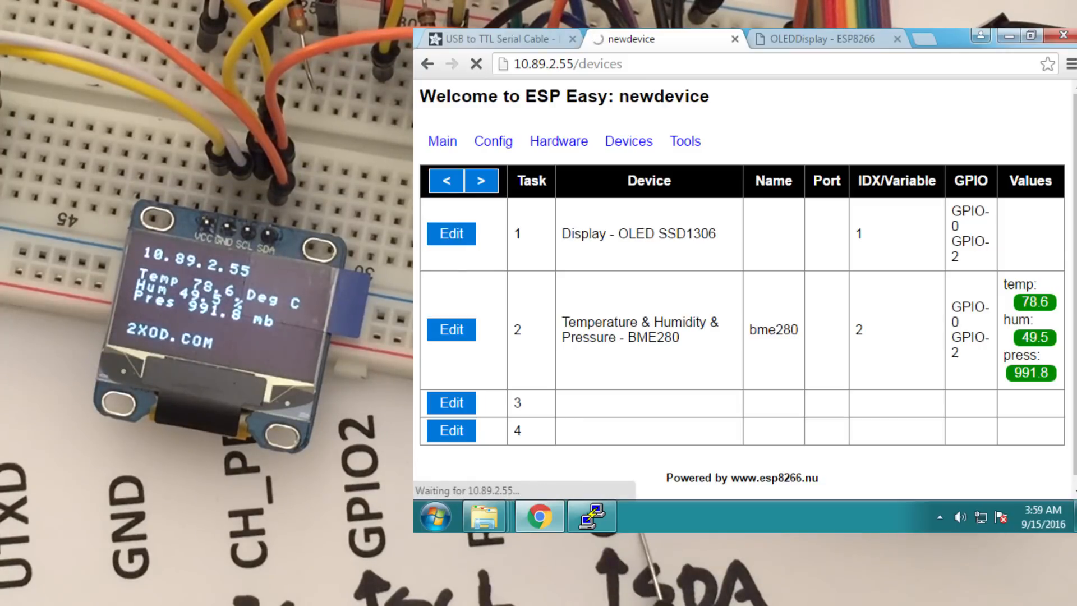
click(450, 234)
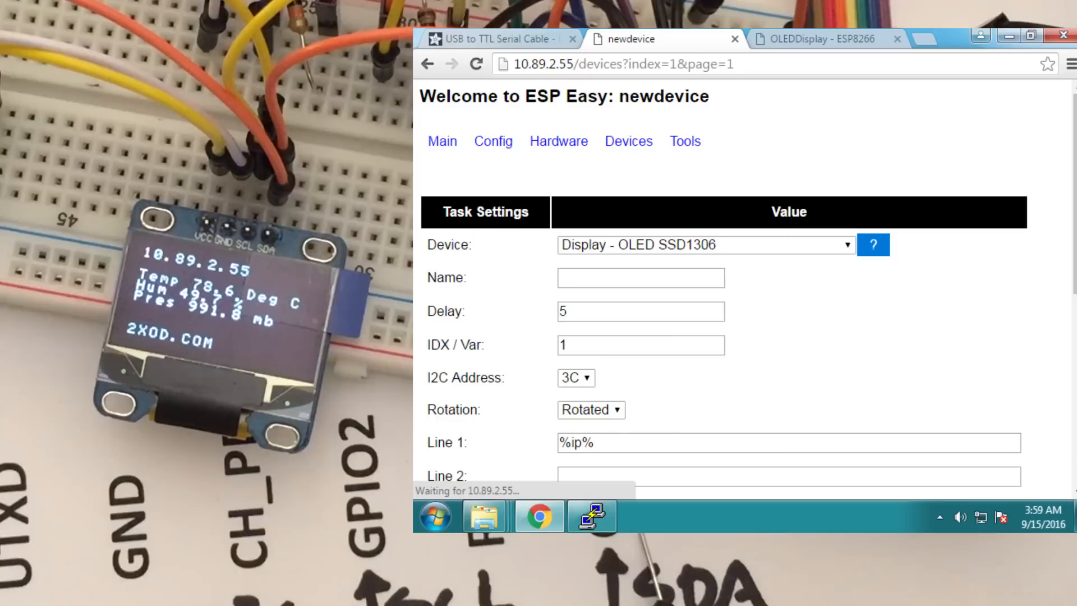
scroll(down, 3)
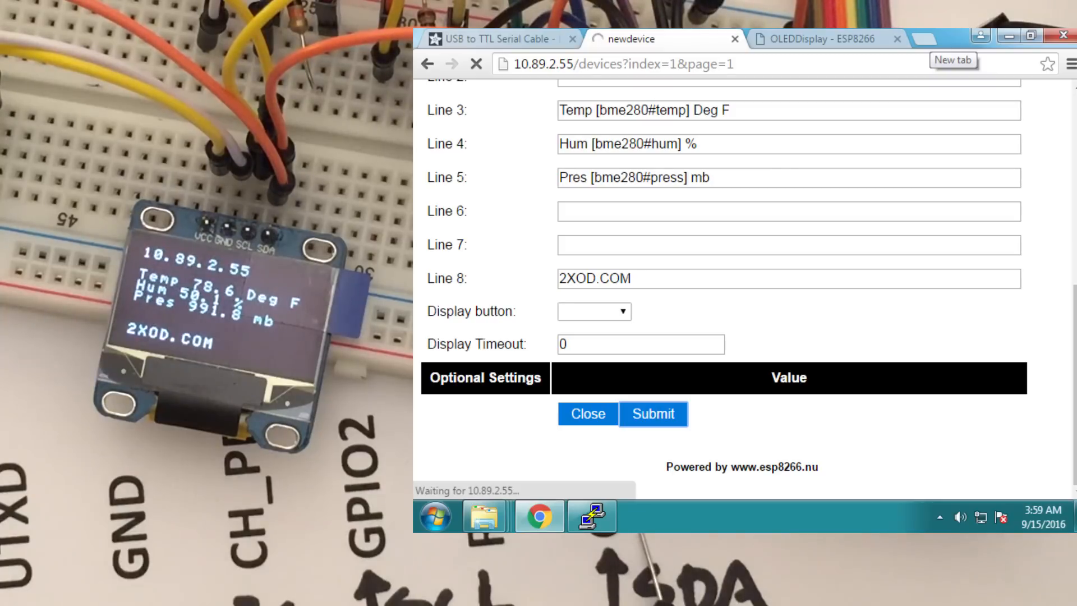
click(954, 61)
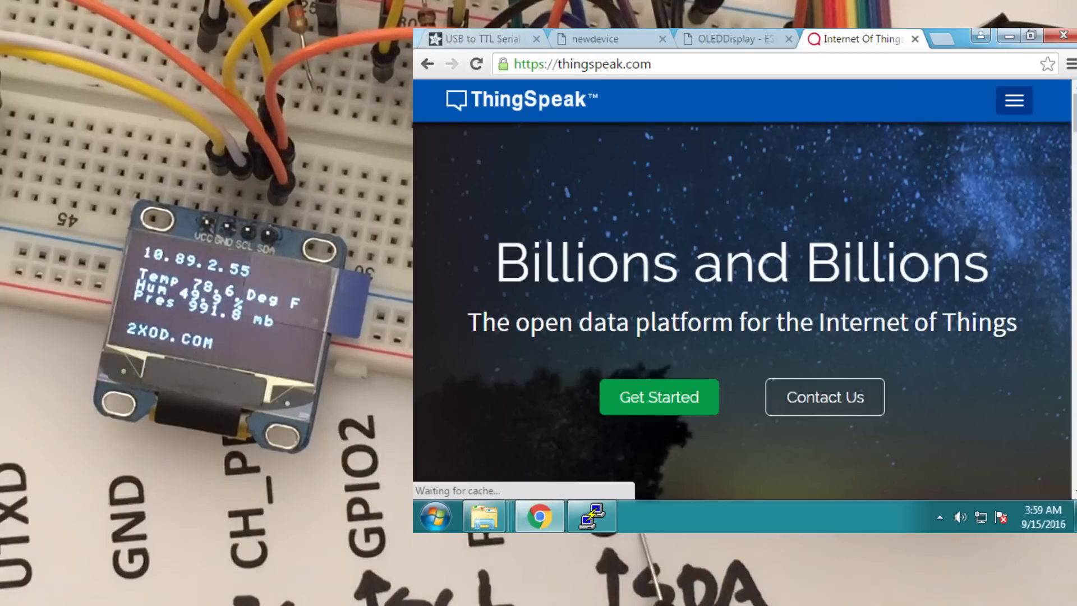
Step: Create a ThingSpeak account for user xoddemoesp8266 with an example.com email
click(1014, 99)
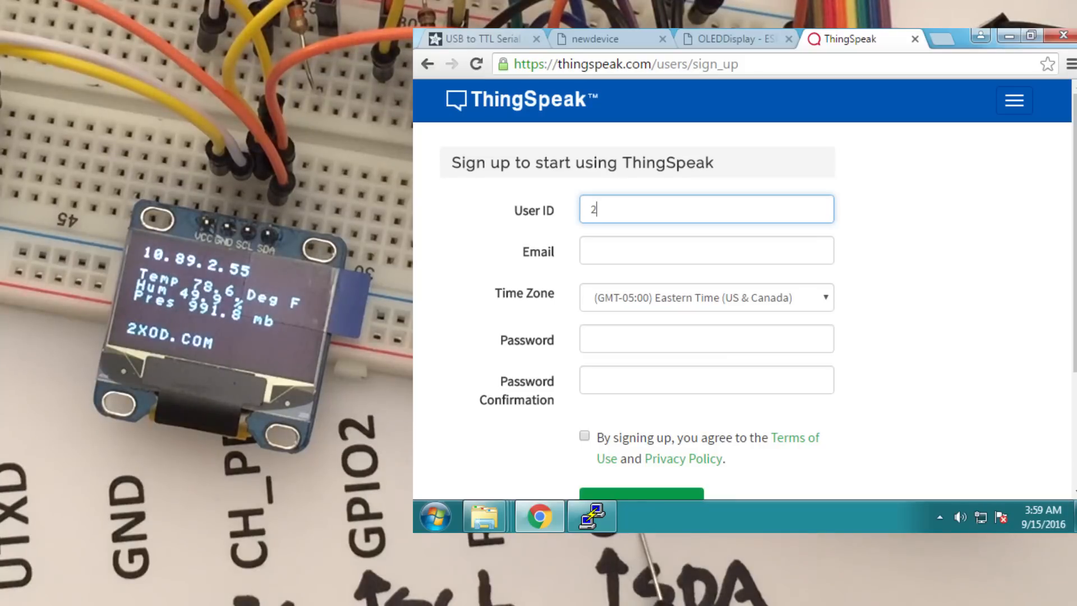
text(xoddemo)
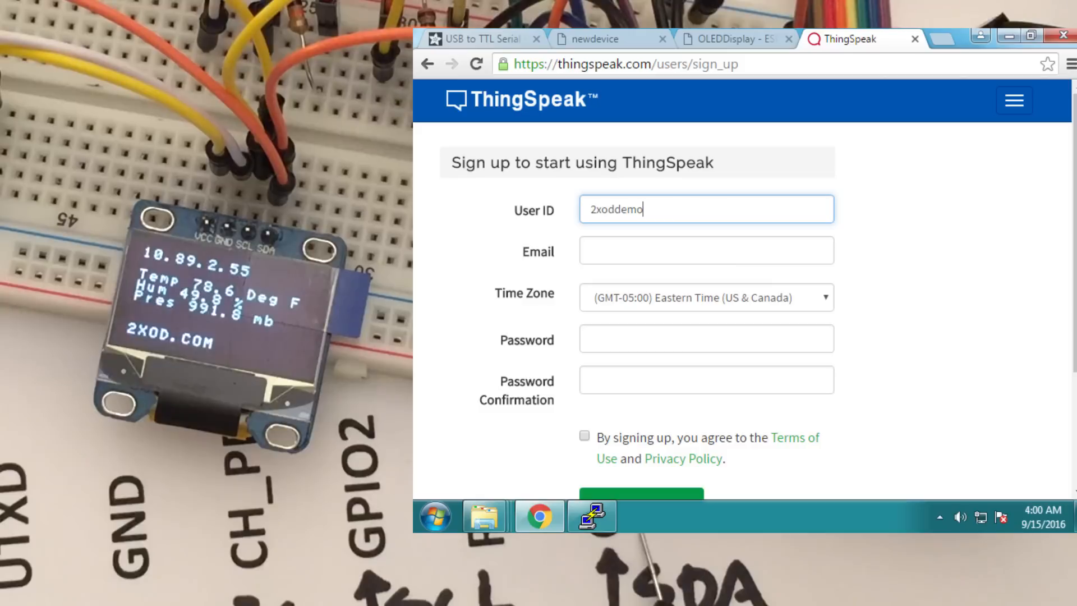
text(esp8266)
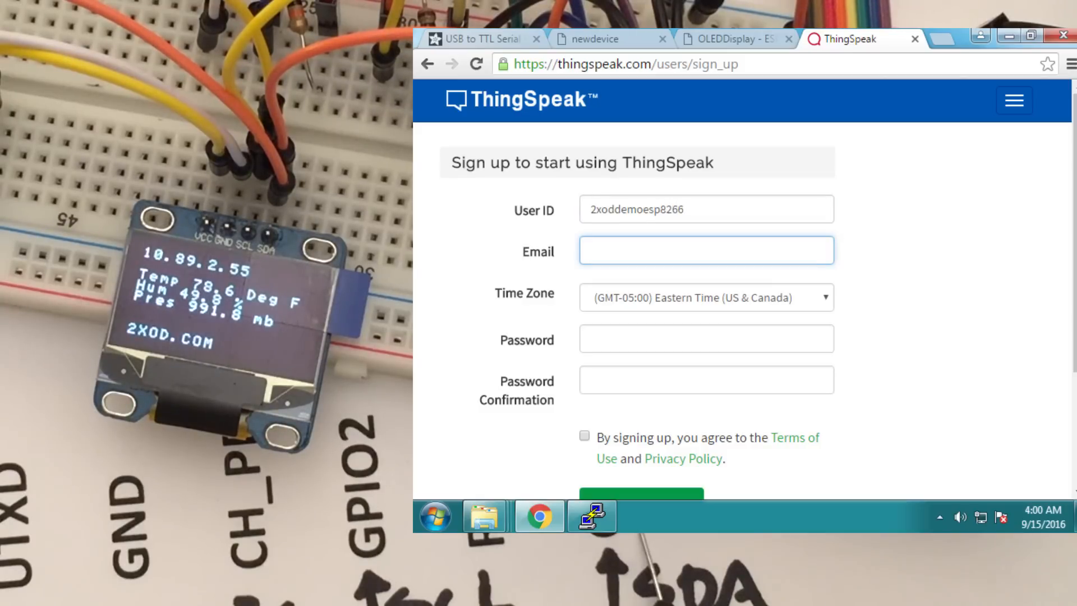
text(2xoddemoesp8266)
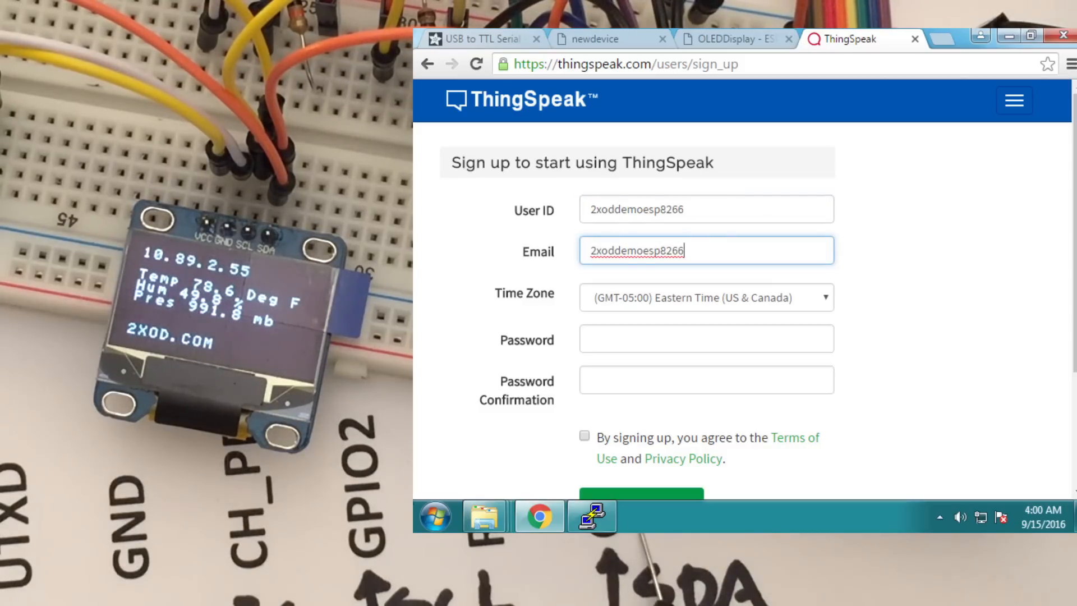
text(@example.com)
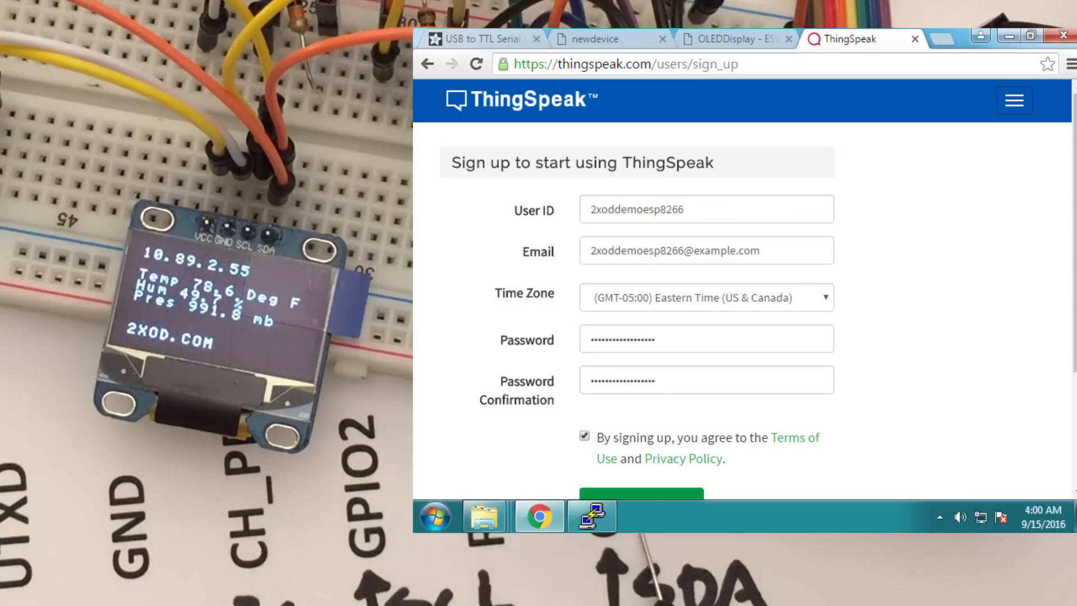
click(639, 494)
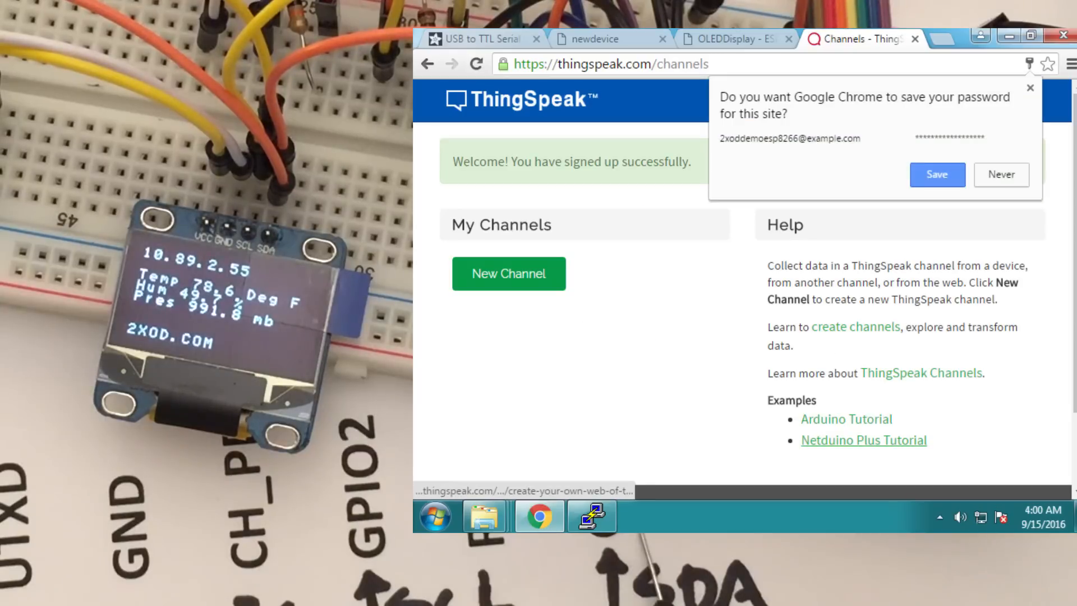
Step: Dismiss the save-password prompt and open the New Channel form
click(1000, 174)
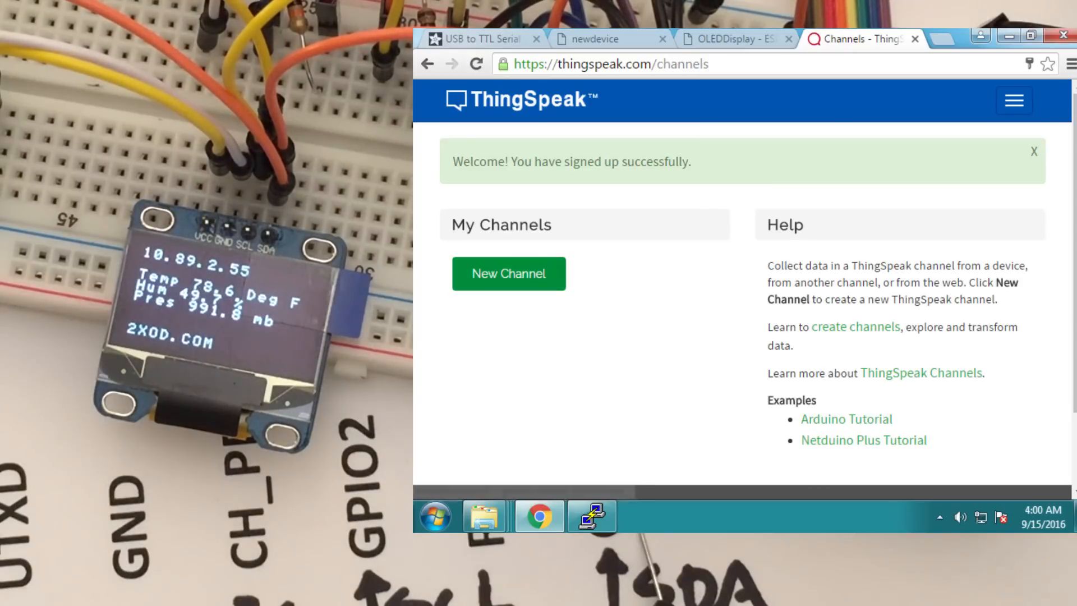
click(508, 273)
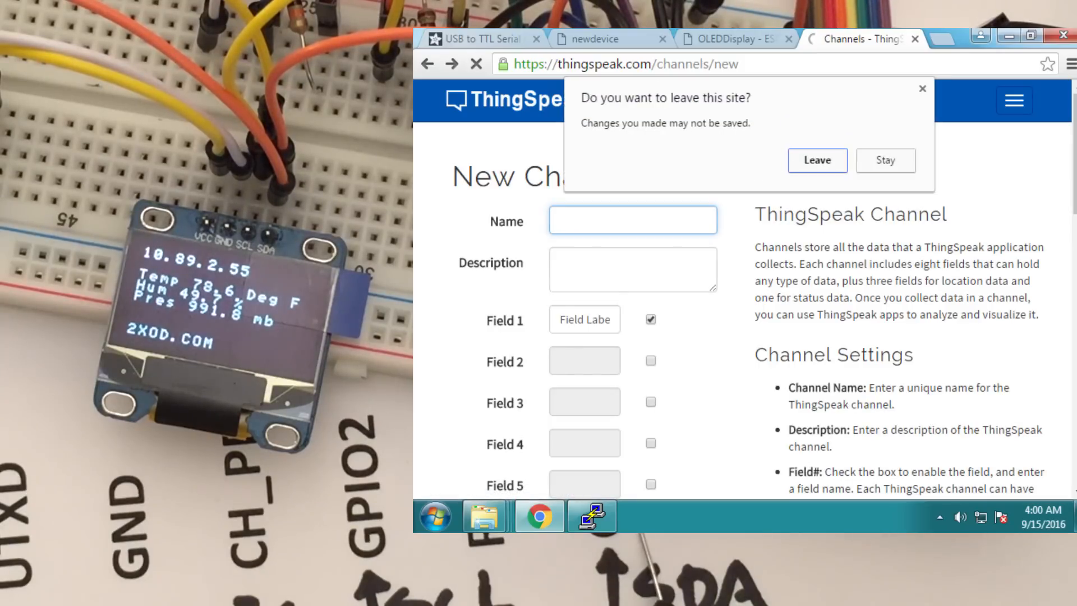
click(817, 160)
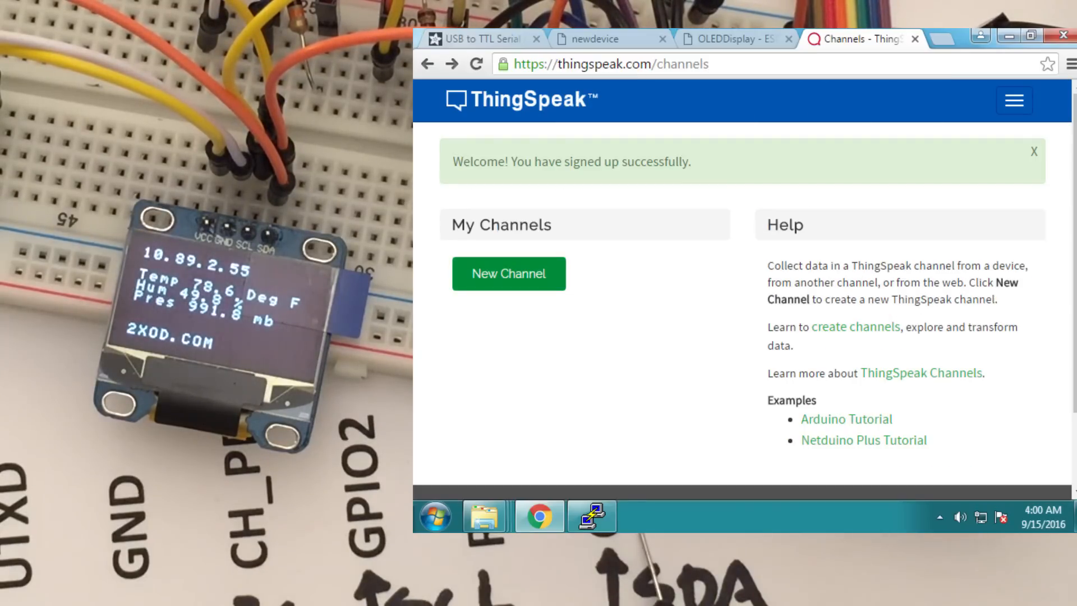
click(508, 273)
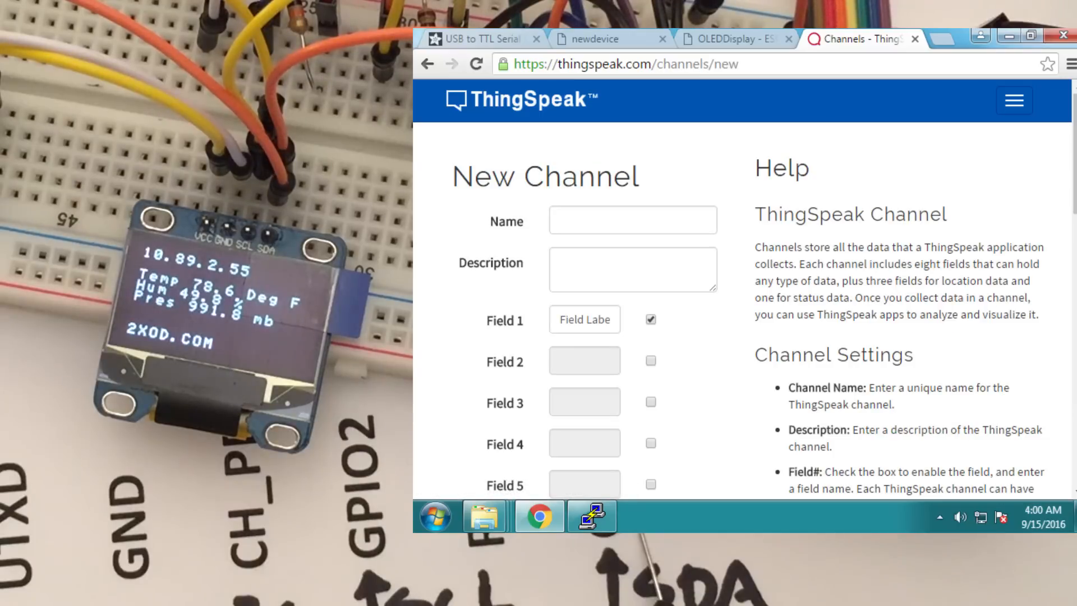
Step: Save channel esp8266 with temp, hum and press fields, and view its API keys
text(esp8266)
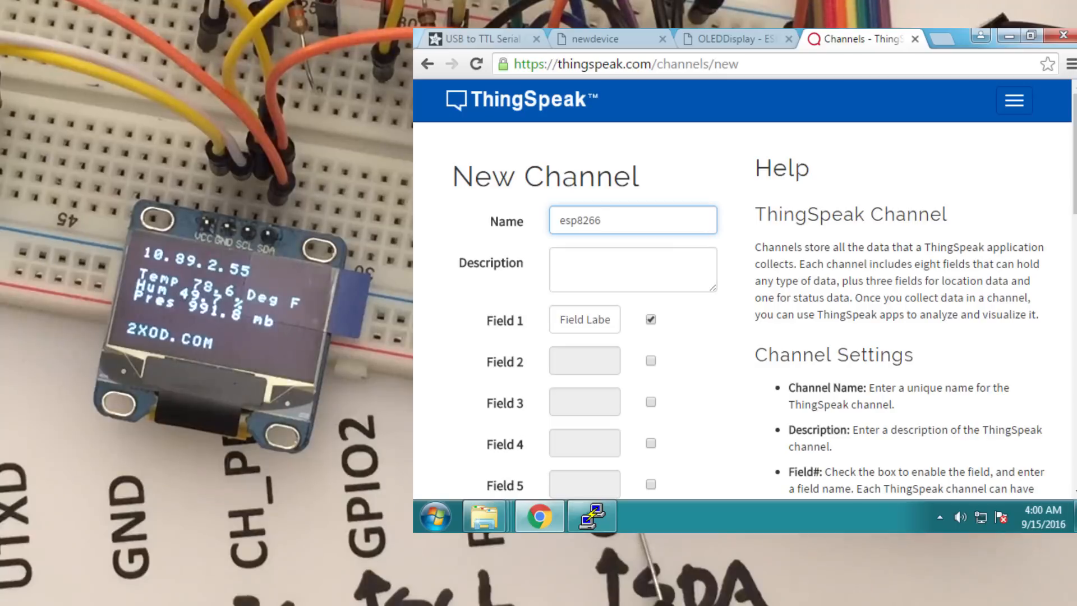
scroll(down, 3)
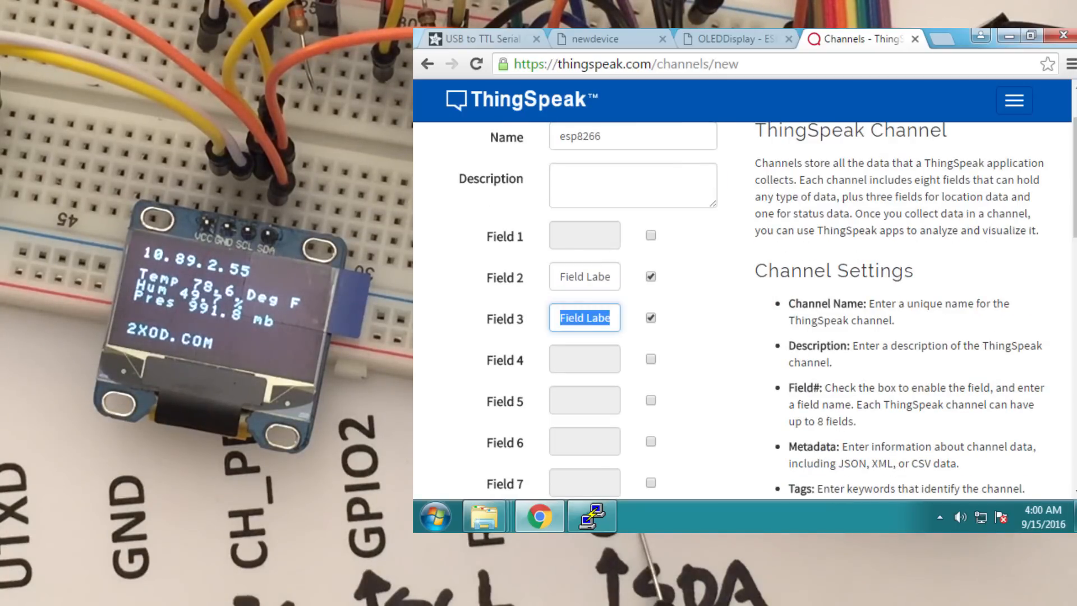
text(T)
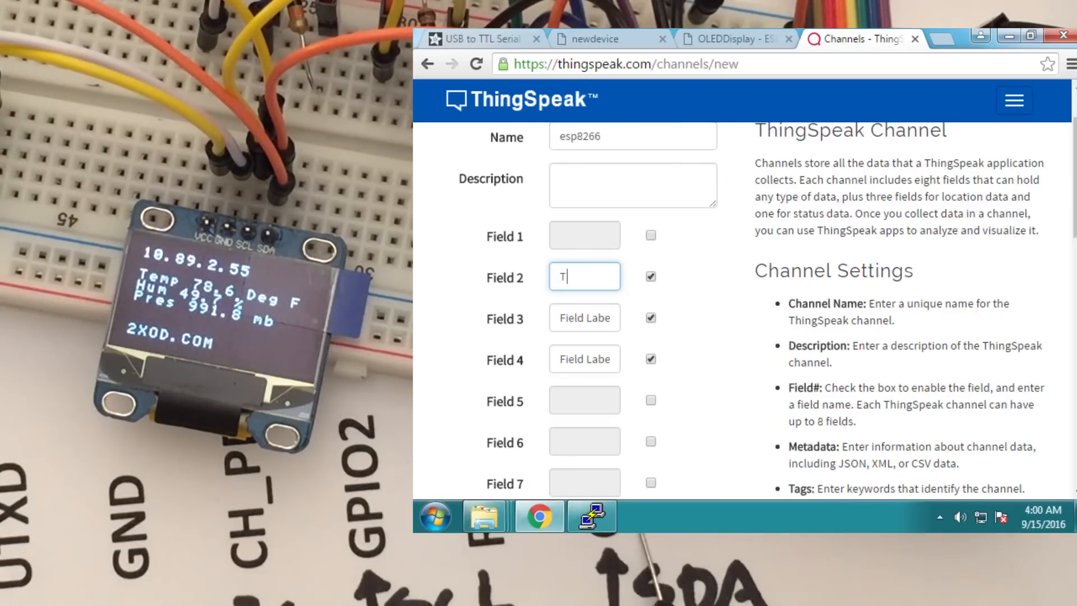
text(hum)
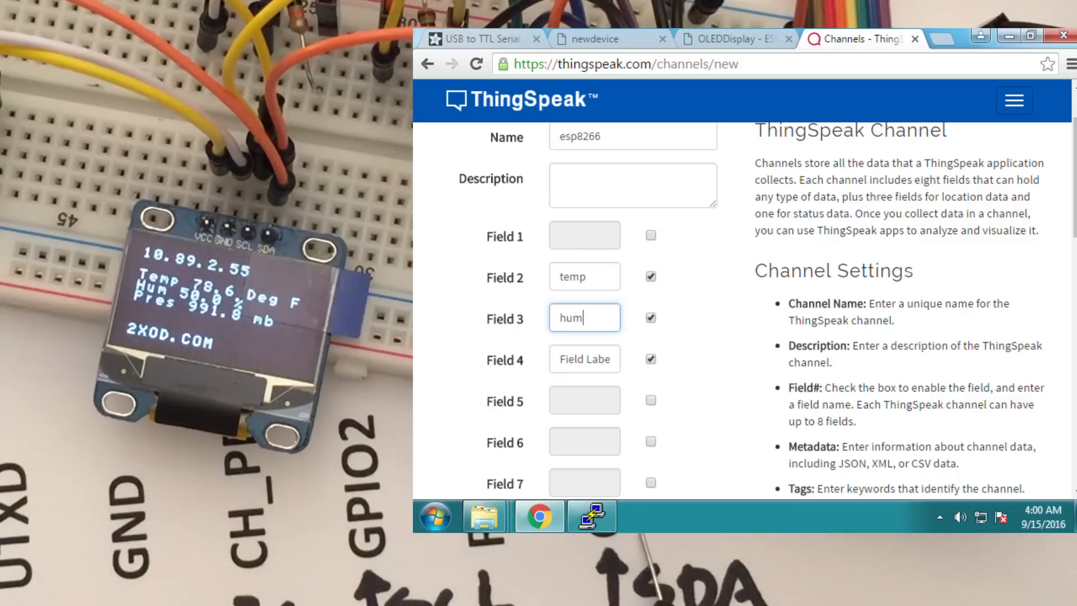
text(pe)
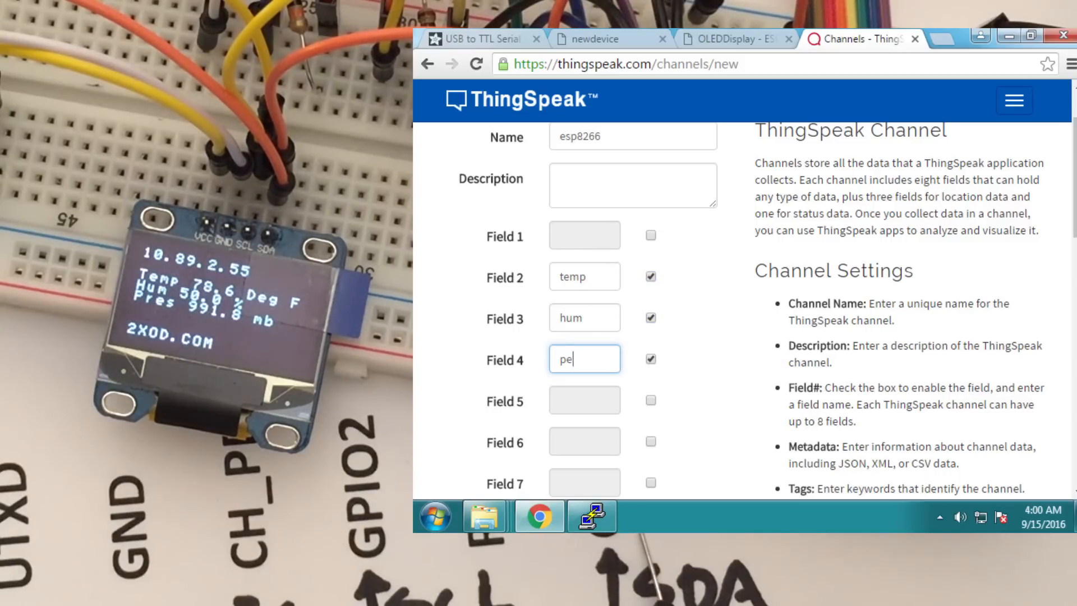
scroll(down, 3)
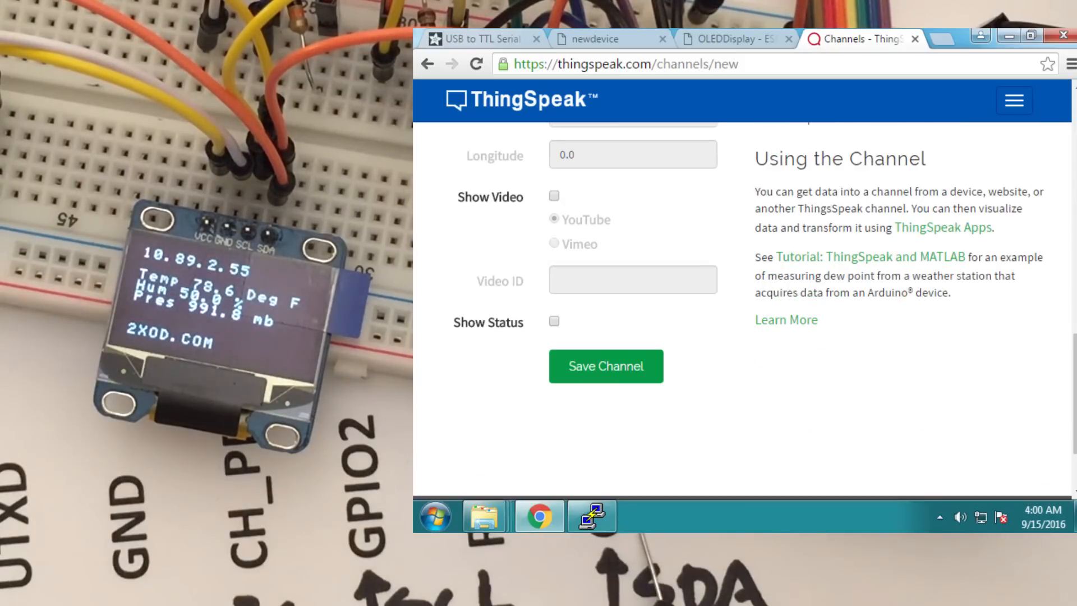
click(605, 365)
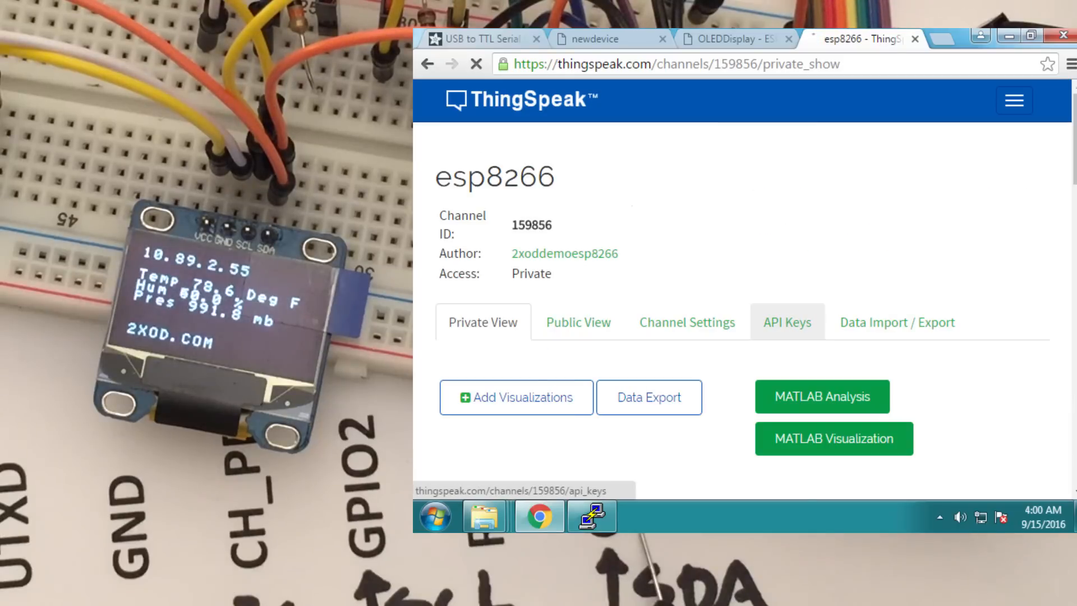
click(786, 321)
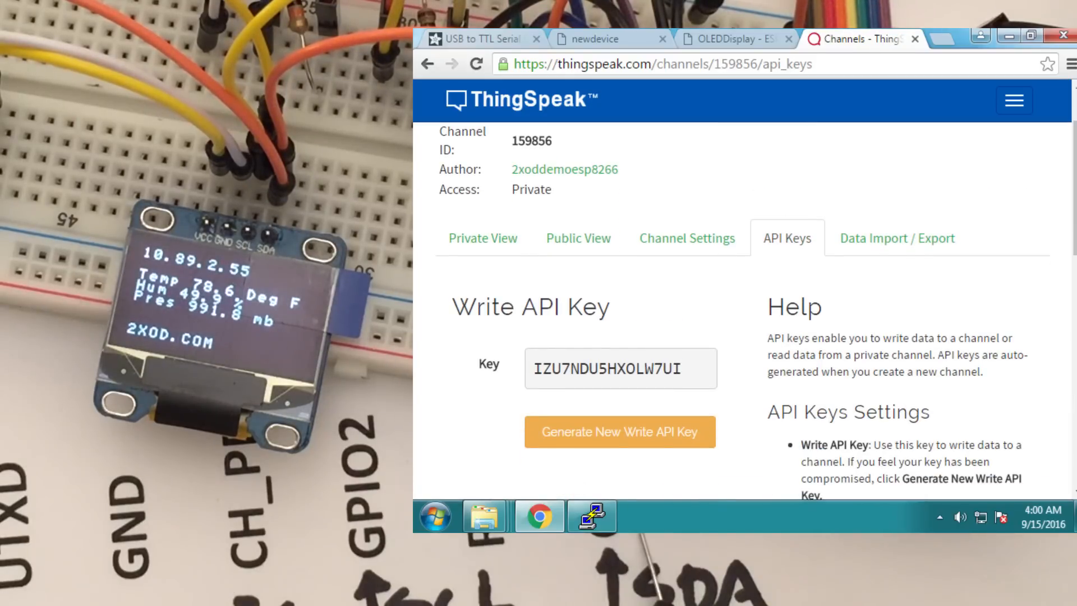
Step: Leave ThingSpeak through the OLEDDisplay wiki tab and return to ESP Easy
click(731, 38)
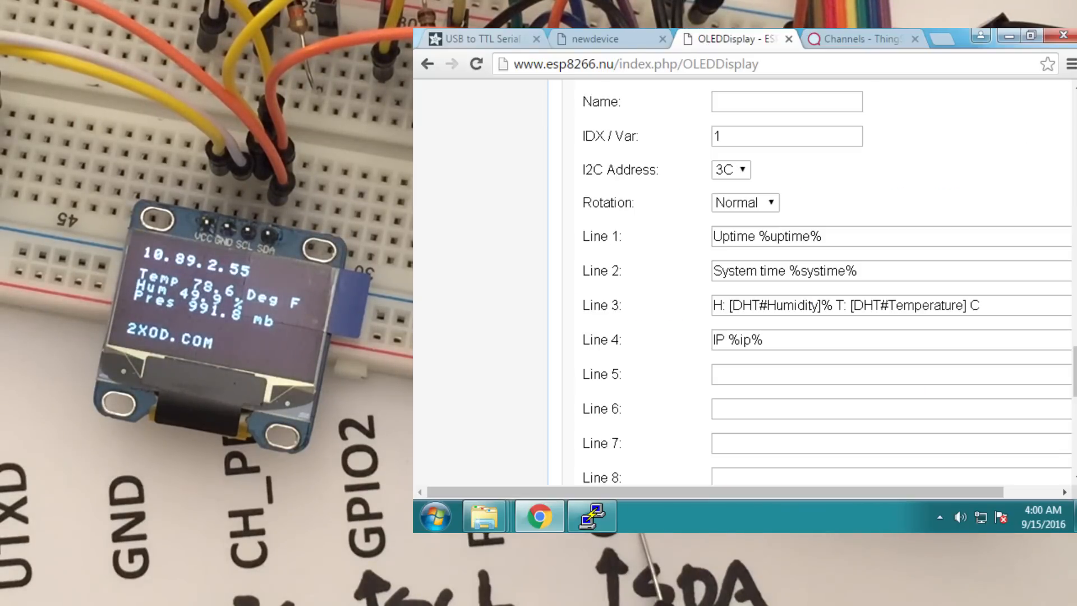
click(601, 39)
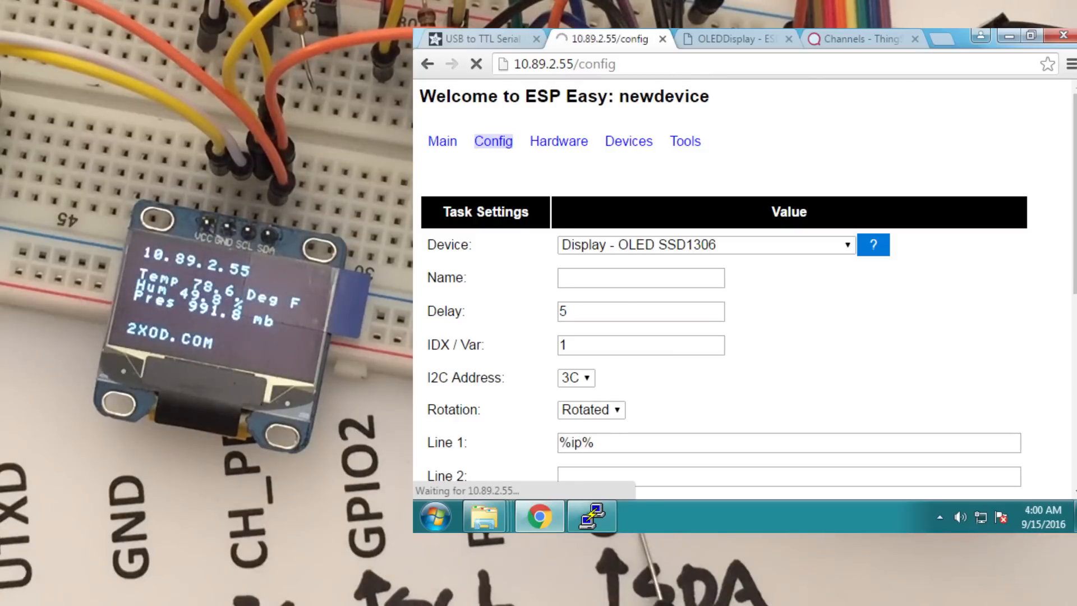
Step: Set the controller protocol to ThingSpeak, located by hostname
click(441, 141)
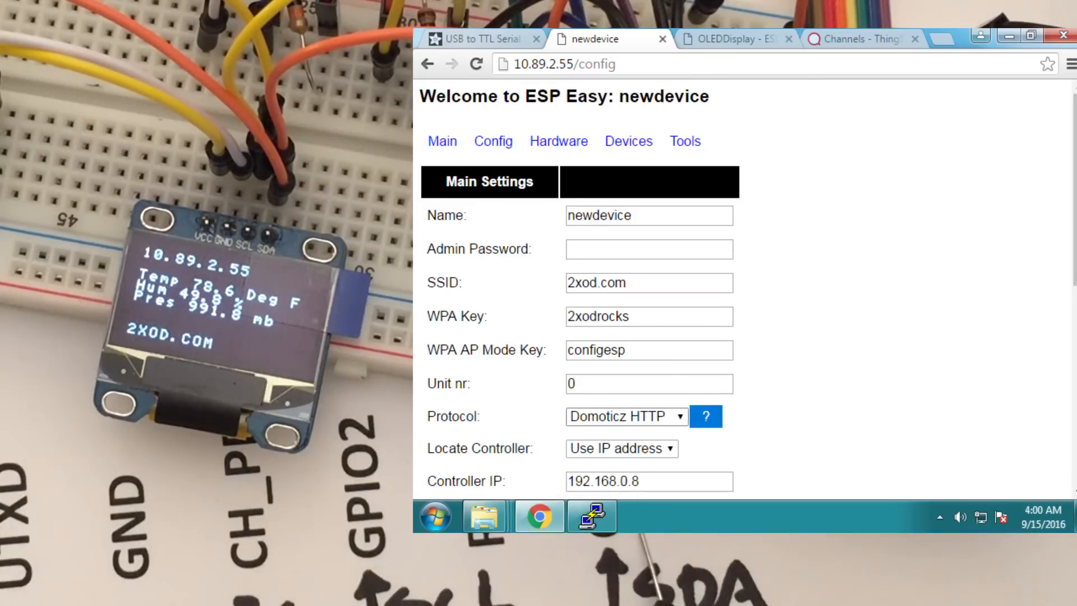
click(625, 416)
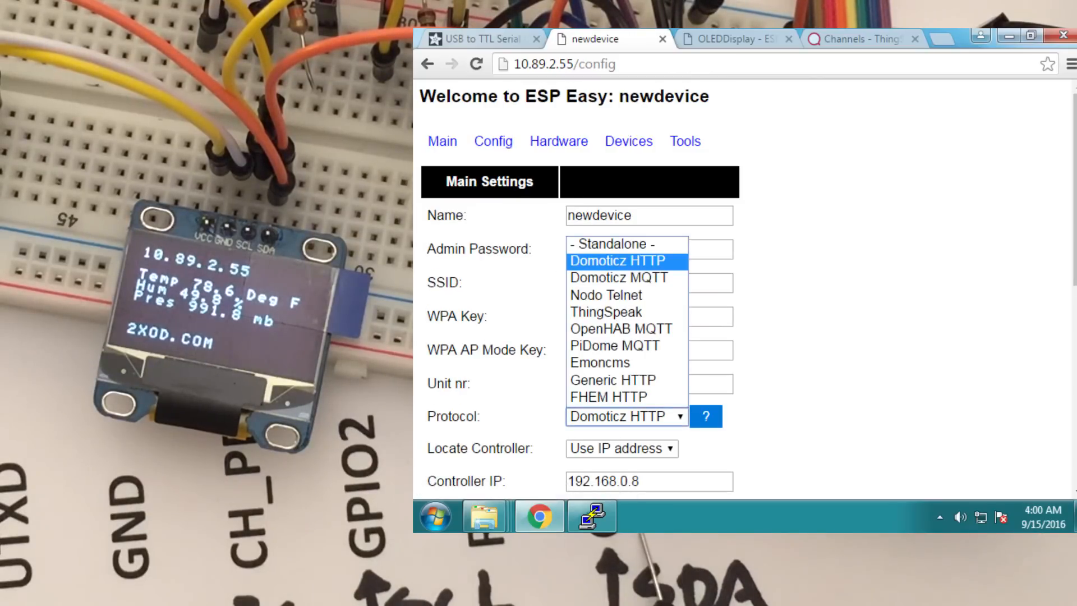
click(615, 311)
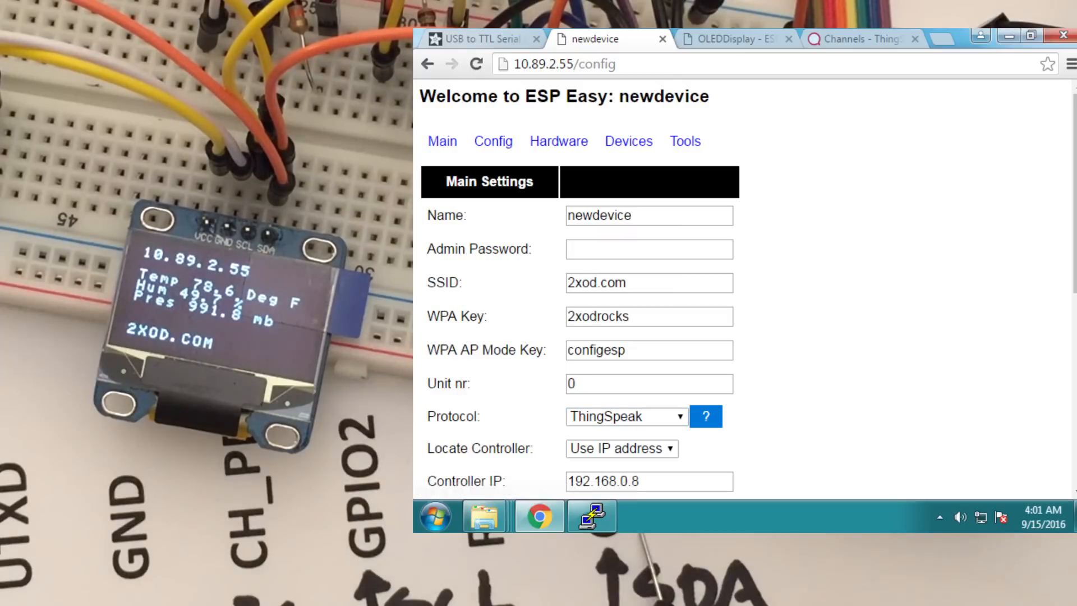
scroll(down, 3)
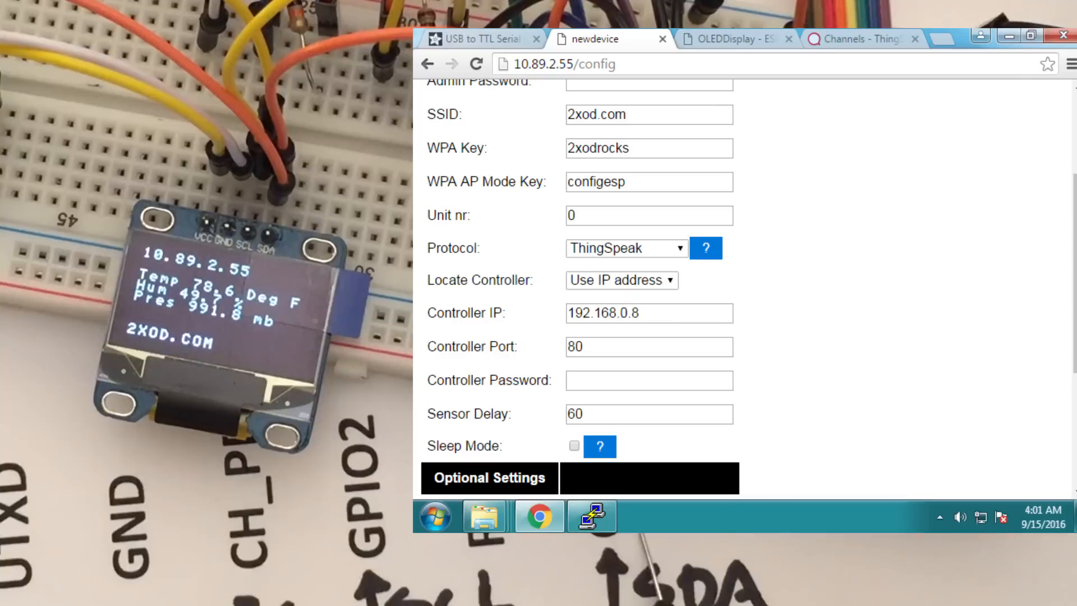
click(620, 280)
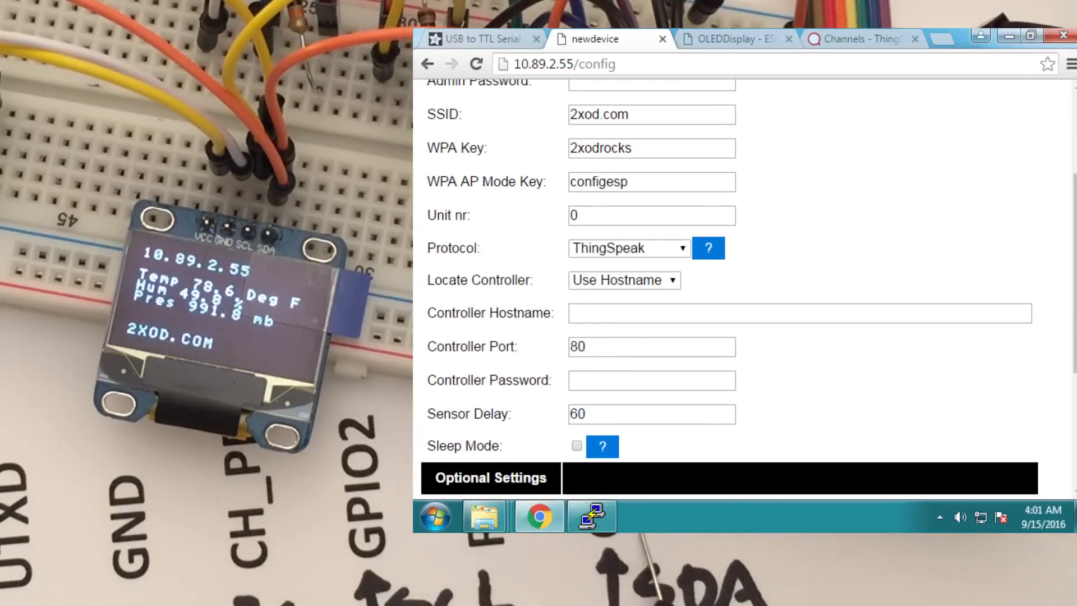
Step: Enter hostname api.thingspeak.com, the Write API key, delay 10, and submit
click(798, 313)
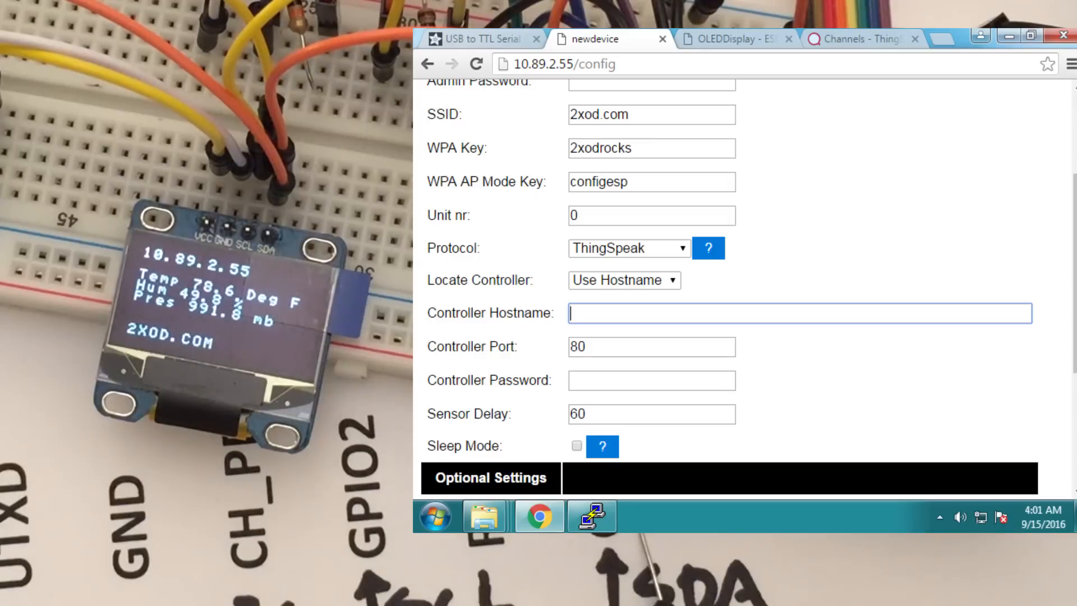
text(api.thingspeak.com)
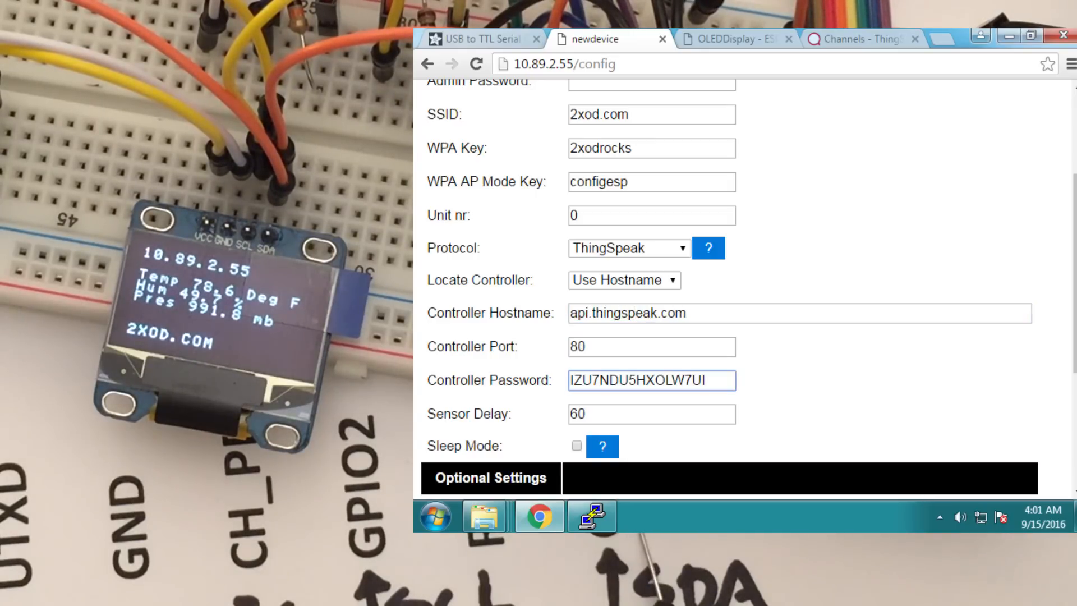
click(860, 39)
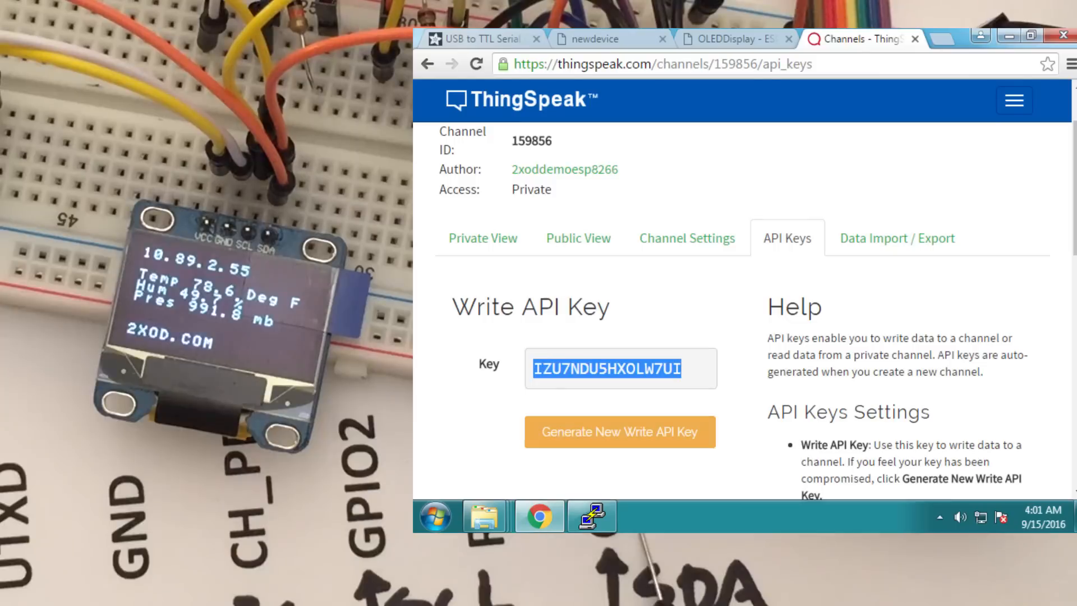
scroll(down, 3)
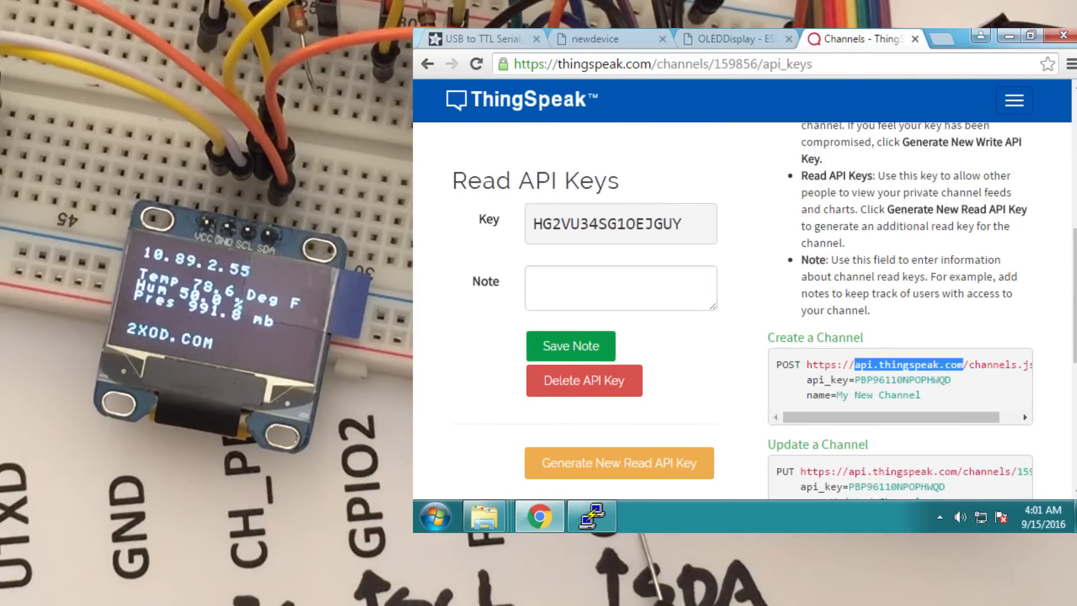
click(605, 38)
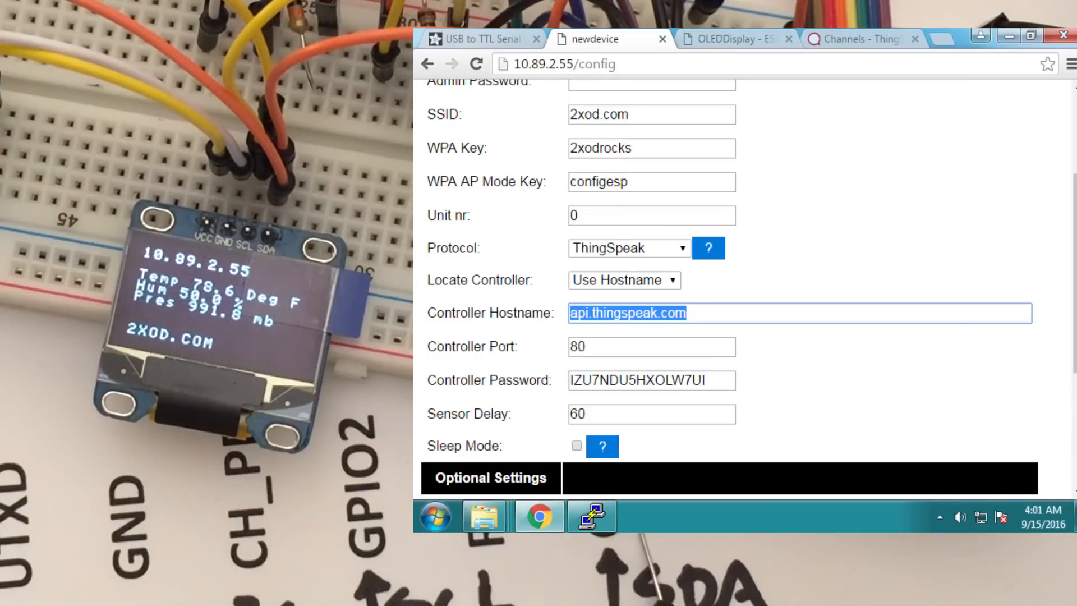
scroll(down, 3)
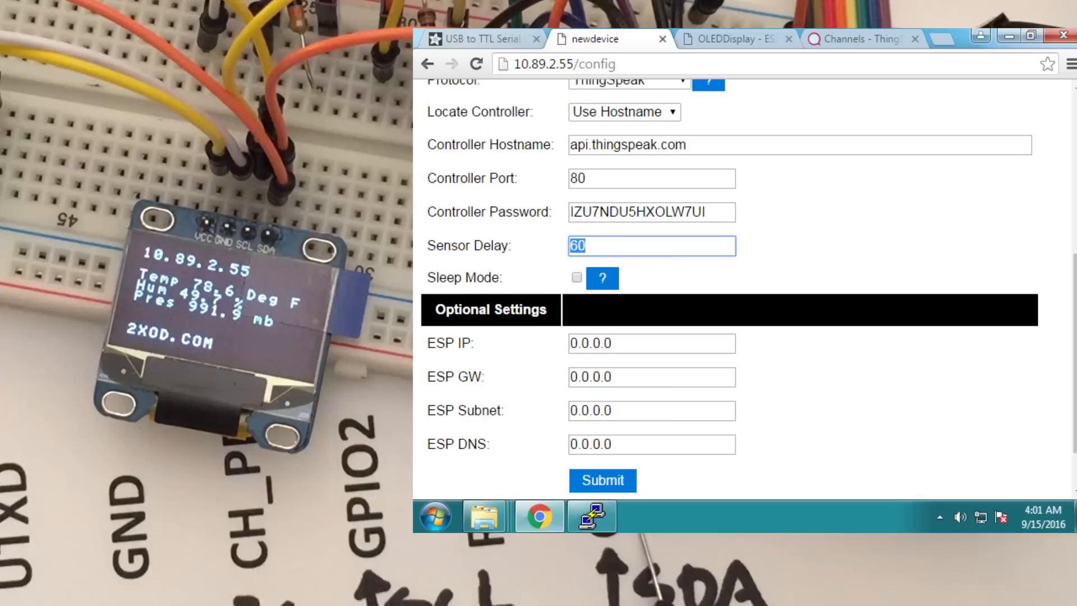
text(10)
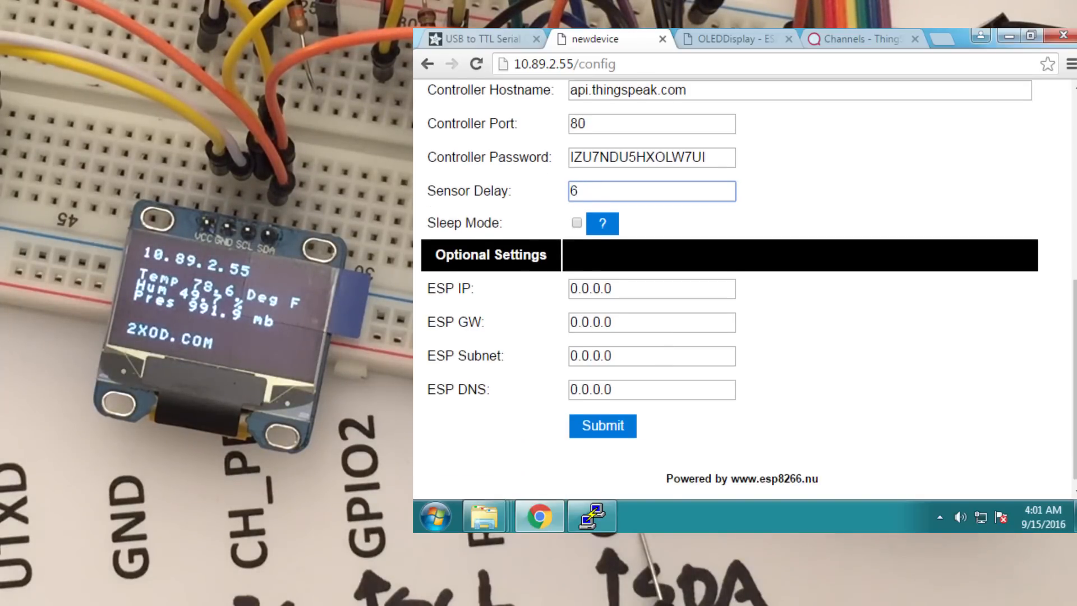
click(600, 426)
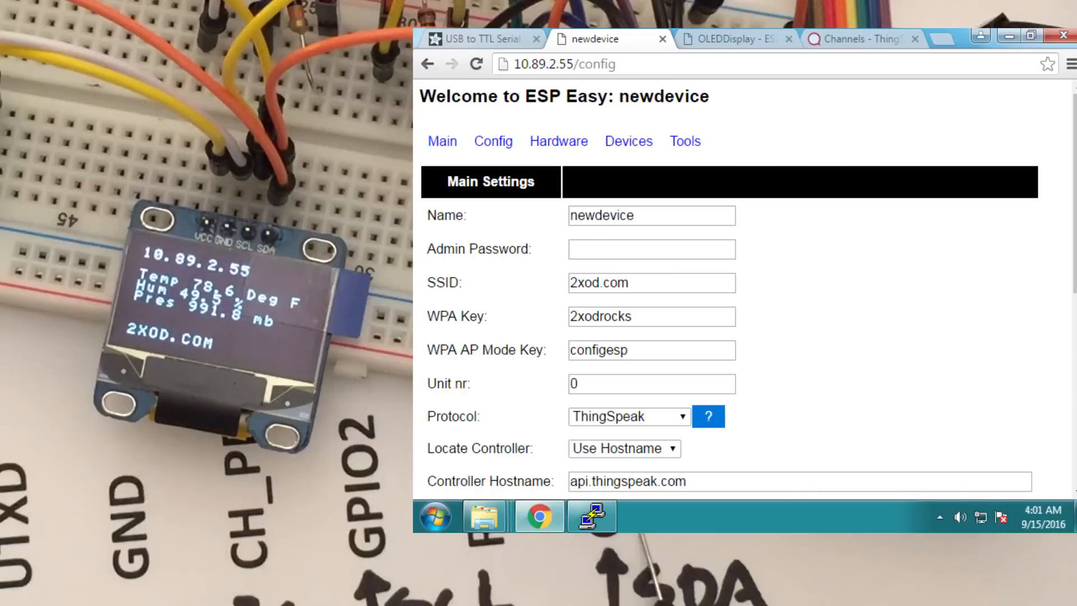
Step: Open the esp8266 channel's private view and scroll to the temp chart
click(859, 38)
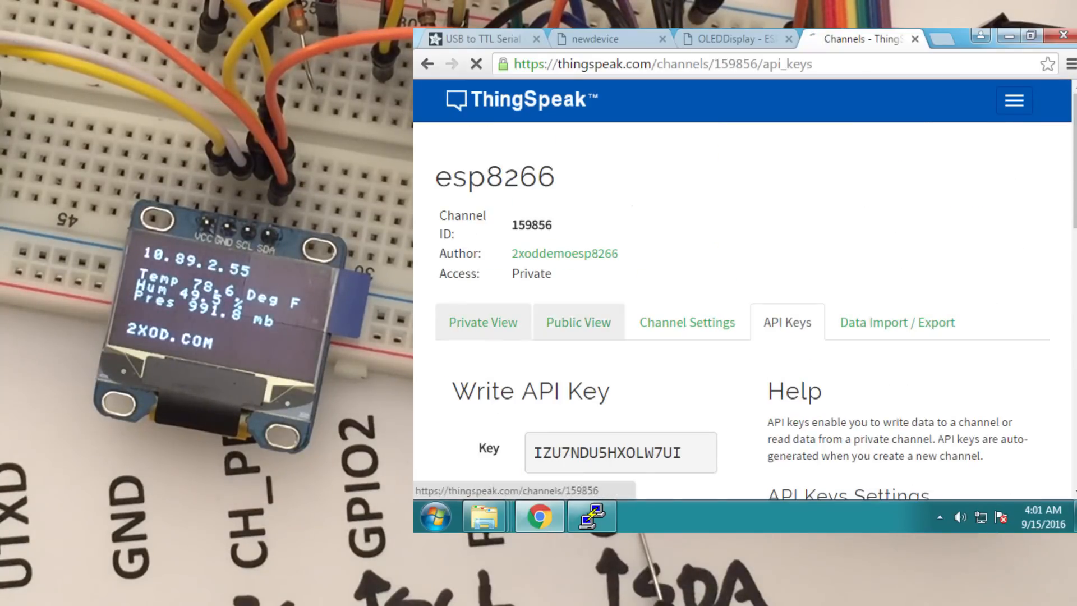
click(483, 322)
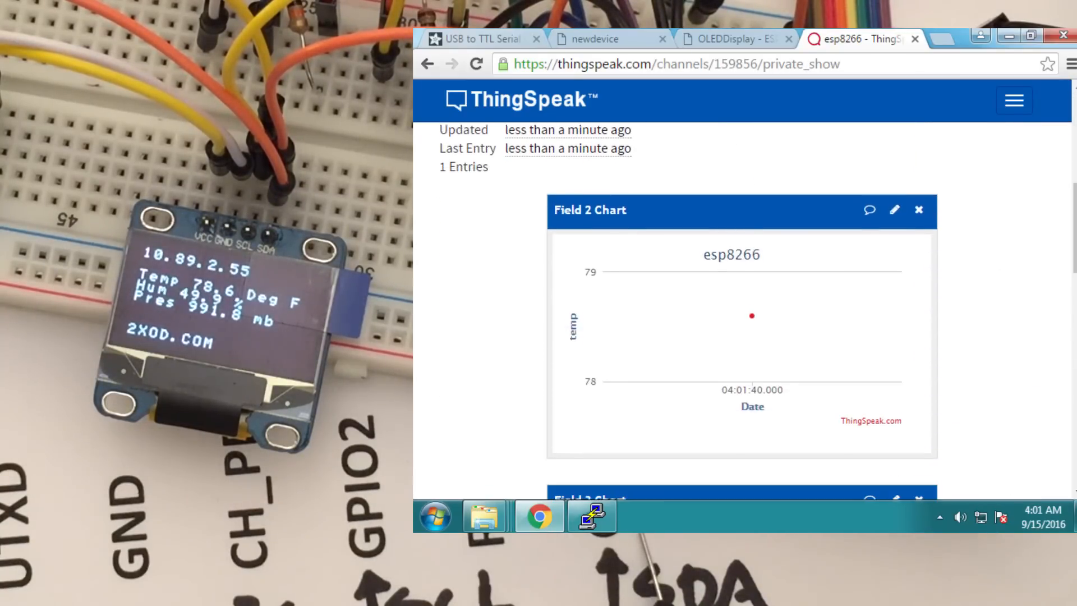
scroll(down, 3)
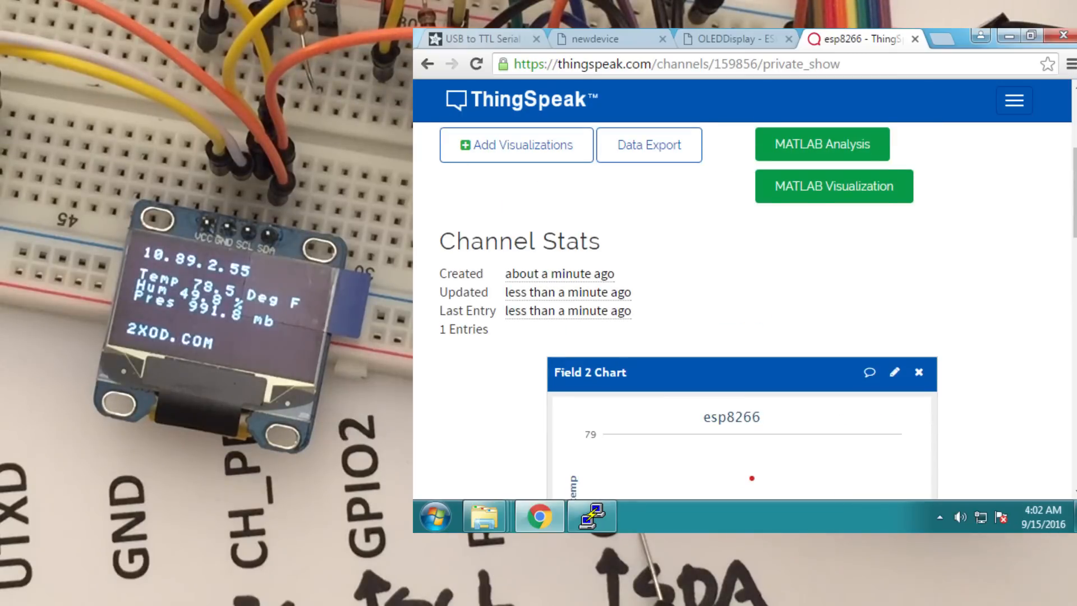
scroll(down, 3)
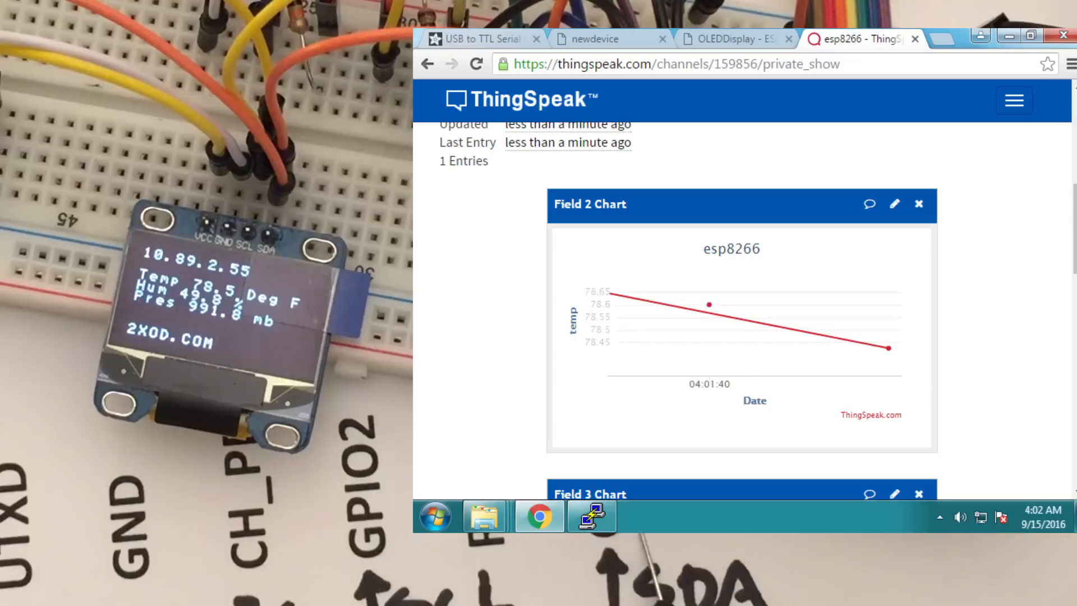